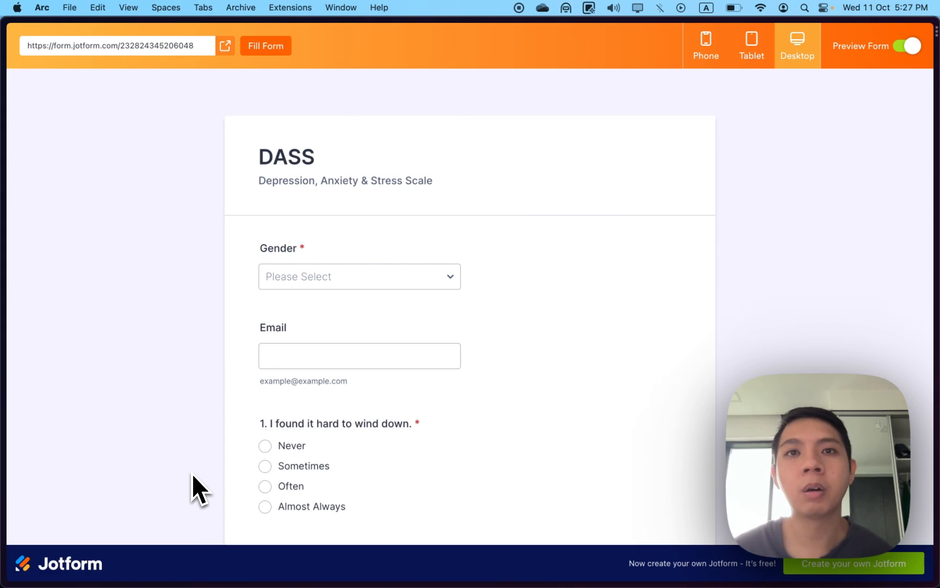
{"action": "mouse_move", "coordinate": [195, 468]}
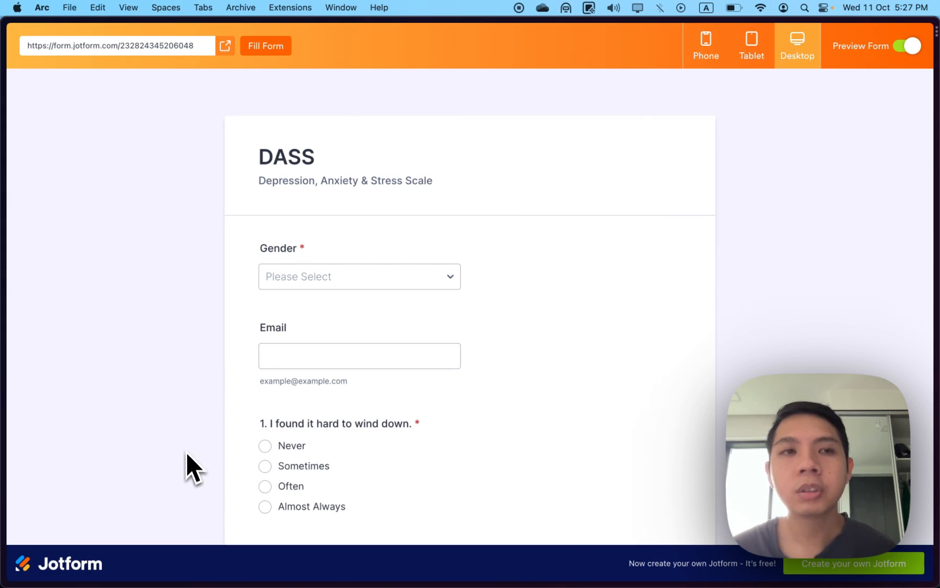
{"action": "mouse_move", "coordinate": [107, 83]}
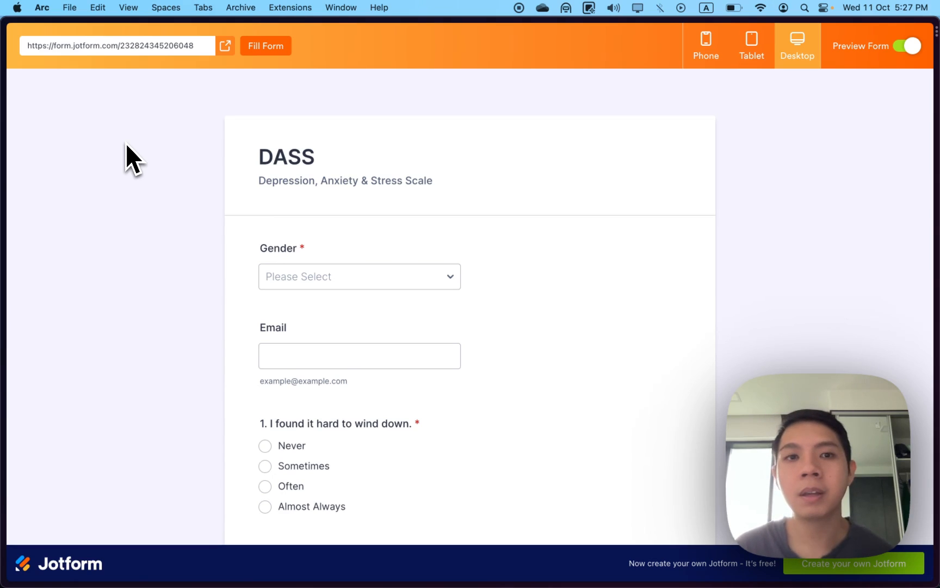
Select Male as the gender in the DASS quiz's Gender dropdown
{"action": "scroll", "scroll_direction": "down", "scroll_amount": 3}
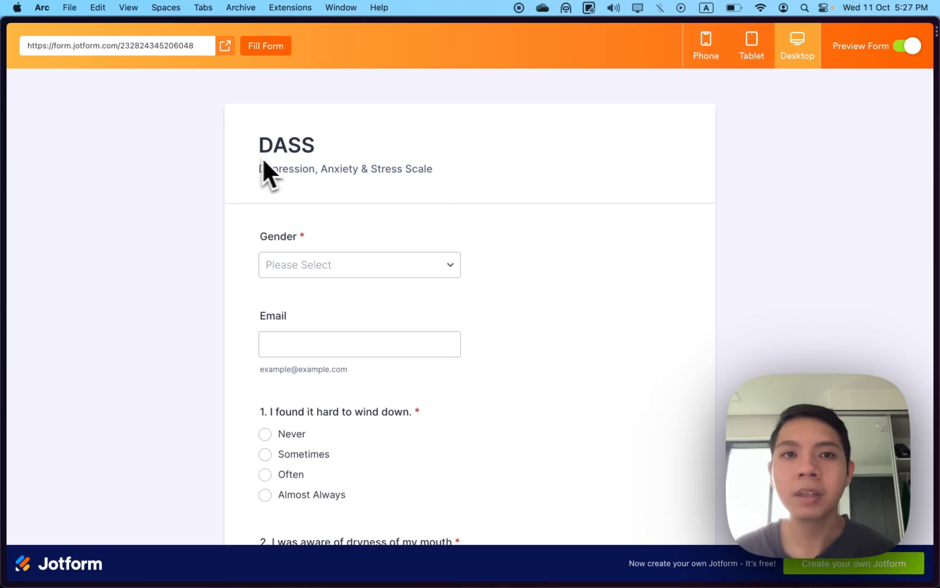
{"action": "mouse_move", "coordinate": [312, 179]}
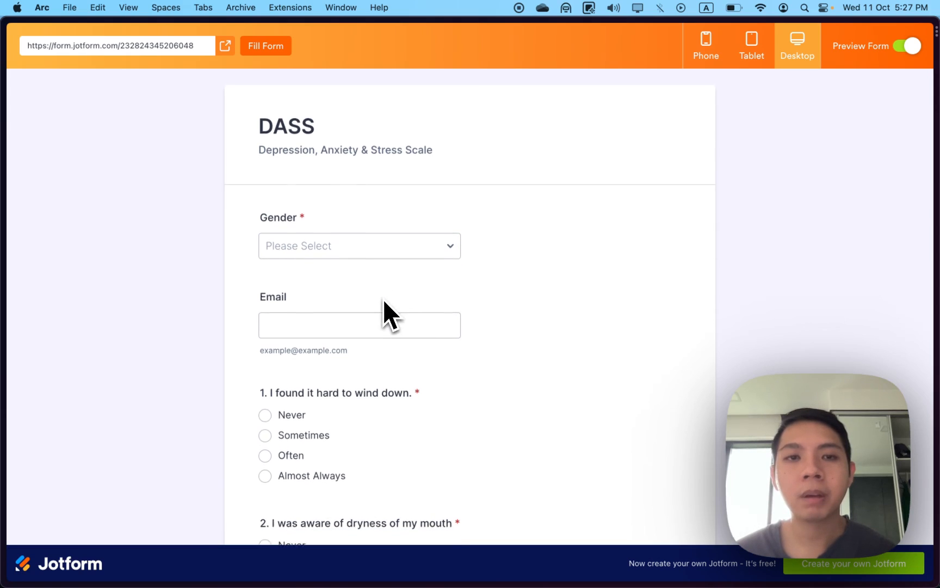
{"action": "scroll", "scroll_direction": "down", "scroll_amount": 3}
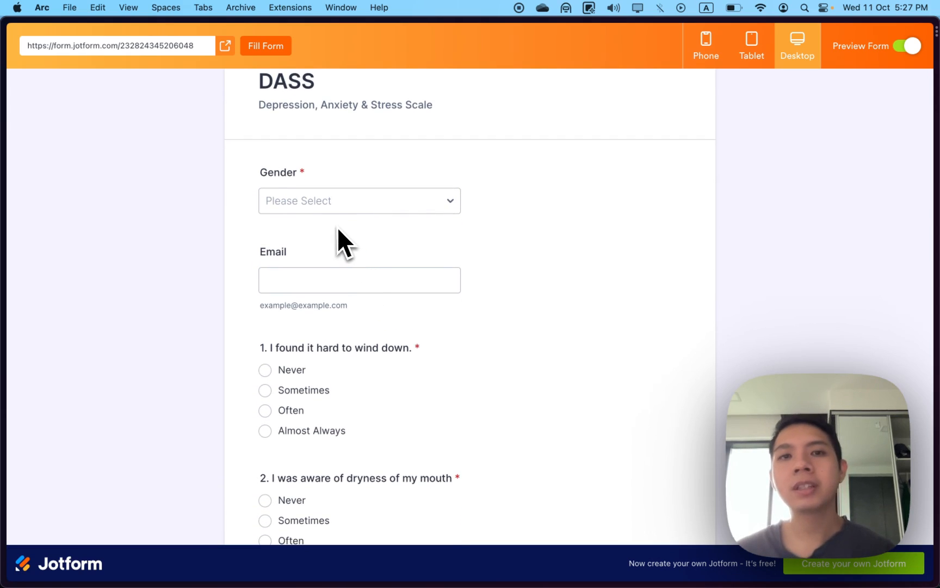
{"action": "left_click", "coordinate": [359, 266]}
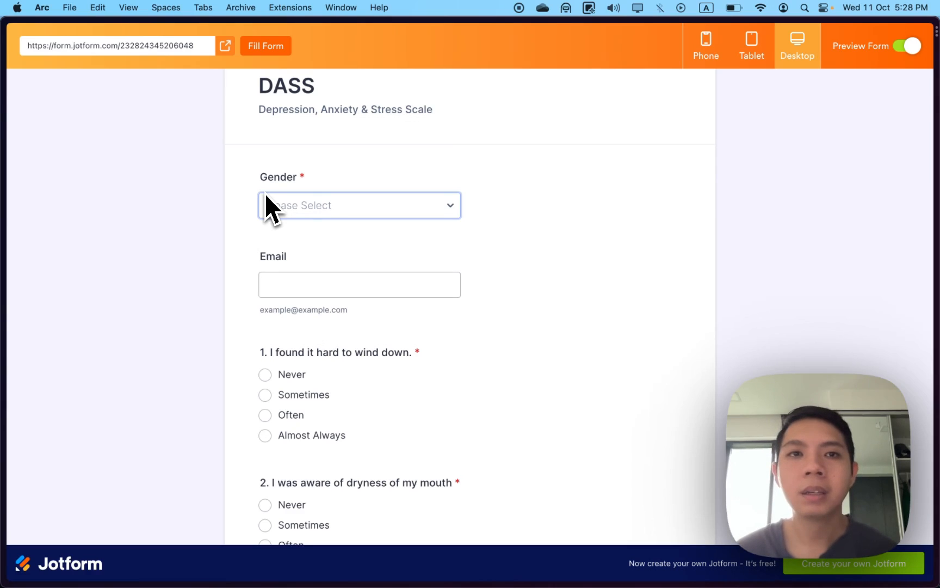
{"action": "left_click", "coordinate": [359, 205]}
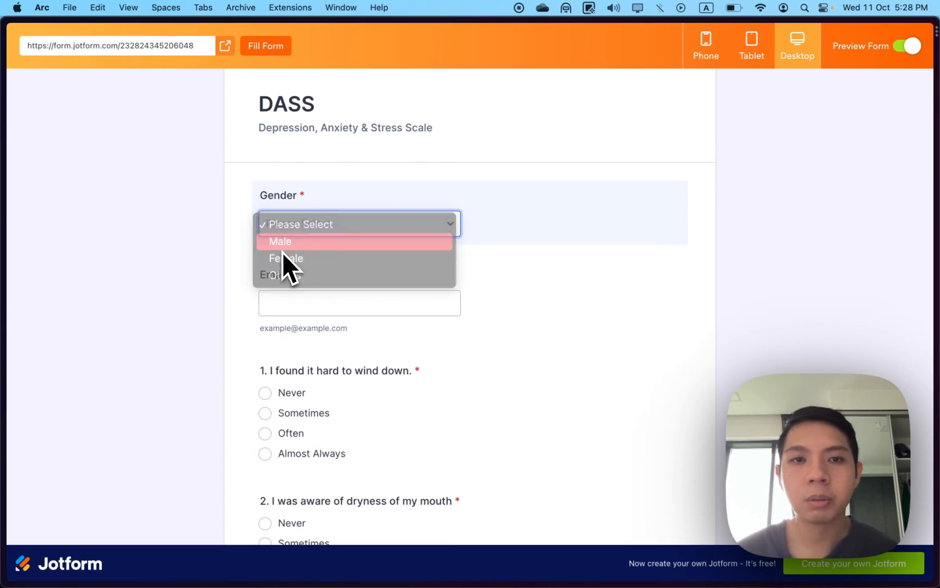
{"action": "left_click", "coordinate": [279, 241]}
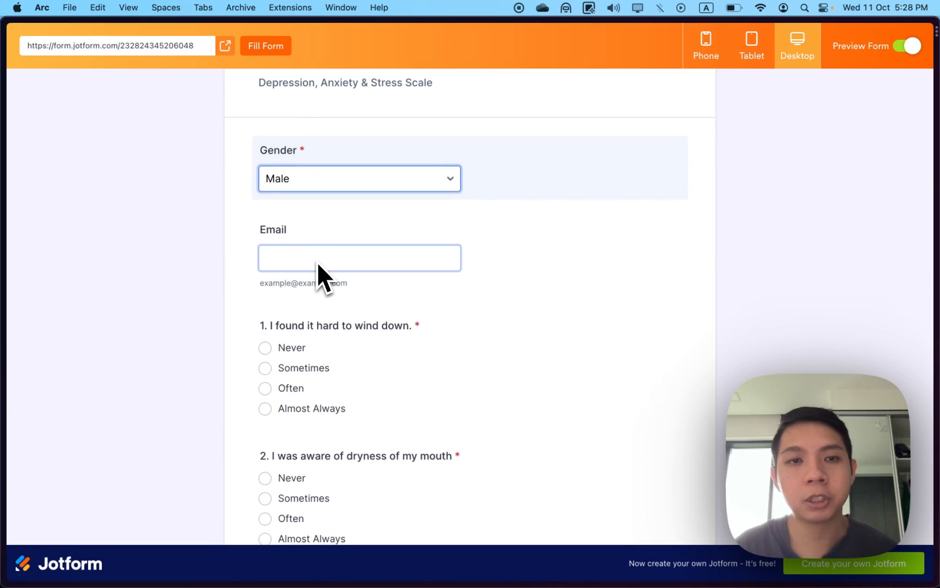
Answer the quiz questions through 21, e.g. Almost Always for Q3 and Often for Q7 and Q21
{"action": "scroll", "scroll_direction": "down", "scroll_amount": 3}
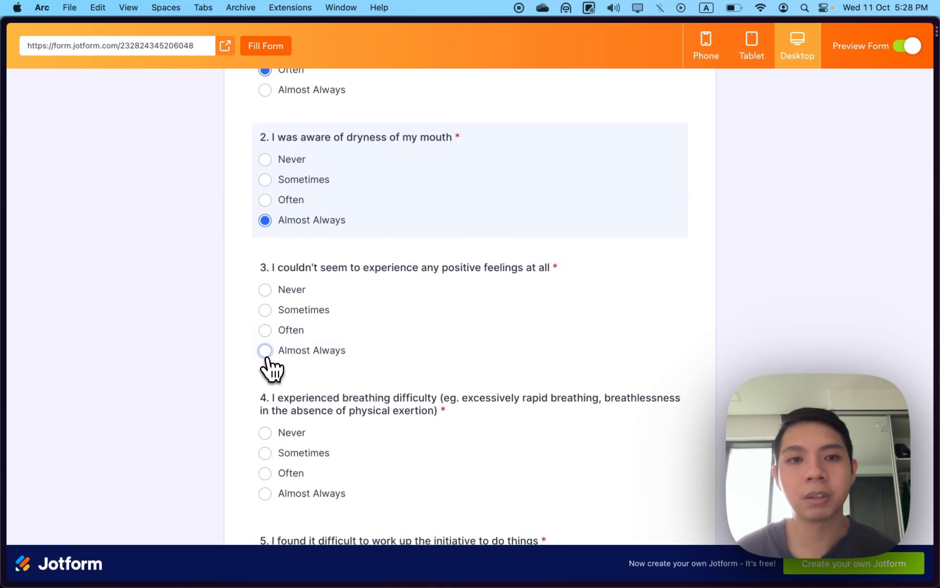
{"action": "left_click", "coordinate": [265, 319]}
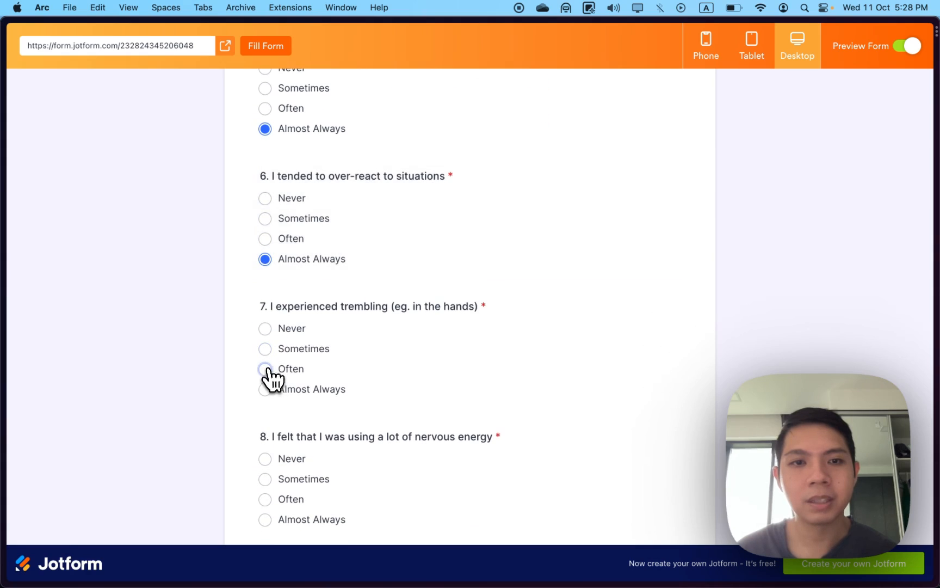
{"action": "left_click", "coordinate": [265, 368]}
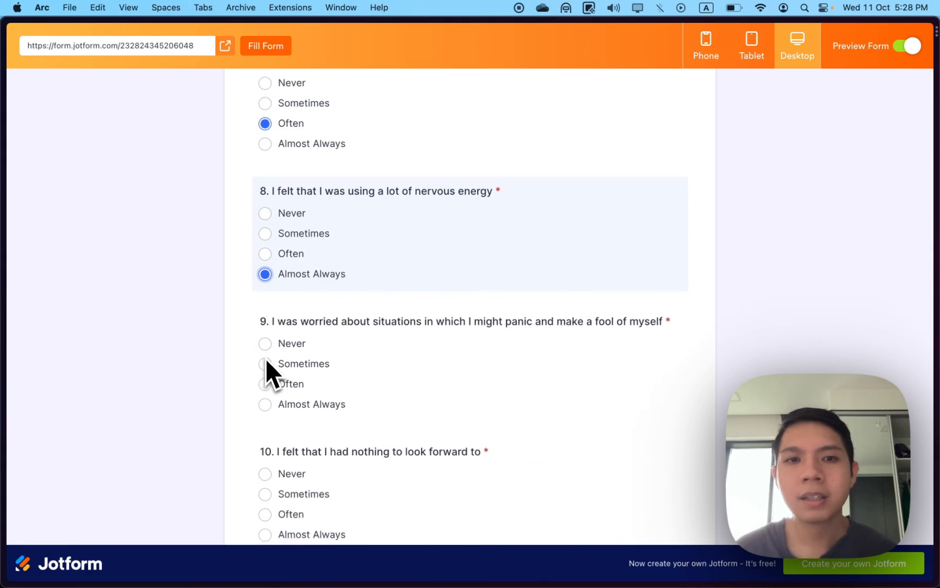
{"action": "left_click", "coordinate": [264, 364]}
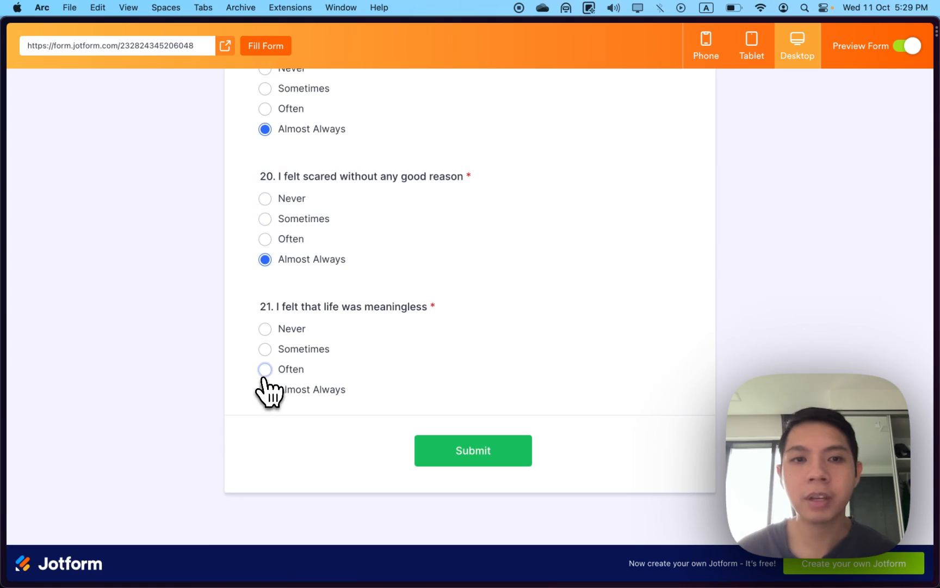
{"action": "left_click", "coordinate": [473, 450]}
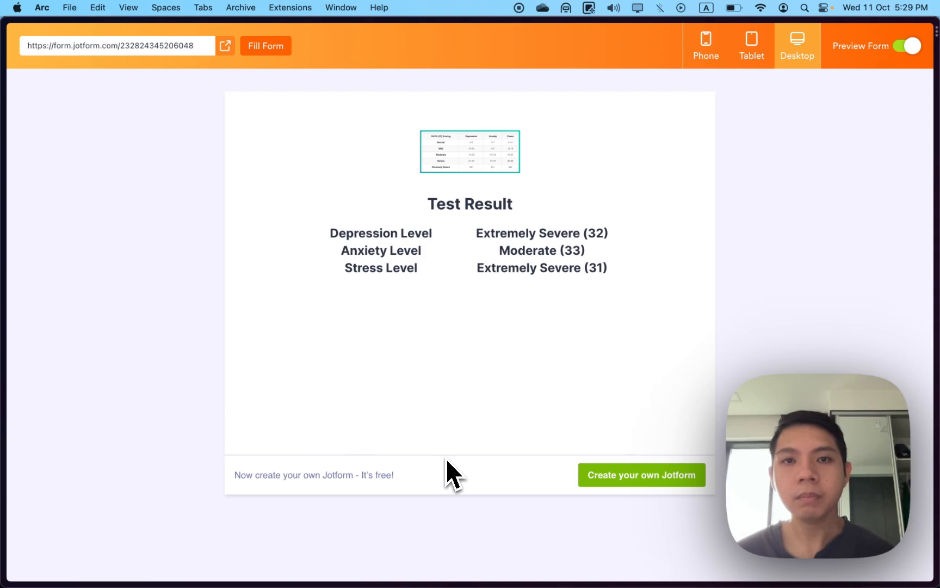
{"action": "mouse_move", "coordinate": [433, 204]}
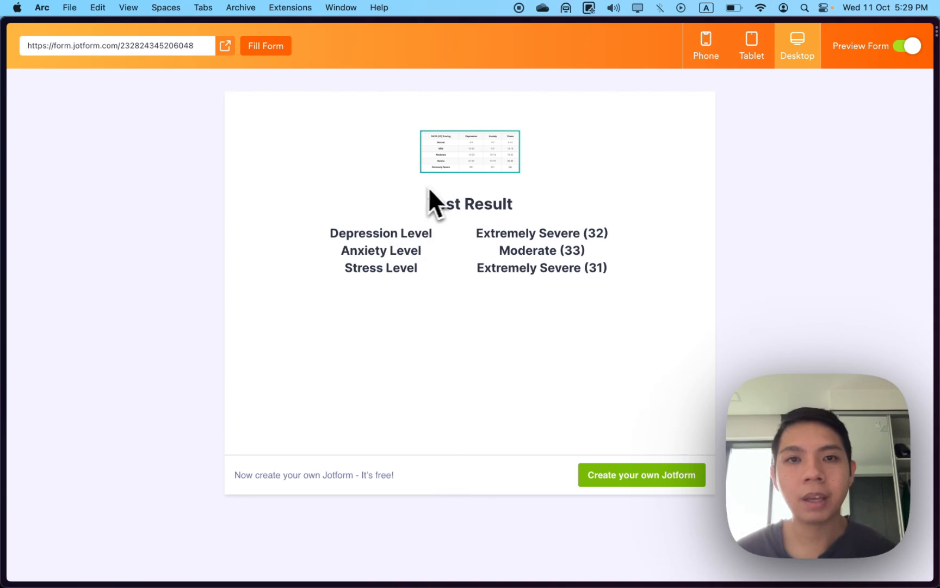
{"action": "mouse_move", "coordinate": [409, 258]}
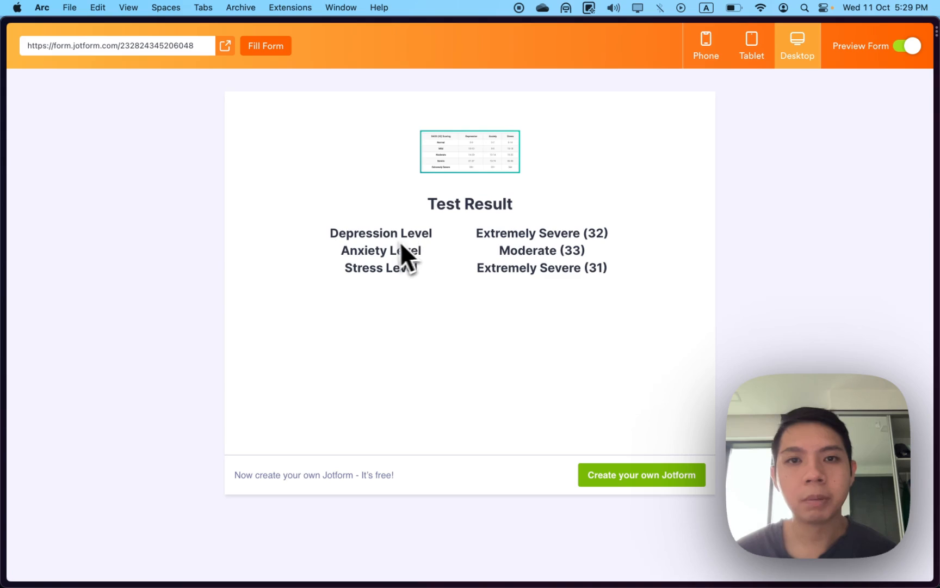
{"action": "mouse_move", "coordinate": [485, 254]}
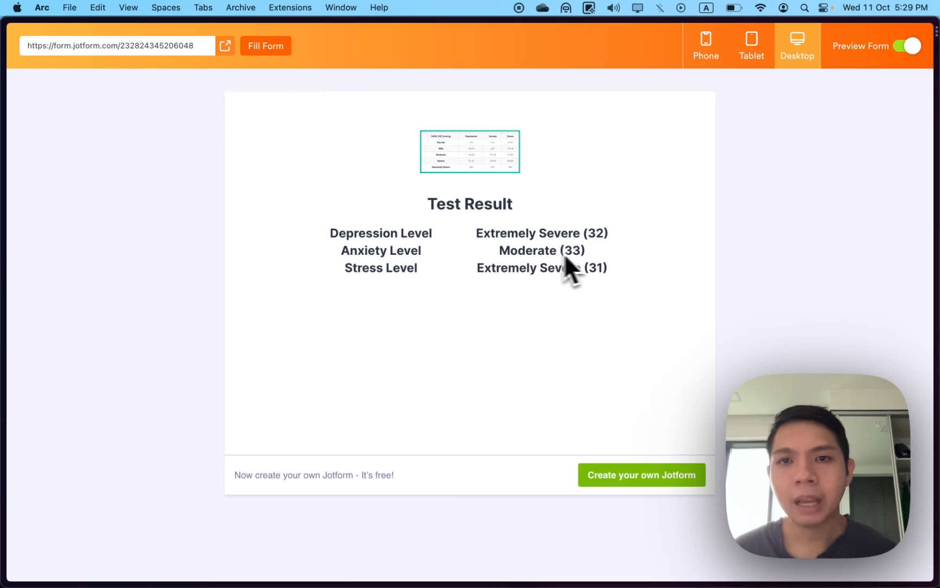
Review the Test Result scores and exit the preview back to My Forms
{"action": "double_click", "coordinate": [539, 251]}
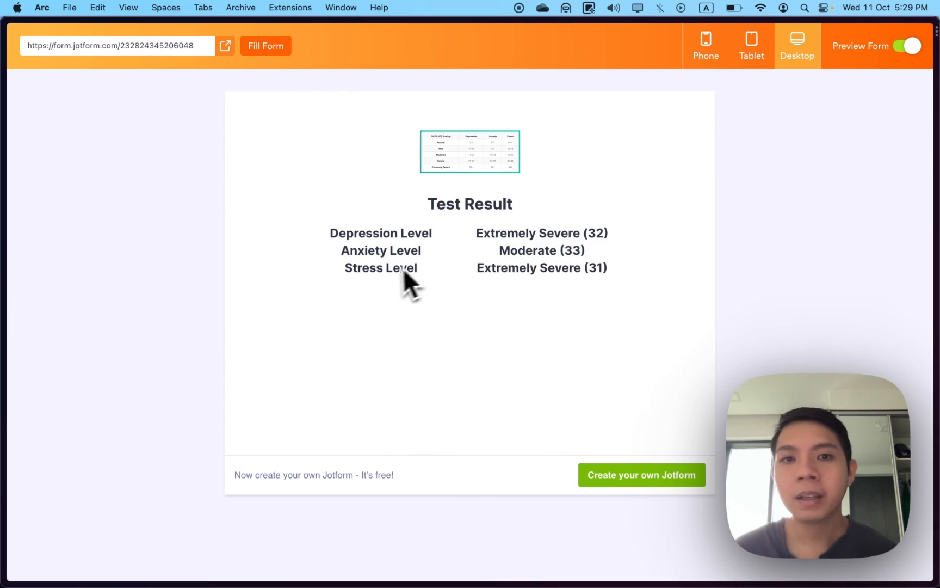
{"action": "mouse_move", "coordinate": [631, 286]}
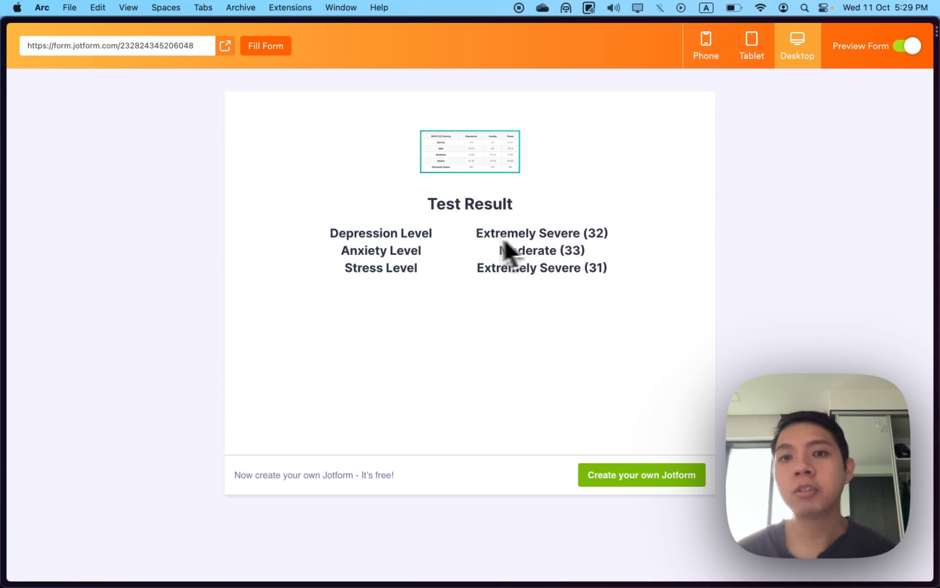
{"action": "mouse_move", "coordinate": [489, 255]}
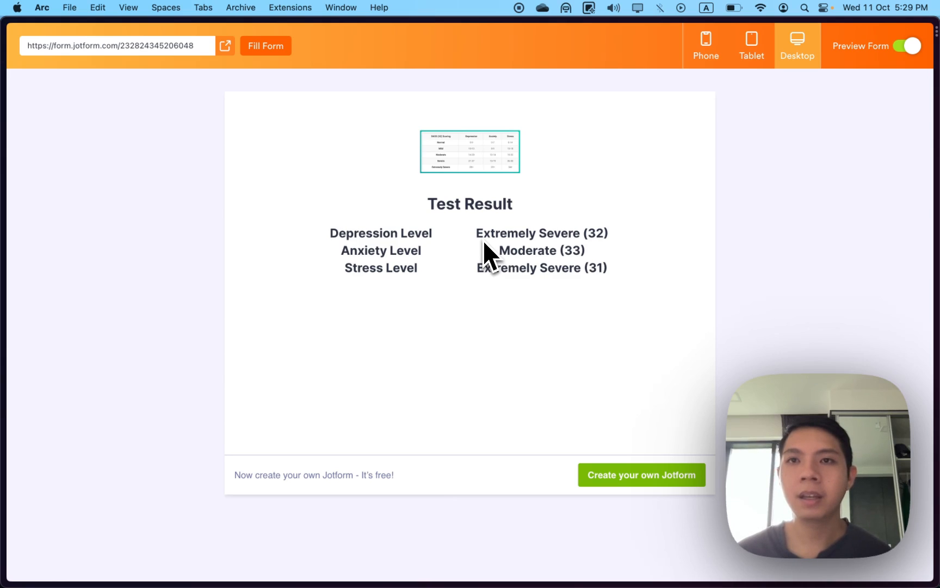
{"action": "mouse_move", "coordinate": [869, 110]}
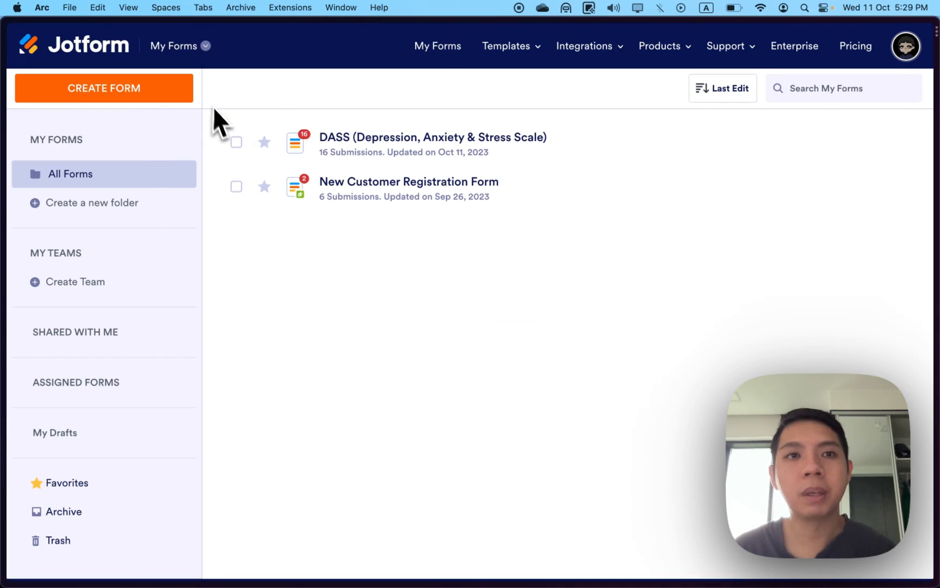
Create a new classic form from scratch and dismiss the Organization Settings prompt
{"action": "left_click", "coordinate": [103, 88]}
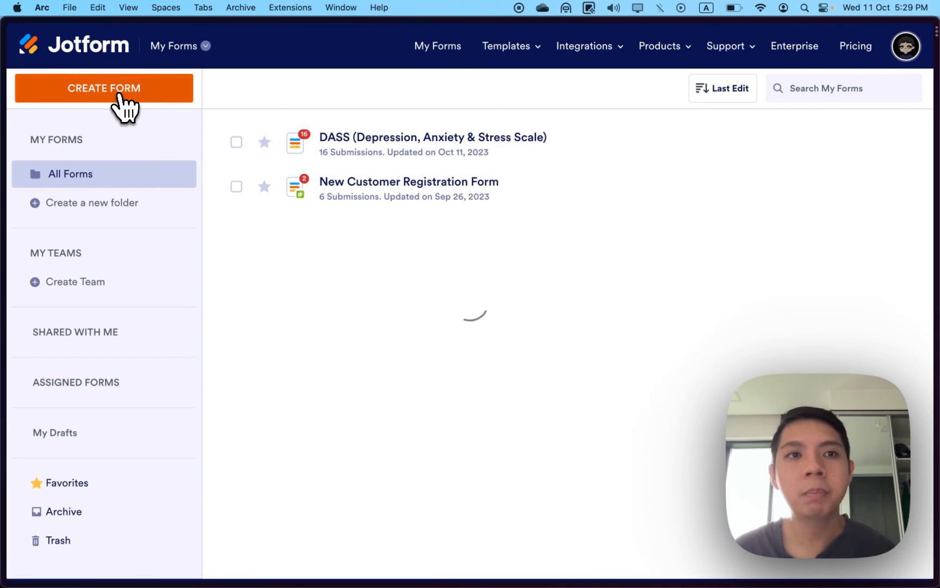
{"action": "left_click", "coordinate": [103, 88]}
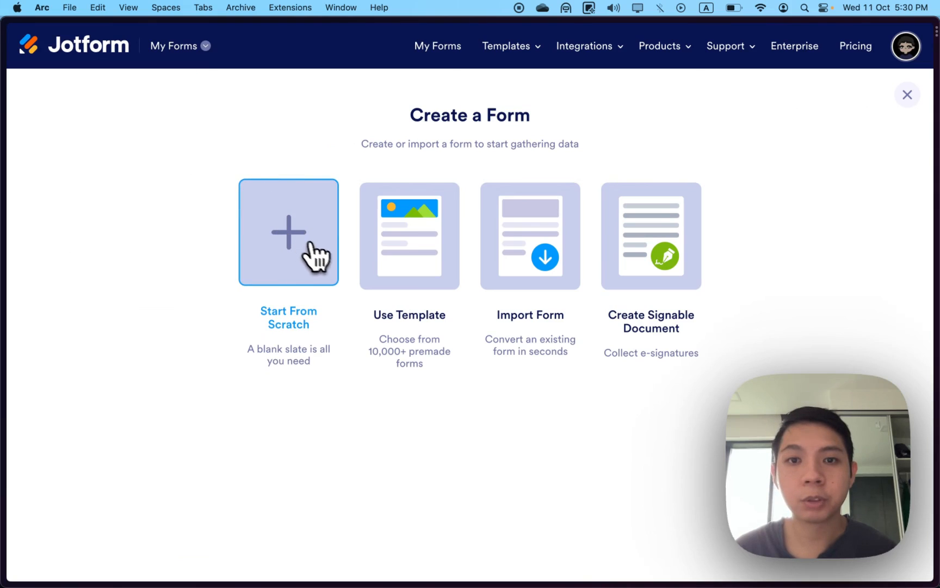
{"action": "mouse_move", "coordinate": [413, 258]}
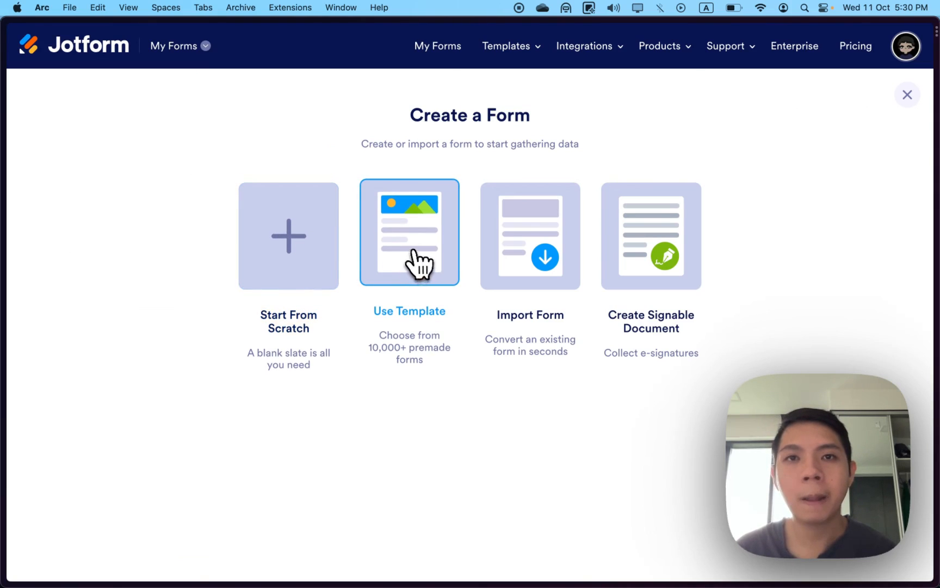
{"action": "left_click", "coordinate": [409, 231]}
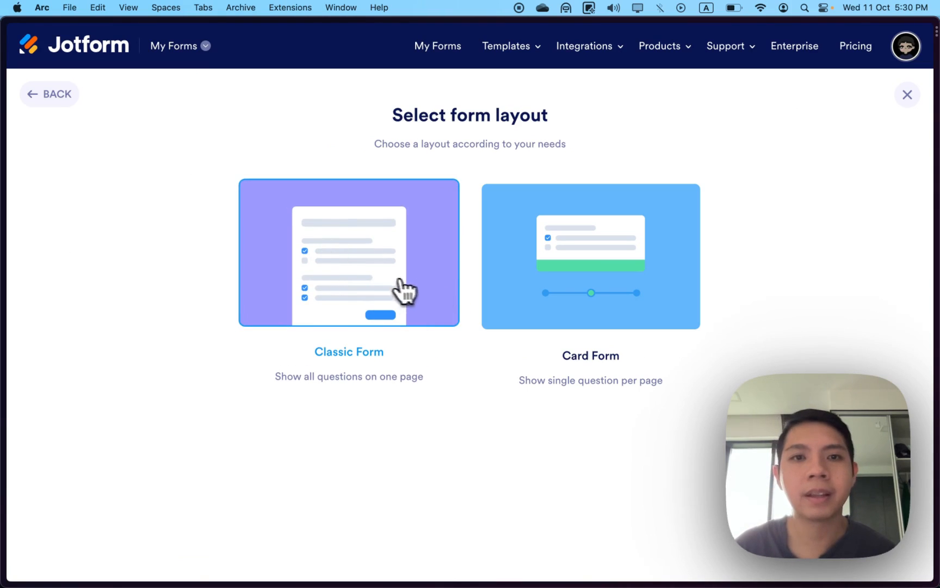
{"action": "left_click", "coordinate": [348, 254]}
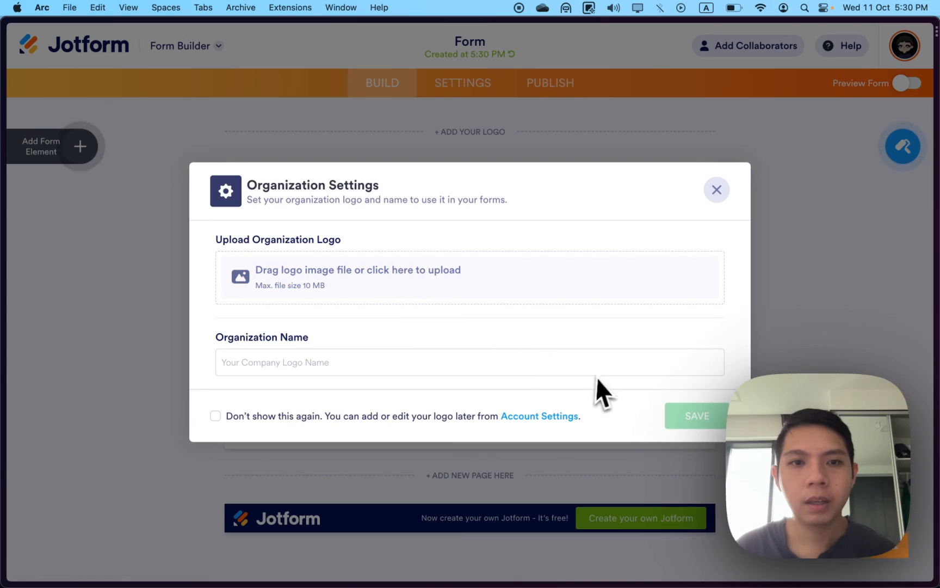
{"action": "left_click", "coordinate": [716, 189]}
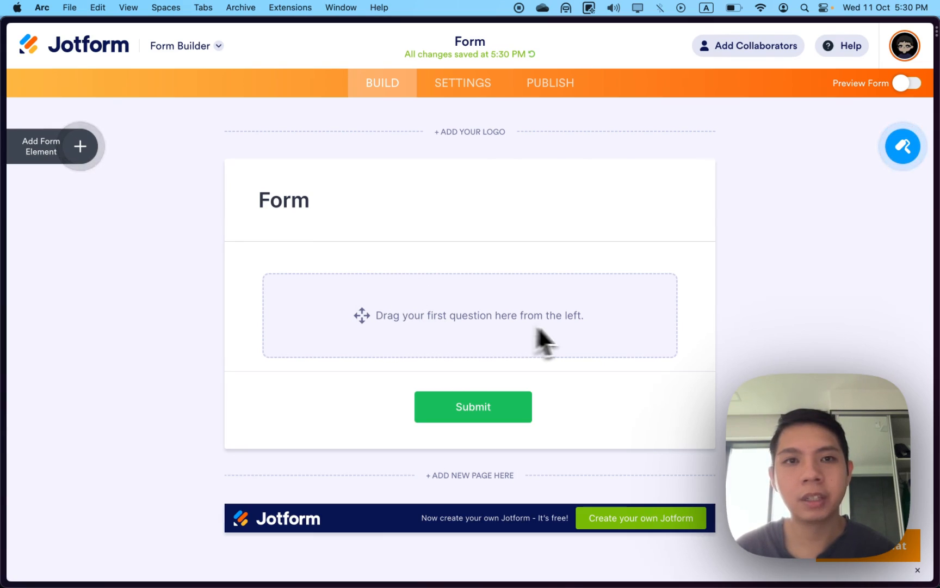
{"action": "mouse_move", "coordinate": [174, 231]}
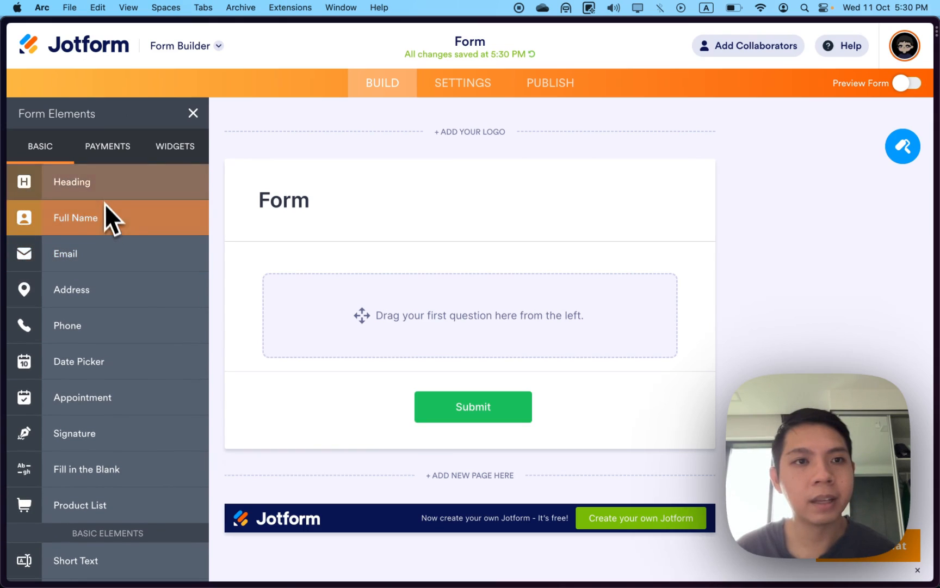
Browse the Basic elements, then review the Payments gateway list in Form Elements
{"action": "scroll", "scroll_direction": "down", "scroll_amount": 3}
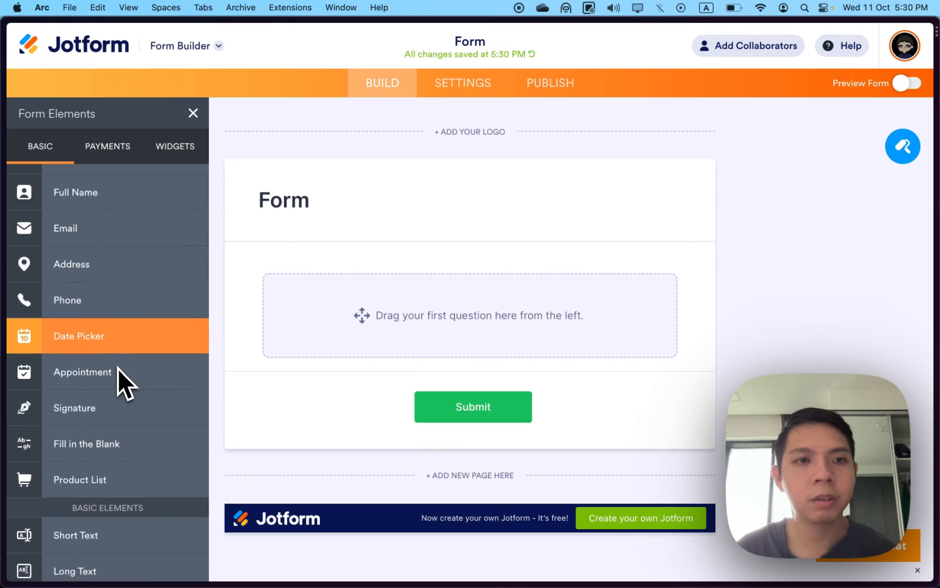
{"action": "scroll", "scroll_direction": "down", "scroll_amount": 3}
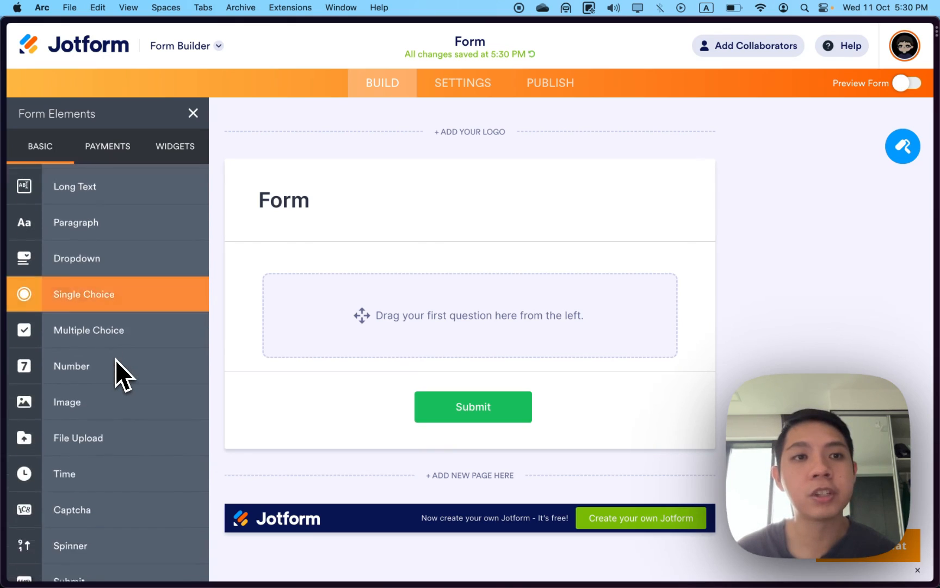
{"action": "scroll", "scroll_direction": "down", "scroll_amount": 3}
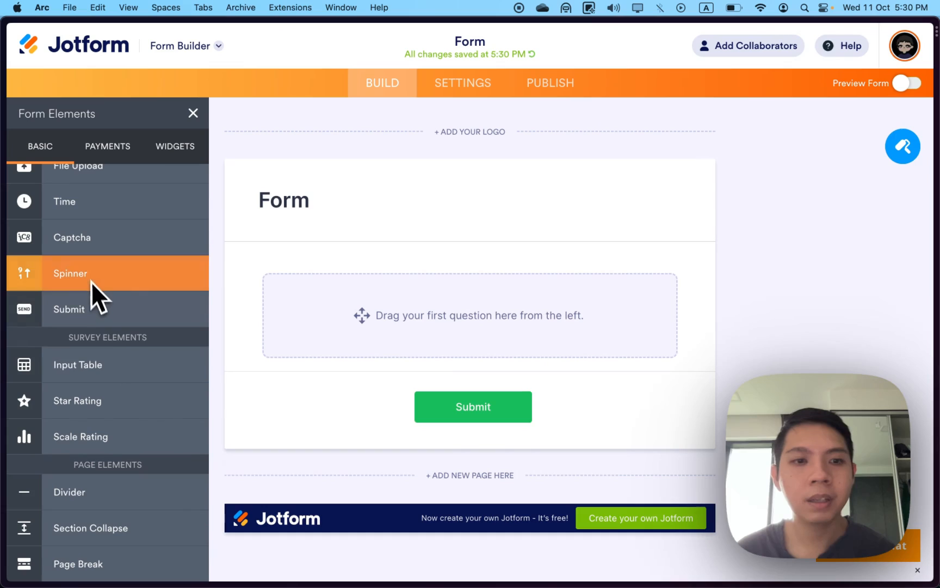
{"action": "mouse_move", "coordinate": [126, 169]}
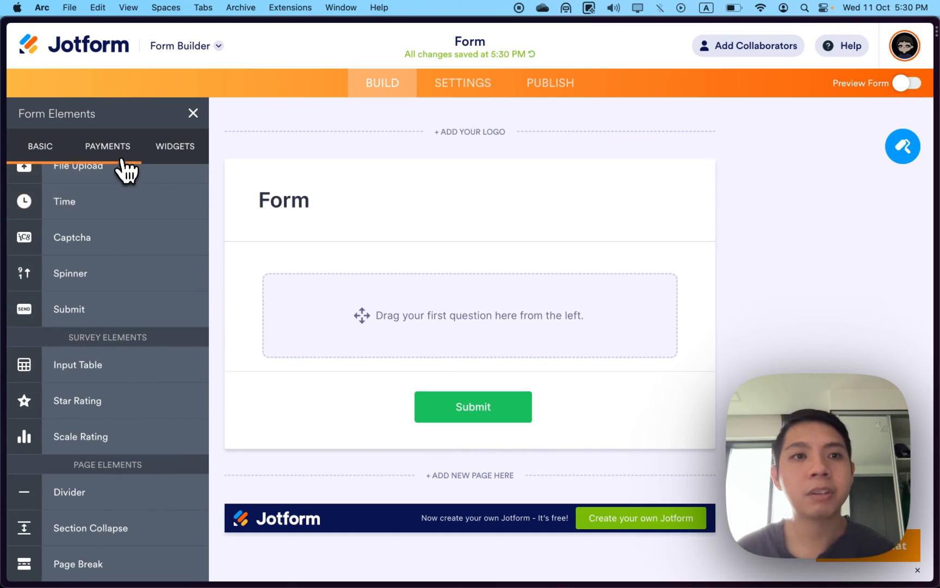
{"action": "left_click", "coordinate": [108, 146]}
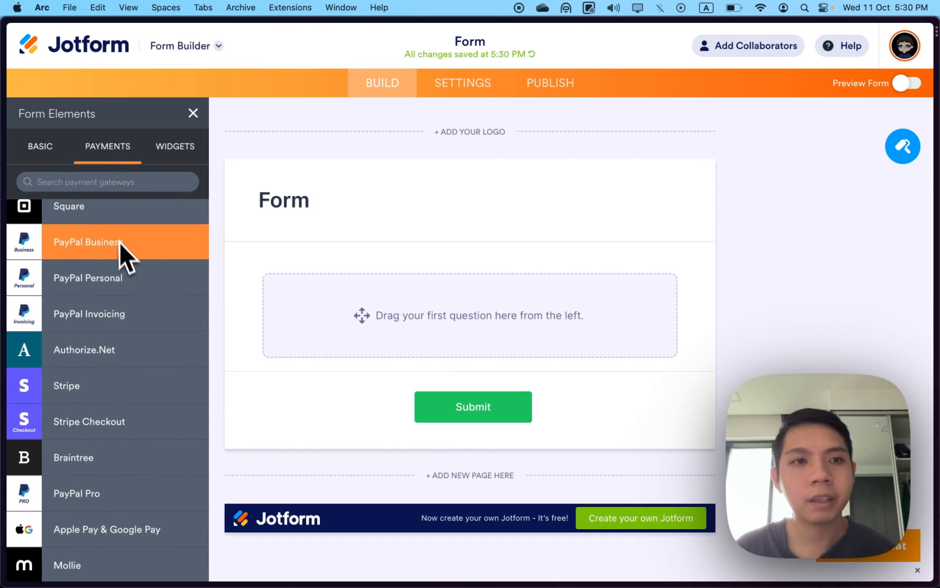
{"action": "scroll", "scroll_direction": "down", "scroll_amount": 3}
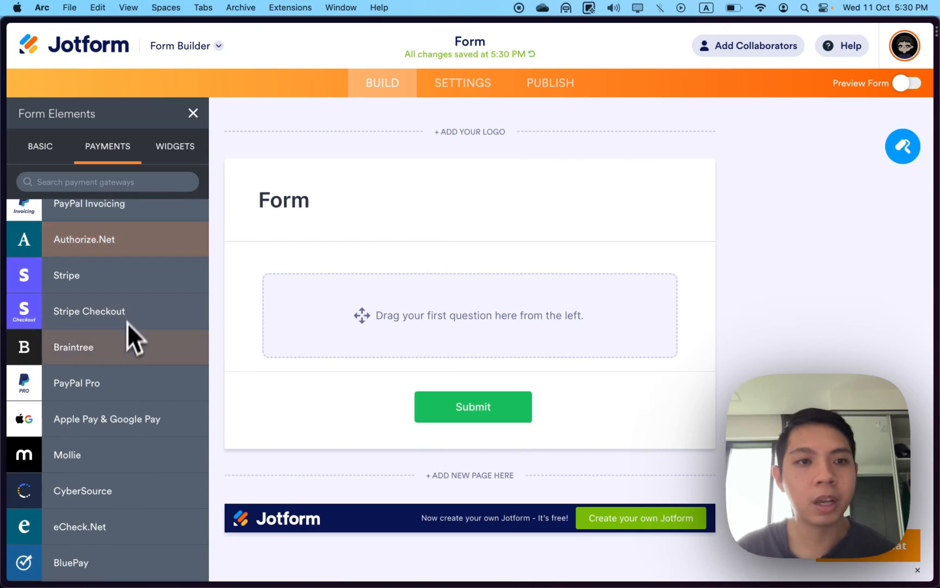
{"action": "scroll", "scroll_direction": "down", "scroll_amount": 3}
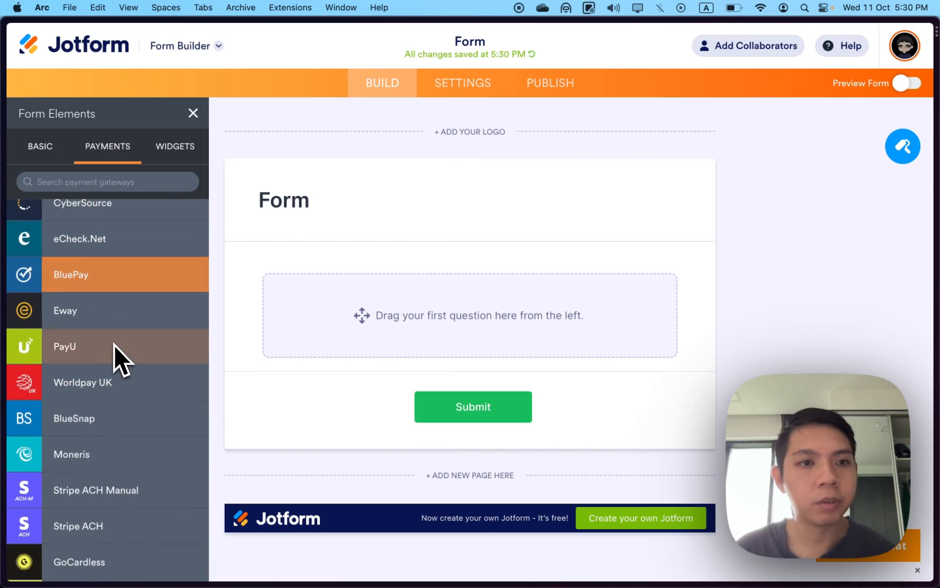
{"action": "scroll", "scroll_direction": "down", "scroll_amount": 3}
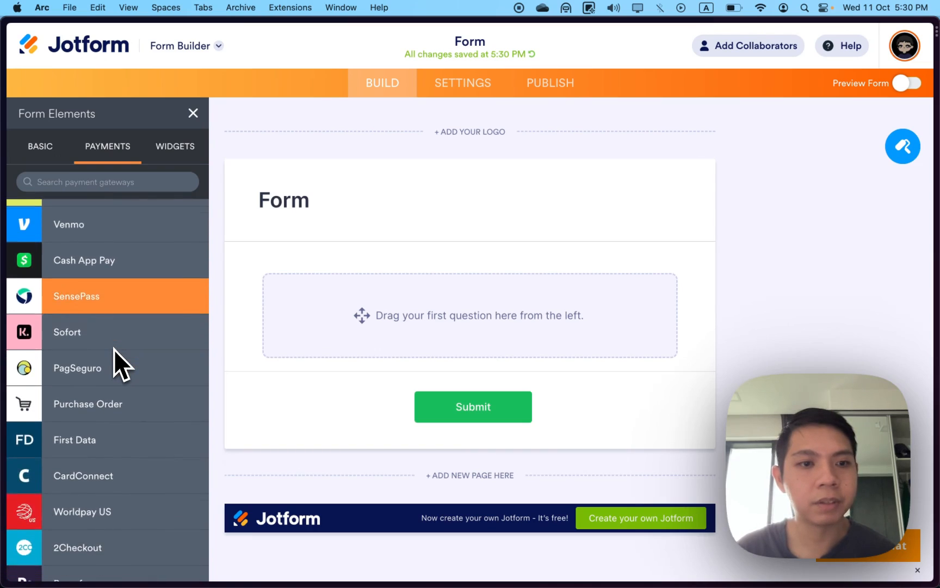
{"action": "scroll", "scroll_direction": "down", "scroll_amount": 3}
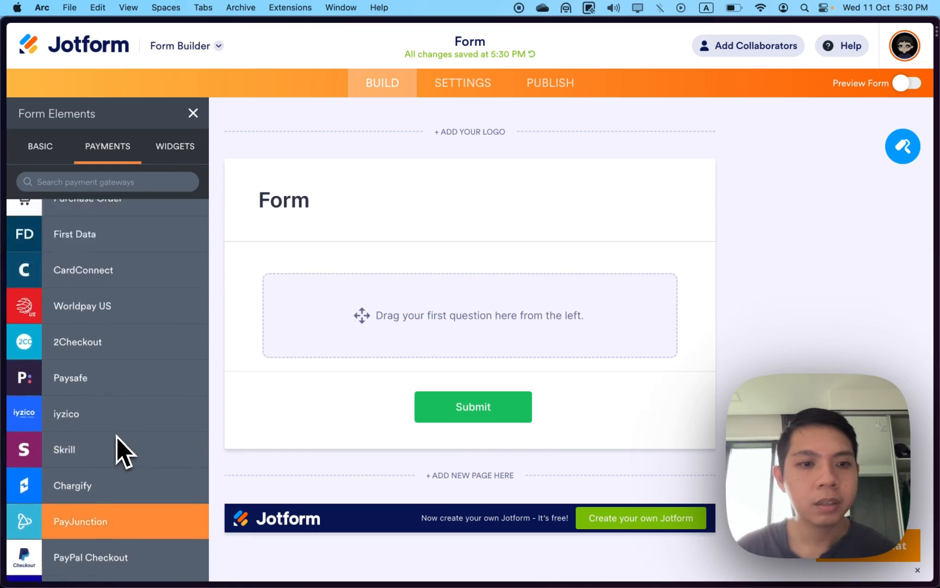
Browse the Widgets list, including Form Calculation and Signature
{"action": "left_click", "coordinate": [174, 146]}
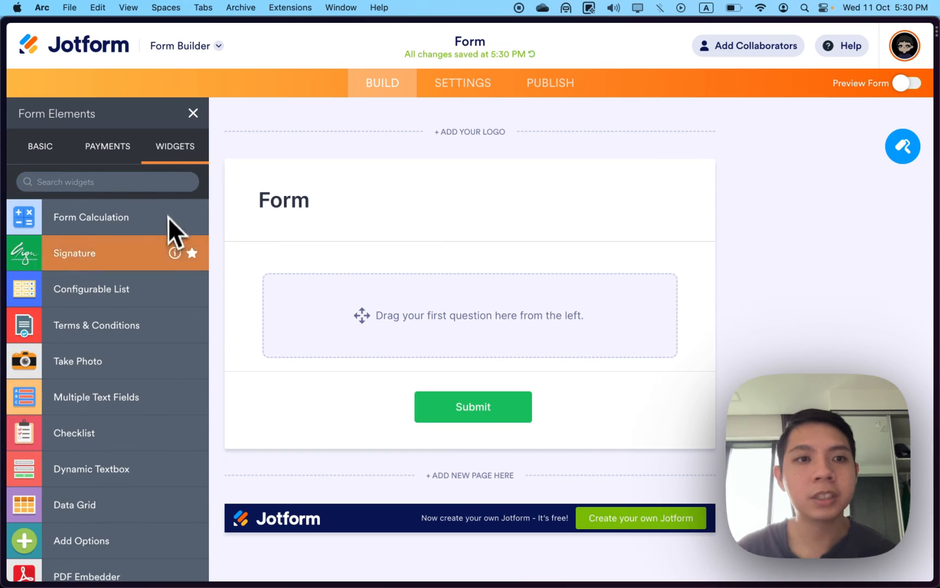
{"action": "scroll", "scroll_direction": "down", "scroll_amount": 3}
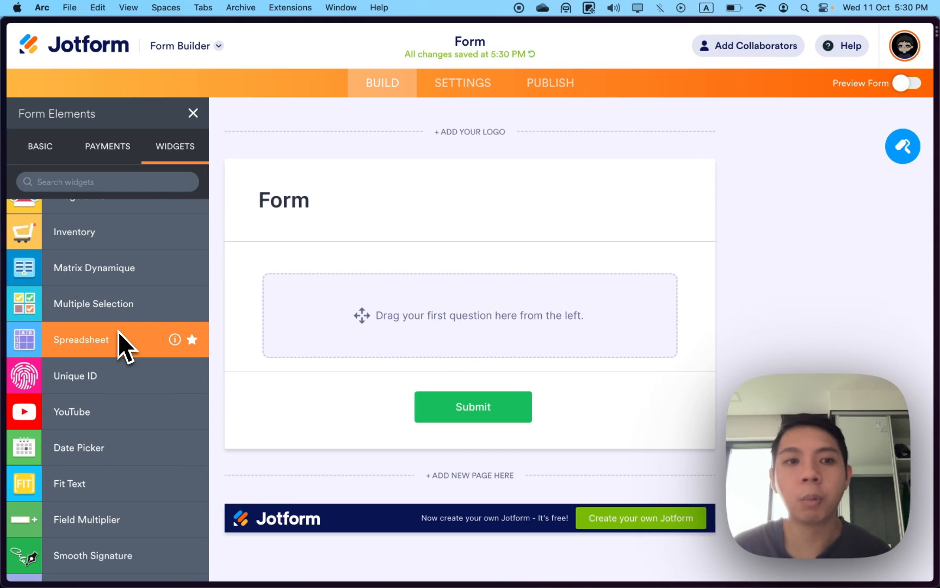
{"action": "scroll", "scroll_direction": "down", "scroll_amount": 3}
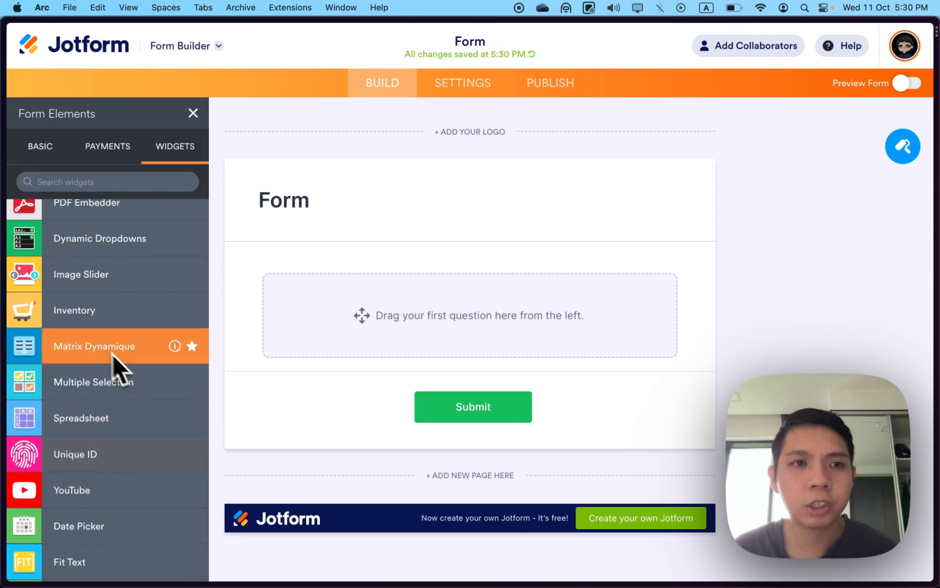
{"action": "scroll", "scroll_direction": "down", "scroll_amount": 3}
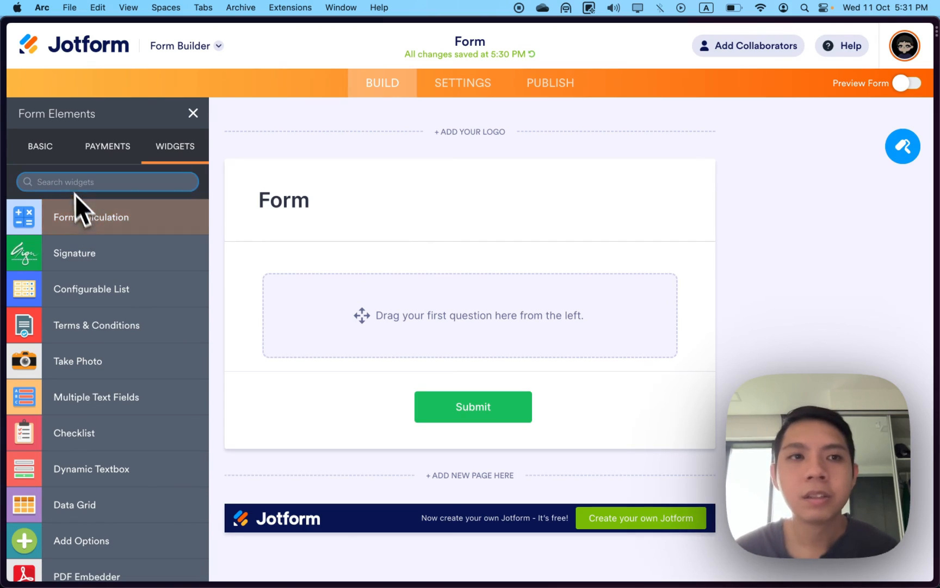
Add a Full Name field from Basic elements and delete it again
{"action": "left_click", "coordinate": [39, 146]}
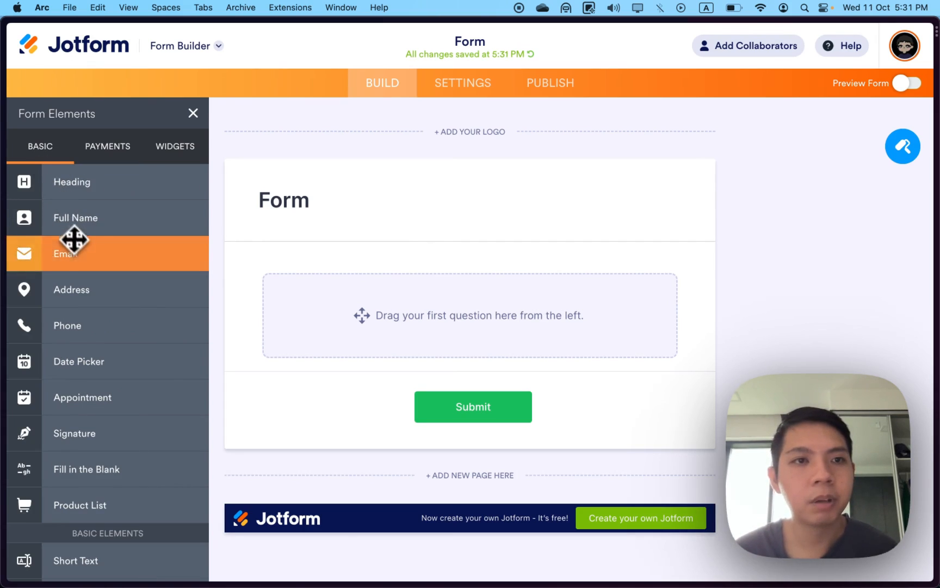
{"action": "left_click_drag", "start_coordinate": [75, 217], "coordinate": [362, 315]}
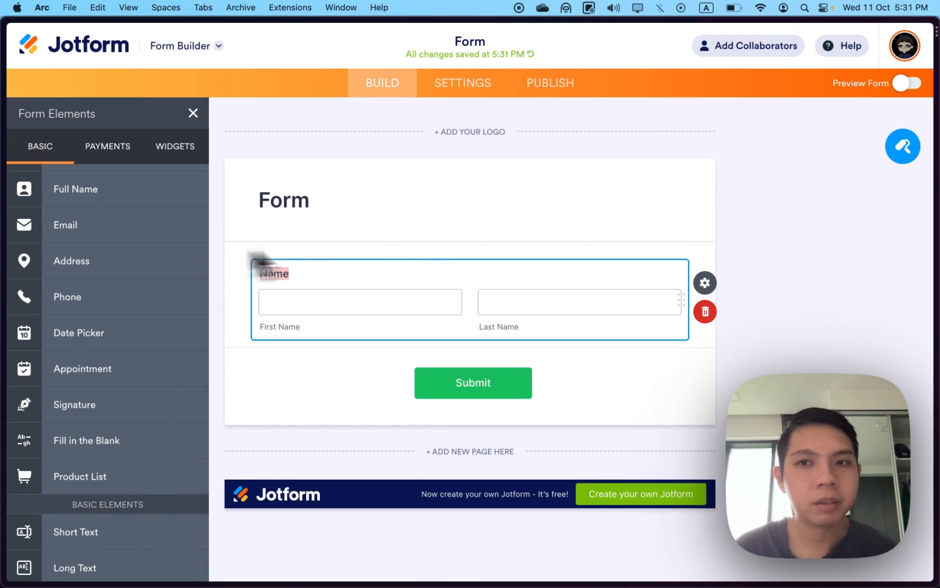
{"action": "left_click", "coordinate": [704, 312]}
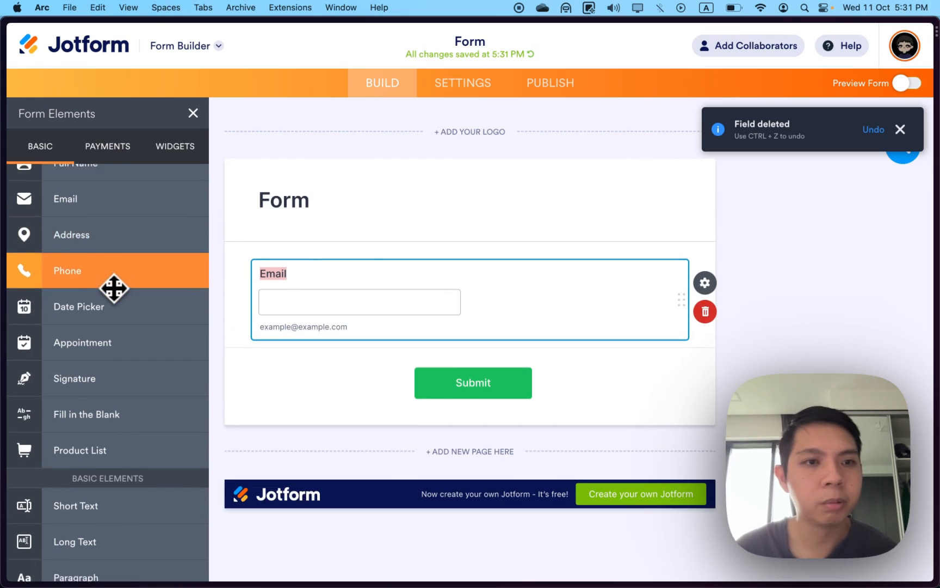
{"action": "scroll", "scroll_direction": "down", "scroll_amount": 3}
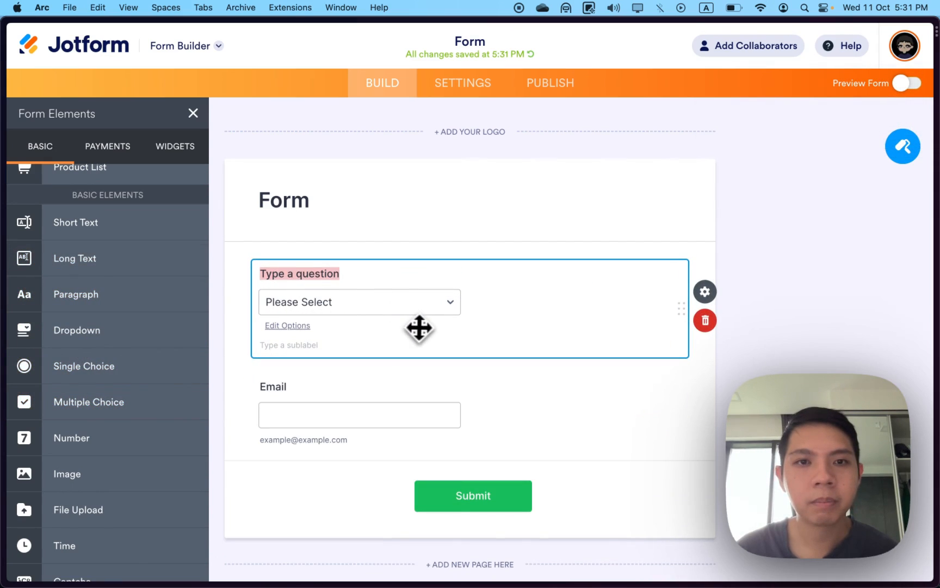
Give the dropdown the option Male and mark the question as required
{"action": "left_click", "coordinate": [287, 325]}
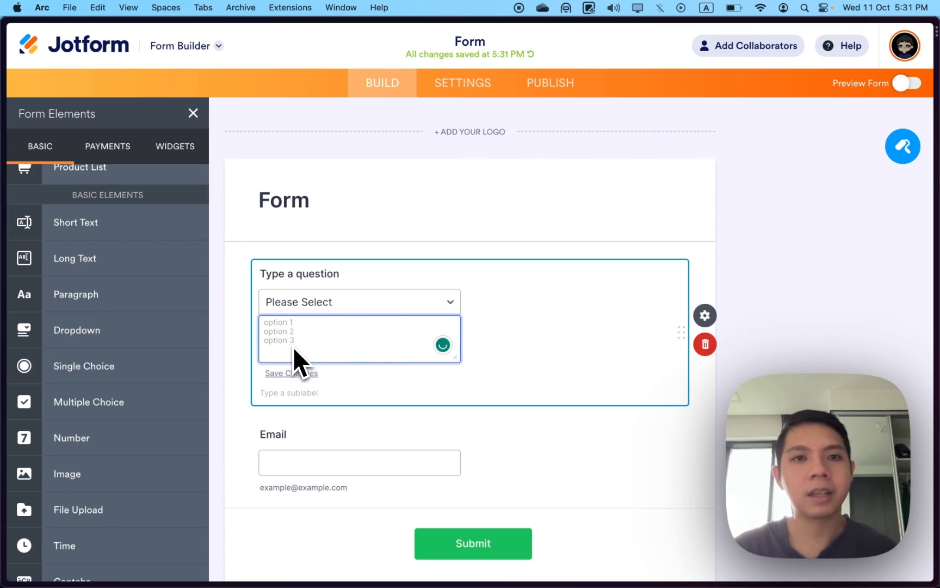
{"action": "type", "text": "Male"}
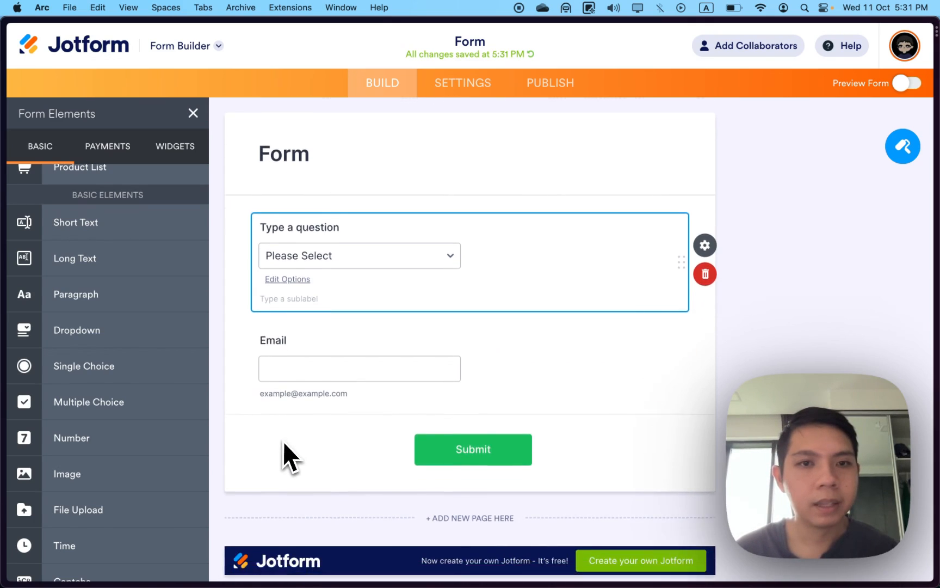
{"action": "left_click", "coordinate": [705, 245]}
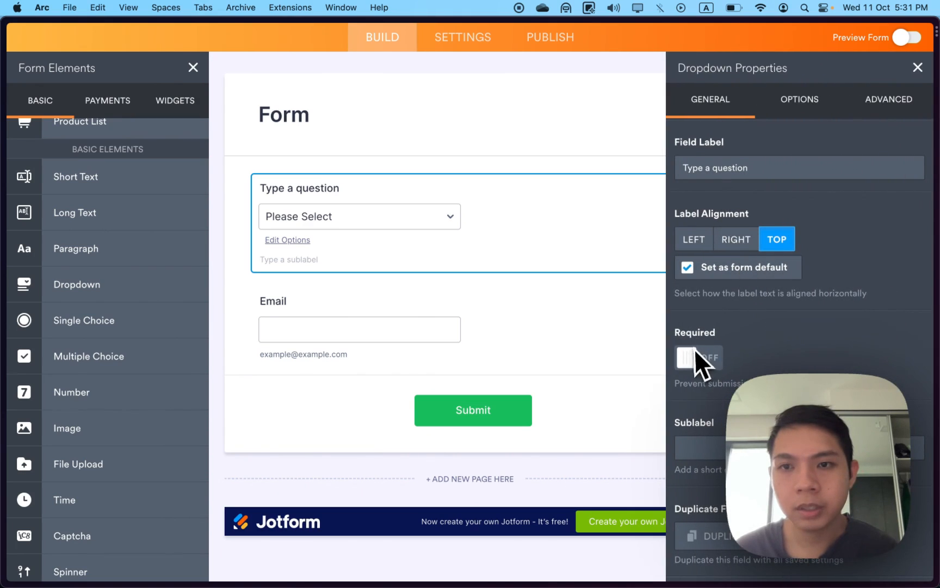
{"action": "left_click", "coordinate": [698, 353]}
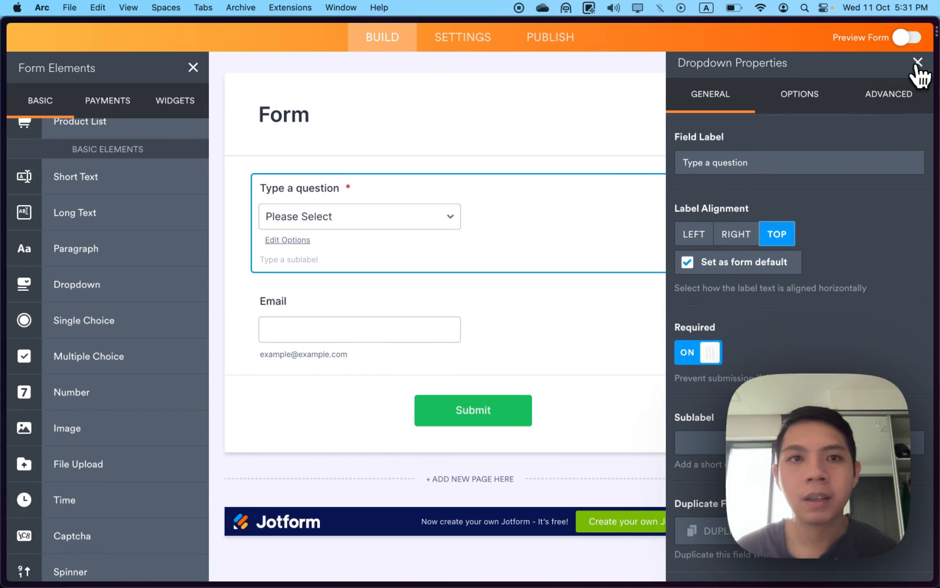
Add single-choice Question 1 and Question 2 below Email and bring up Question 1's properties
{"action": "left_click", "coordinate": [918, 62]}
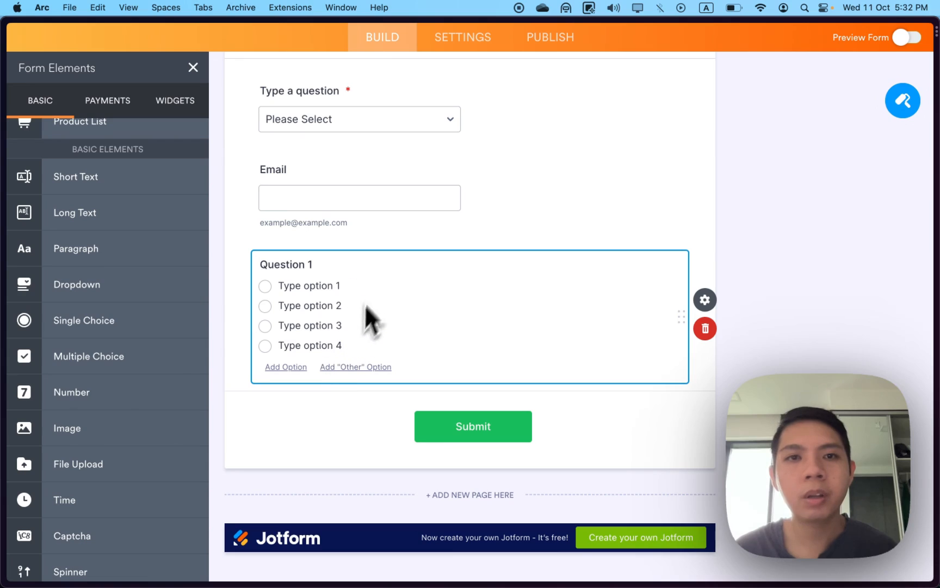
{"action": "mouse_move", "coordinate": [697, 311]}
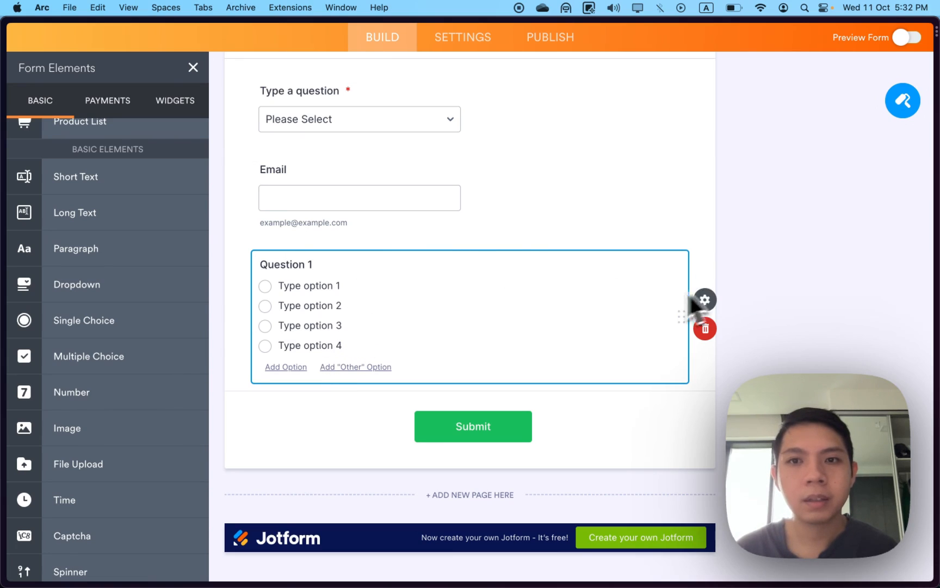
{"action": "left_click", "coordinate": [704, 301]}
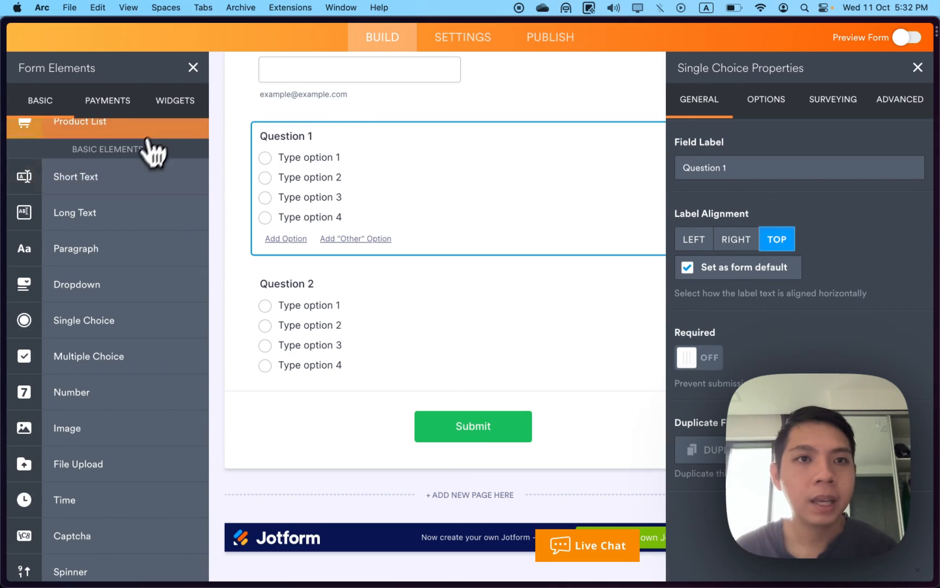
Add a Form Calculation widget labelled Score Result below Question 2
{"action": "left_click", "coordinate": [174, 100]}
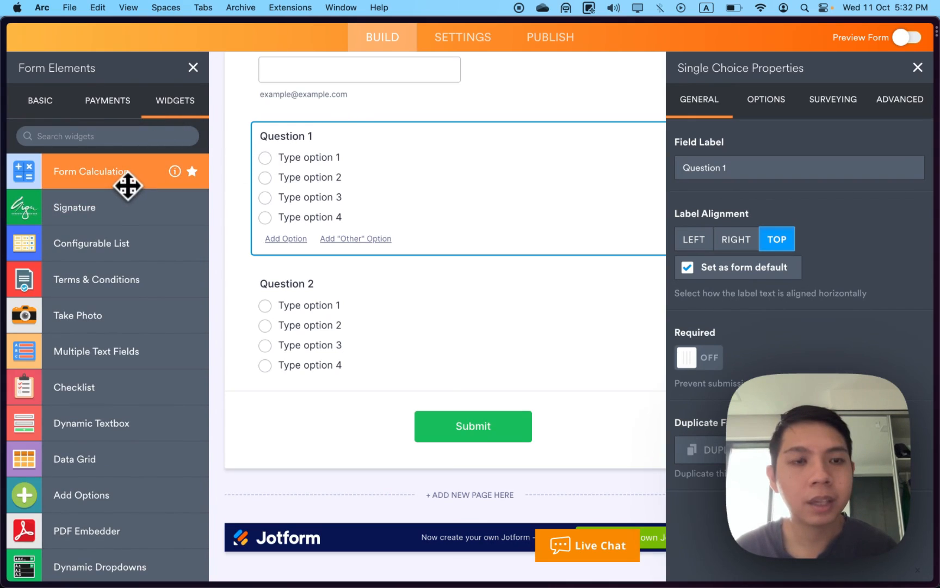
{"action": "left_click_drag", "start_coordinate": [104, 171], "coordinate": [309, 420]}
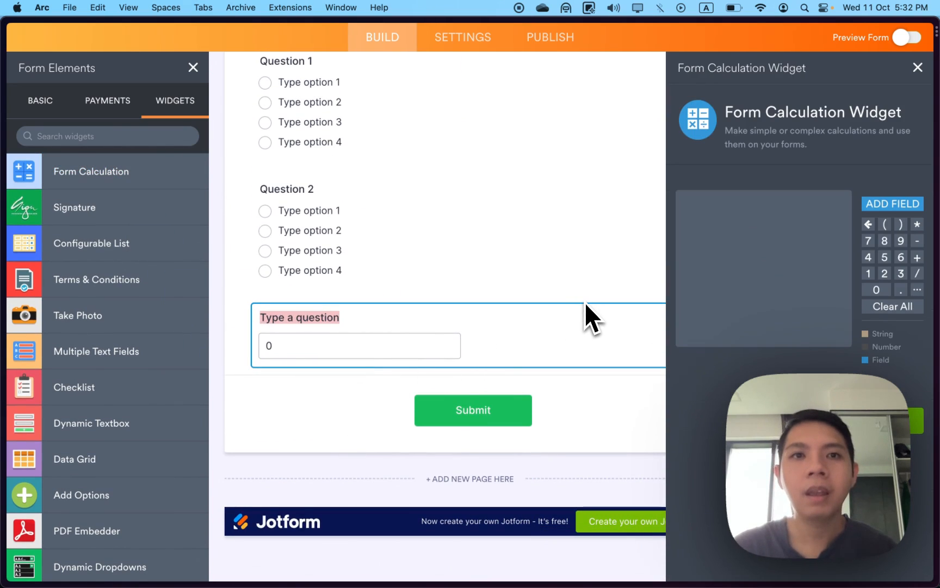
{"action": "type", "text": "Result"}
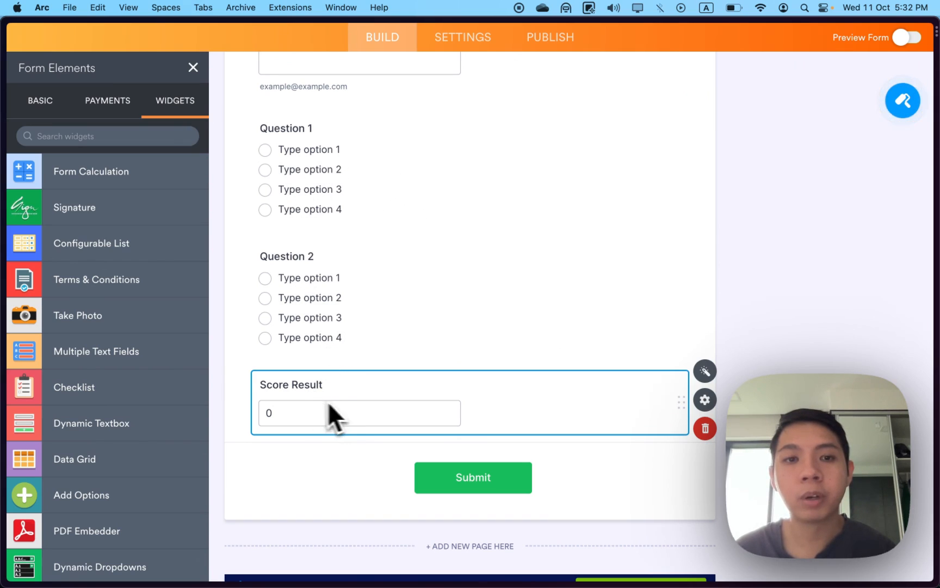
{"action": "left_click", "coordinate": [286, 127]}
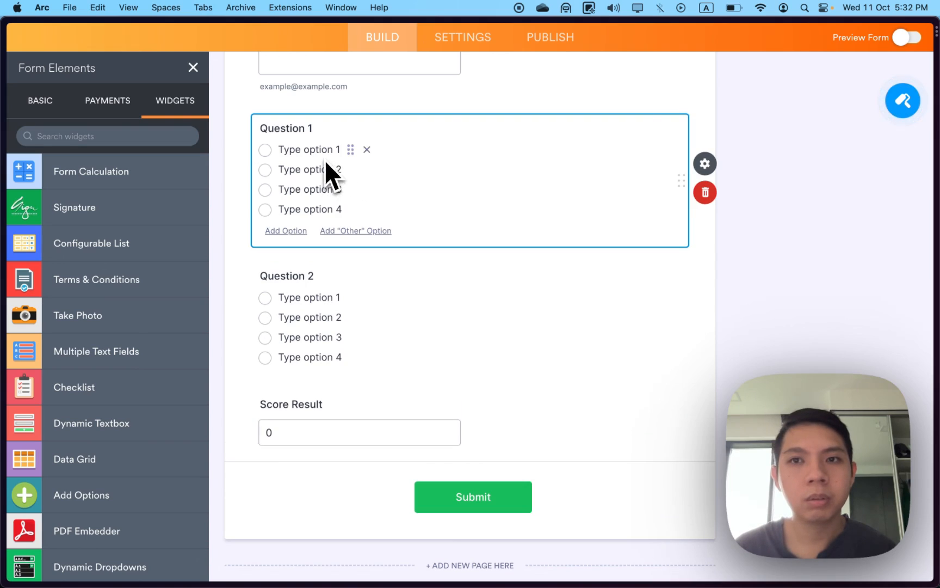
{"action": "mouse_move", "coordinate": [346, 182]}
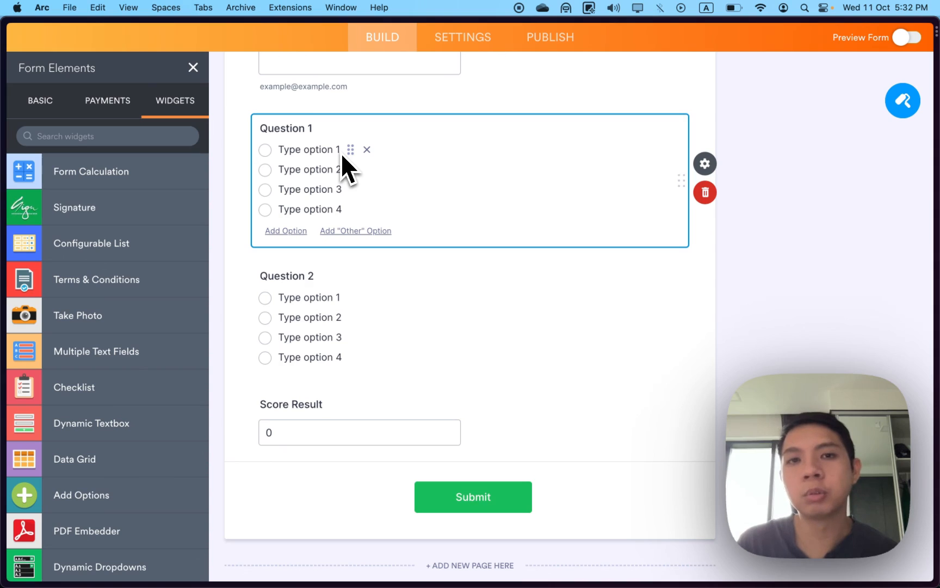
Turn Calculation Values ON in Question 1's Options settings
{"action": "left_click", "coordinate": [705, 163]}
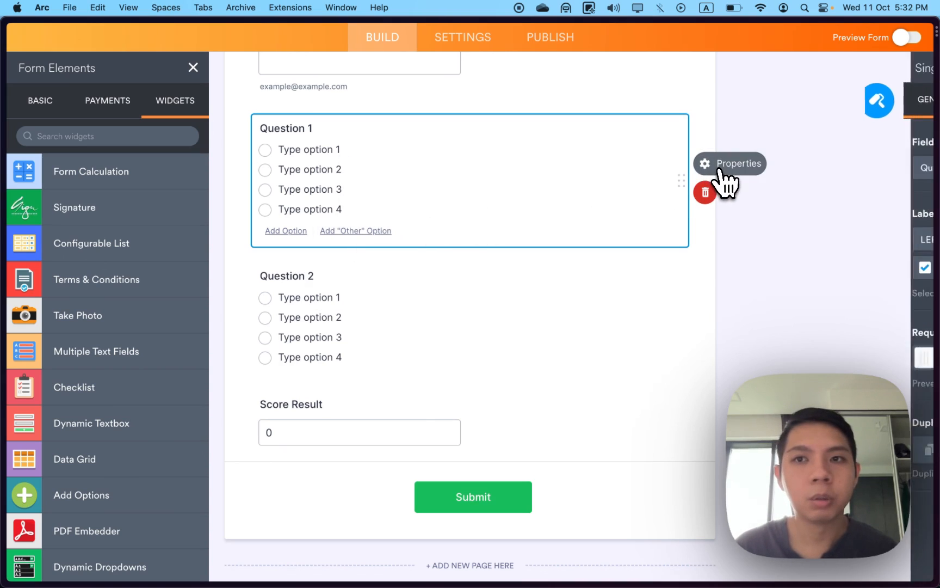
{"action": "left_click", "coordinate": [730, 163]}
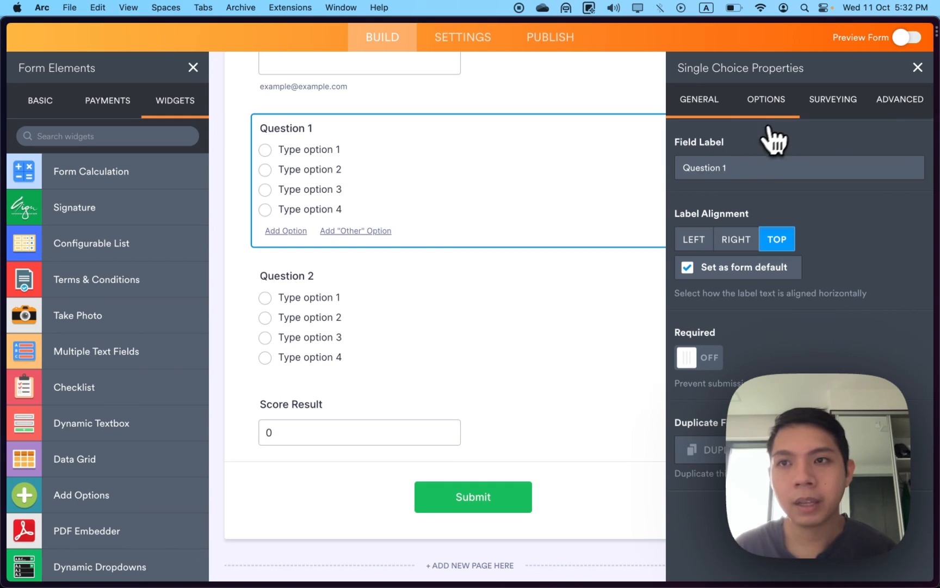
{"action": "left_click", "coordinate": [900, 99]}
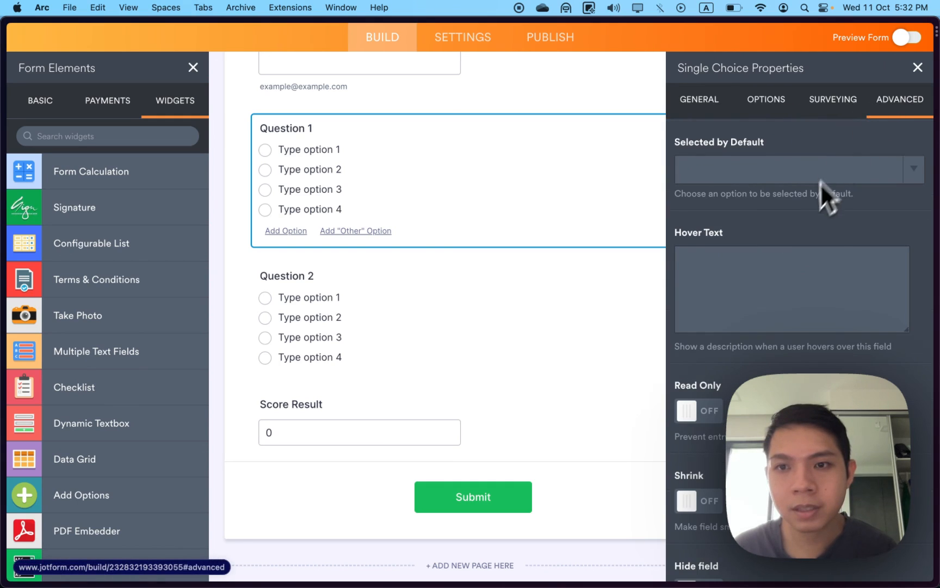
{"action": "scroll", "scroll_direction": "down", "scroll_amount": 3}
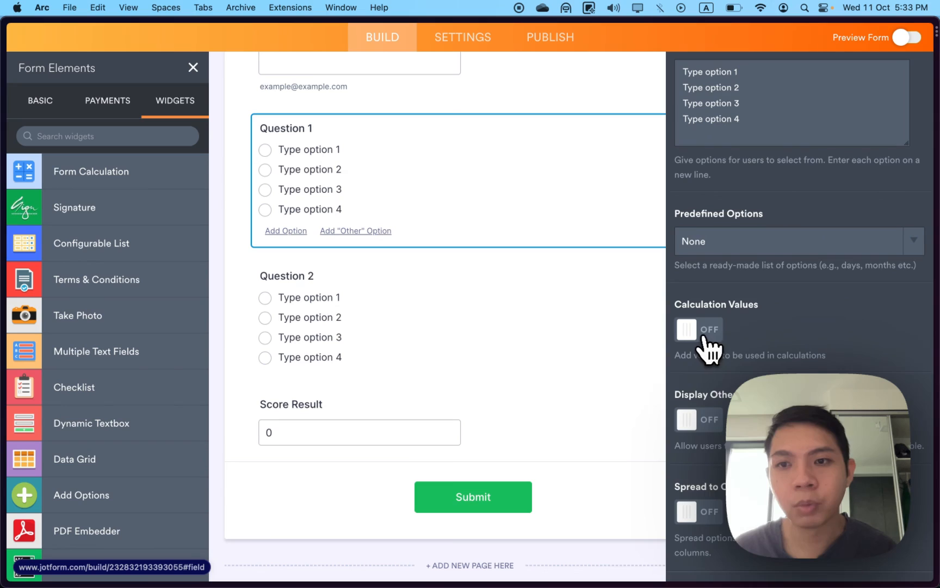
{"action": "left_click", "coordinate": [698, 329]}
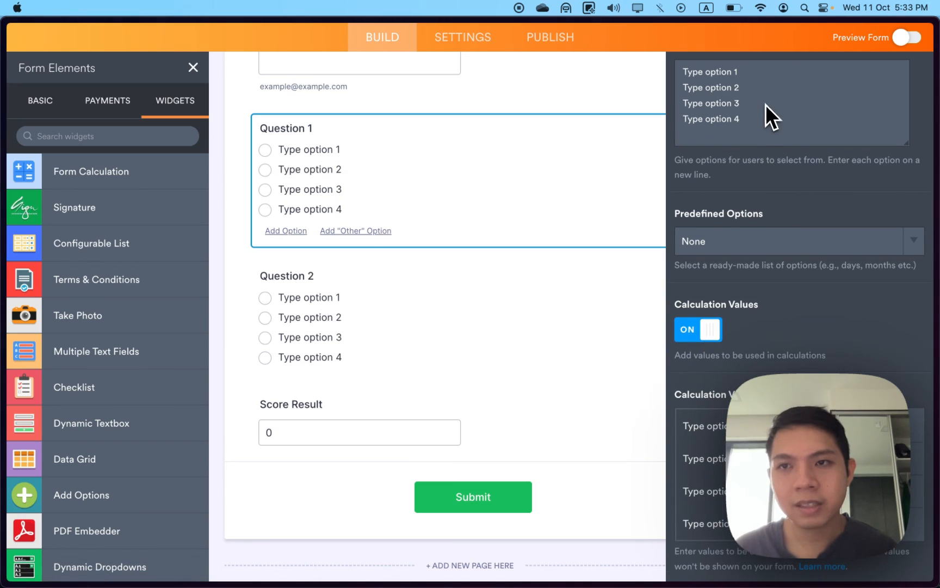
{"action": "scroll", "scroll_direction": "down", "scroll_amount": 3}
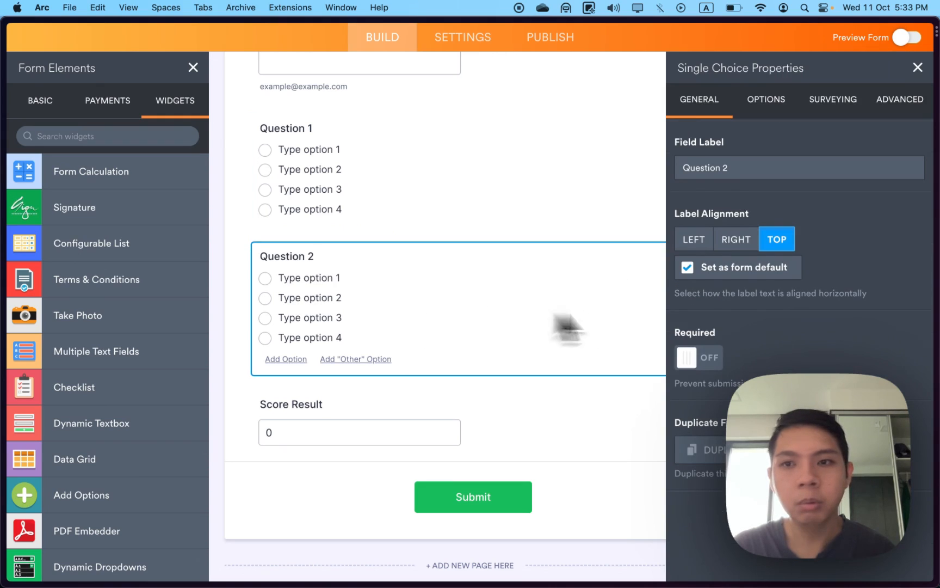
{"action": "mouse_move", "coordinate": [899, 114]}
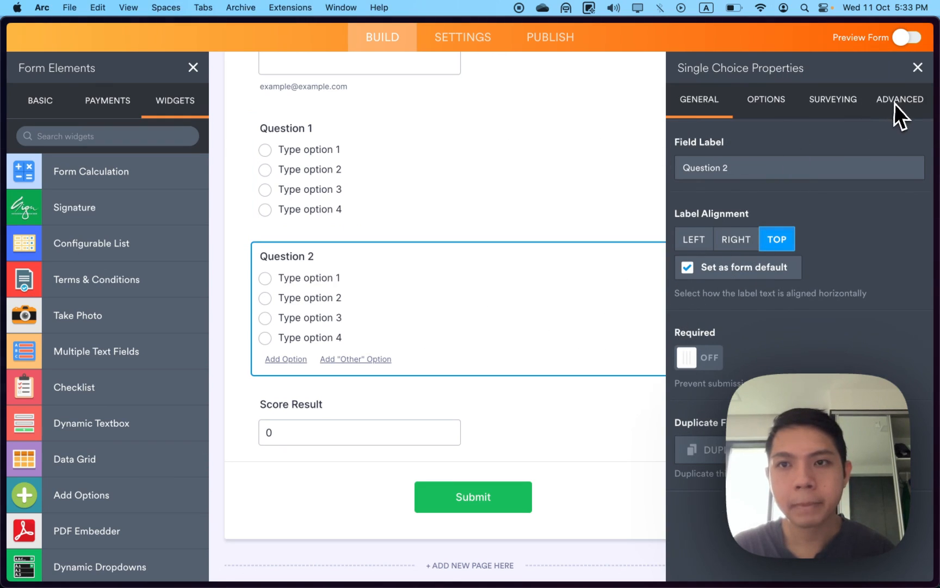
Switch Calculation Values on in Question 2's Options, then select the Score Result field
{"action": "left_click", "coordinate": [765, 99]}
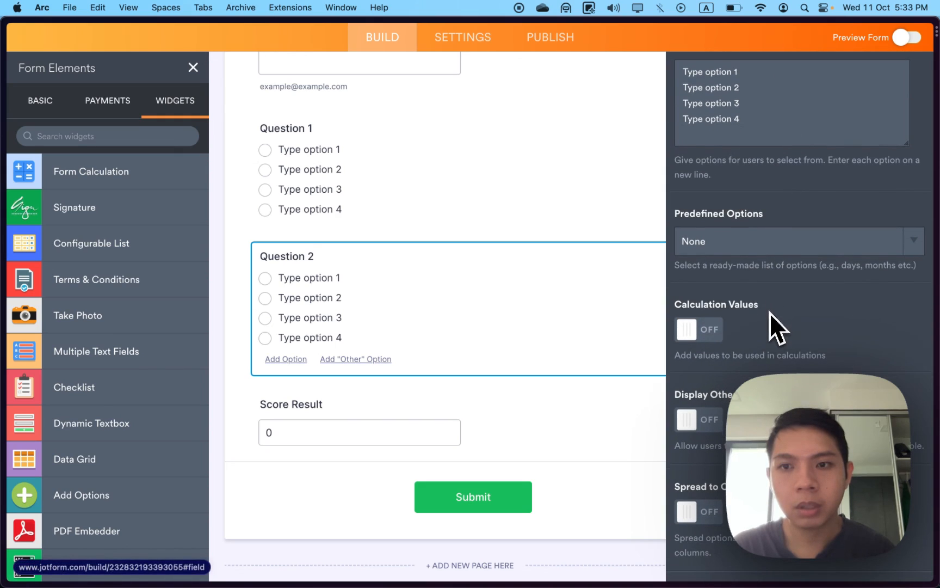
{"action": "left_click", "coordinate": [697, 330]}
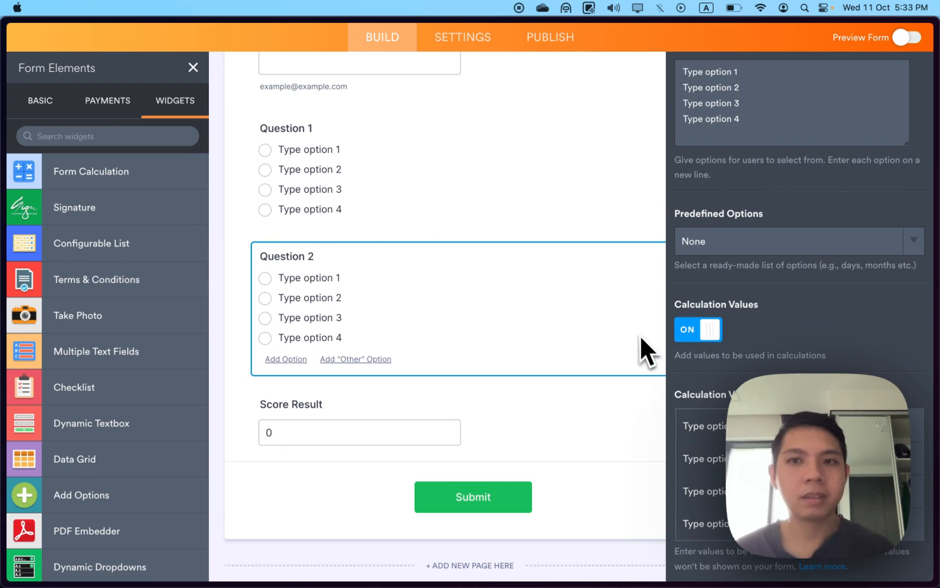
{"action": "mouse_move", "coordinate": [475, 312]}
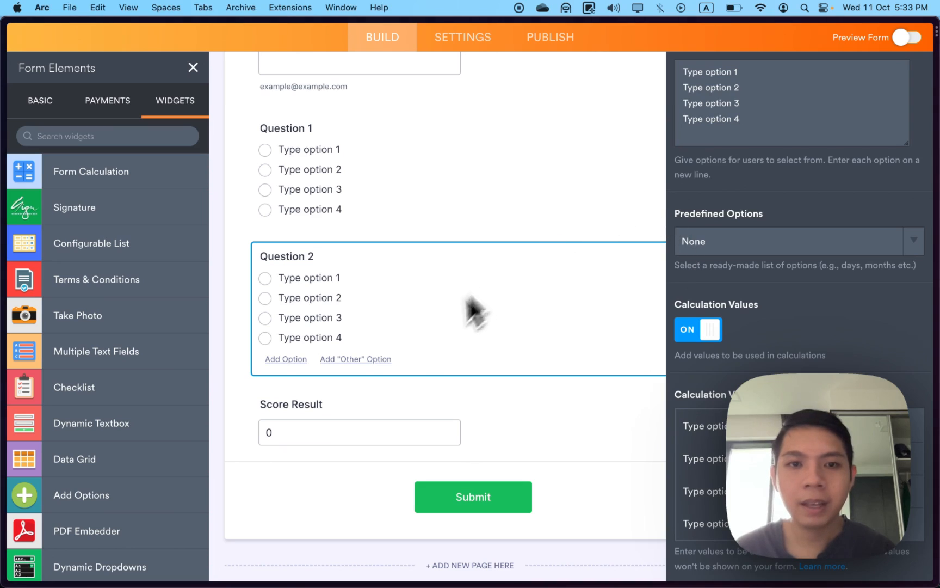
{"action": "left_click", "coordinate": [359, 432]}
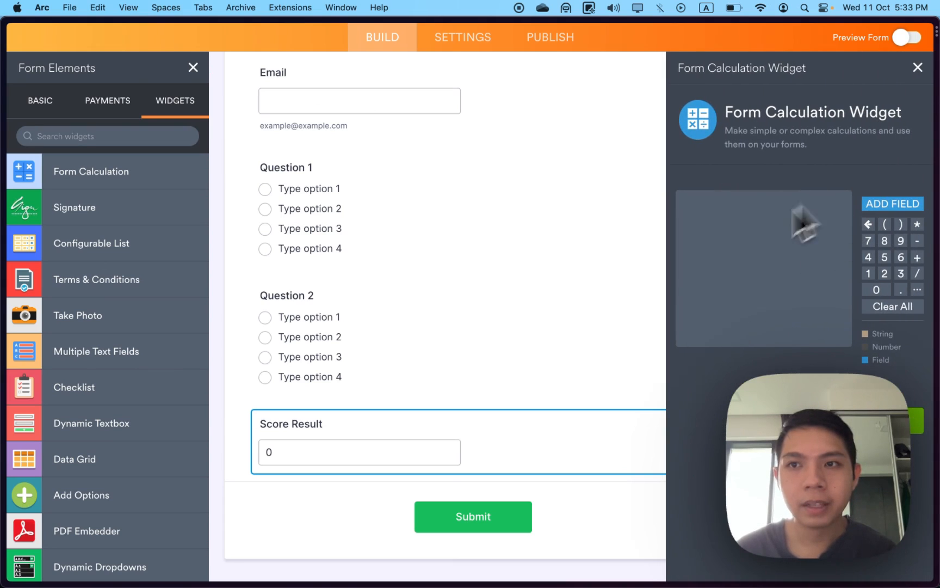
{"action": "mouse_move", "coordinate": [865, 239]}
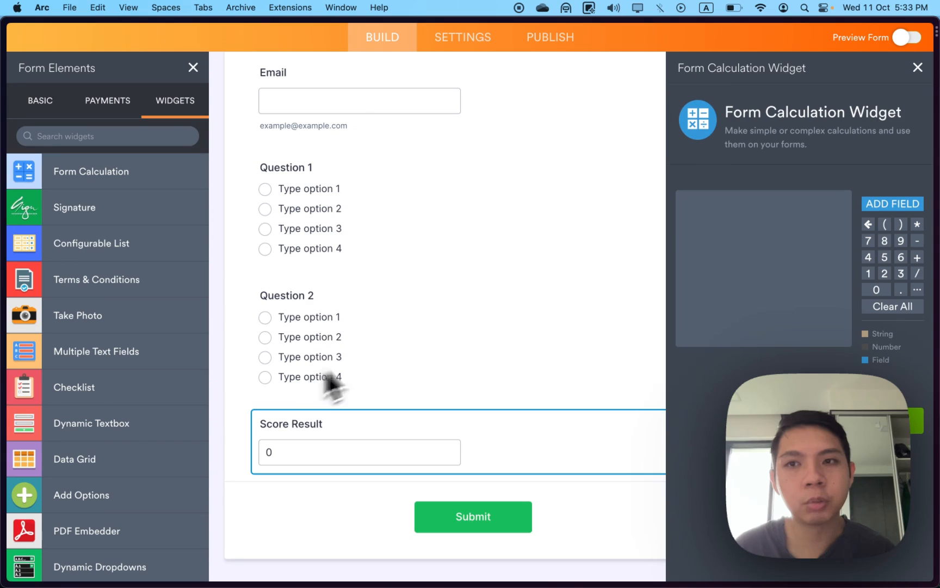
Set Score Result's formula to Question 1 + Question 2 via Add Field and close the widget
{"action": "left_click", "coordinate": [892, 203]}
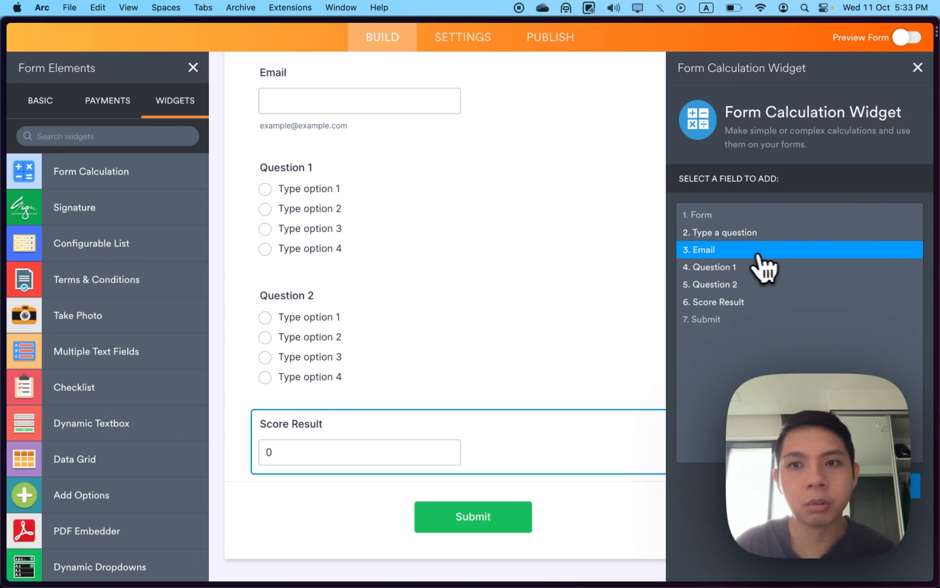
{"action": "left_click", "coordinate": [714, 267]}
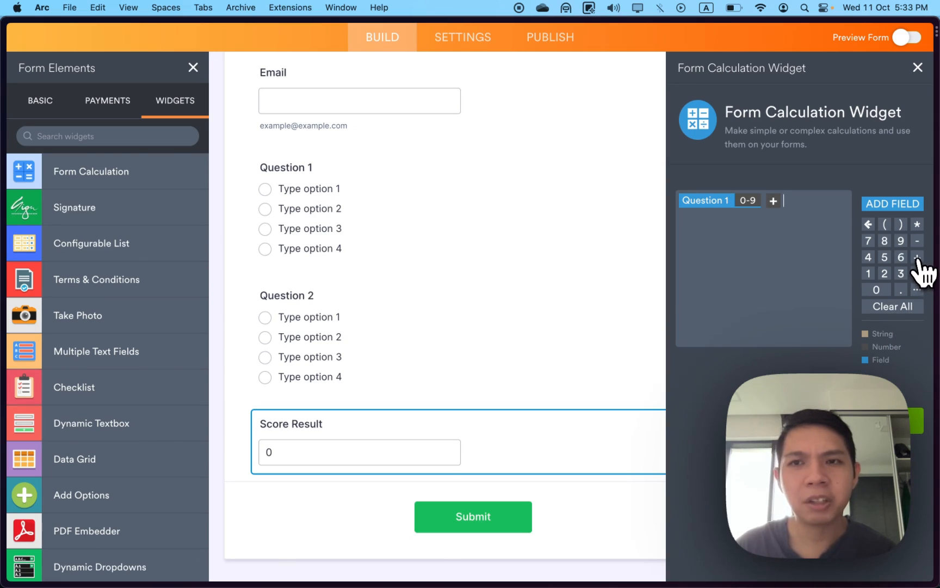
{"action": "left_click", "coordinate": [892, 203]}
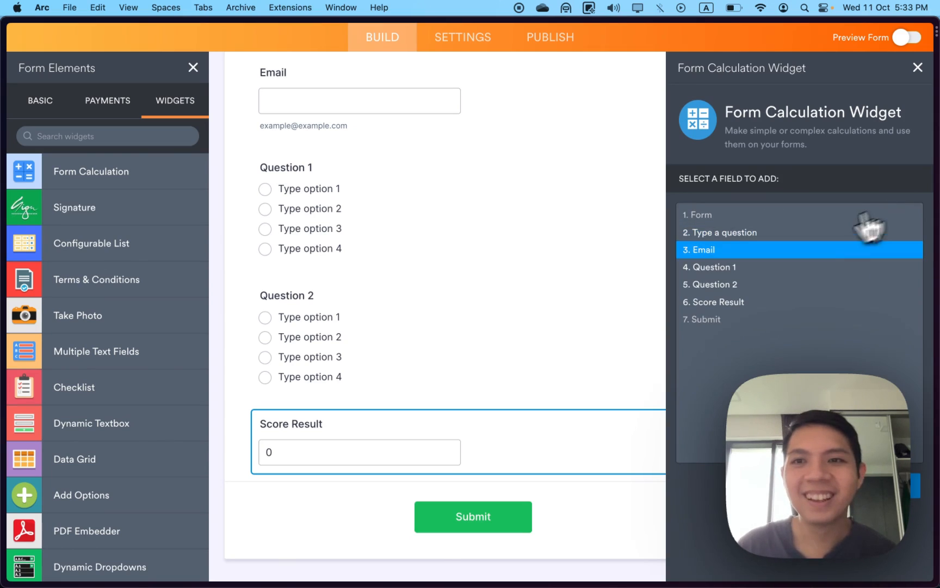
{"action": "left_click", "coordinate": [718, 266]}
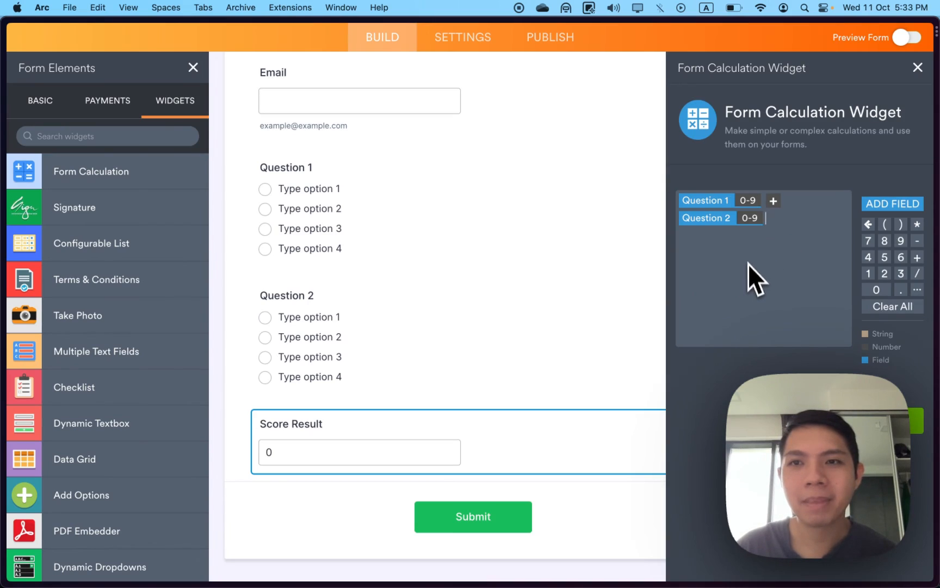
{"action": "mouse_move", "coordinate": [777, 360]}
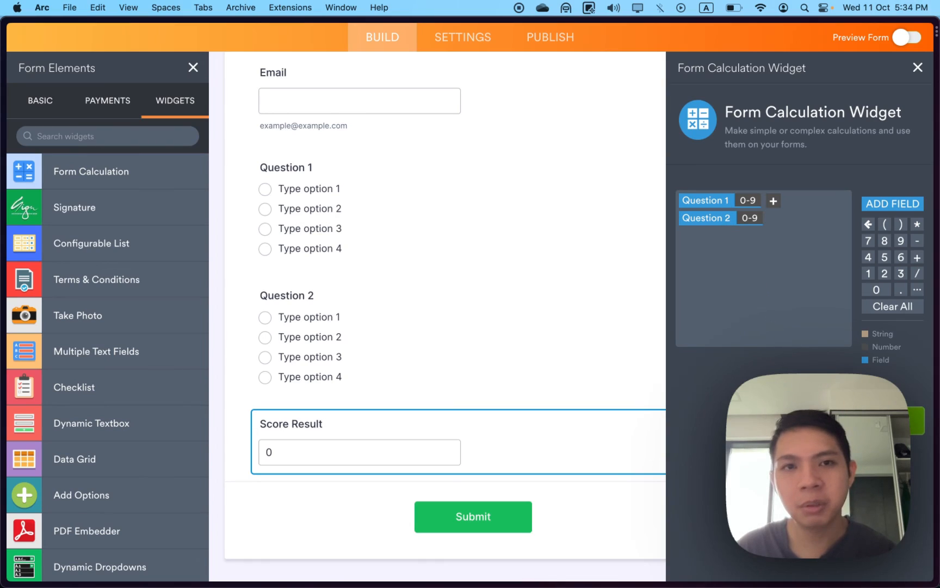
{"action": "left_click", "coordinate": [918, 68]}
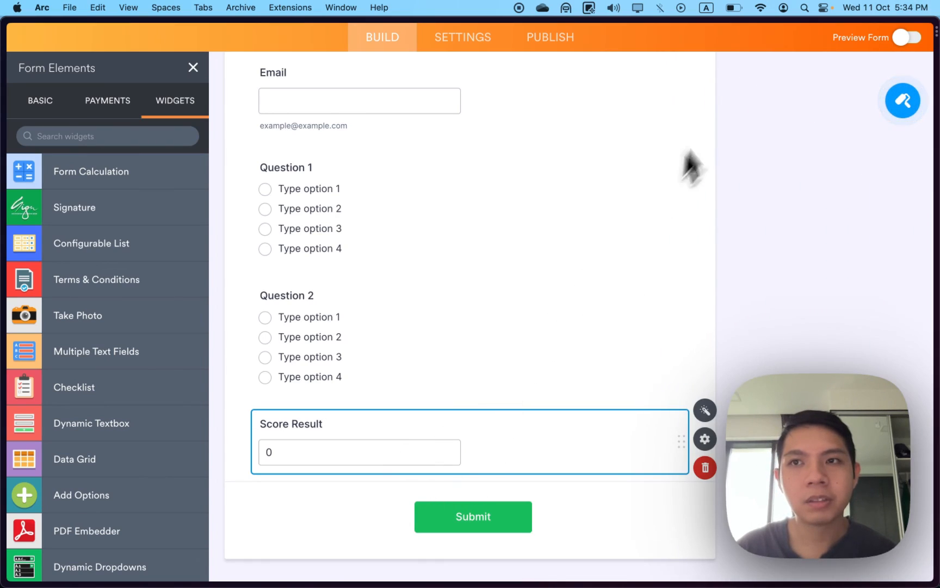
{"action": "scroll", "scroll_direction": "down", "scroll_amount": 3}
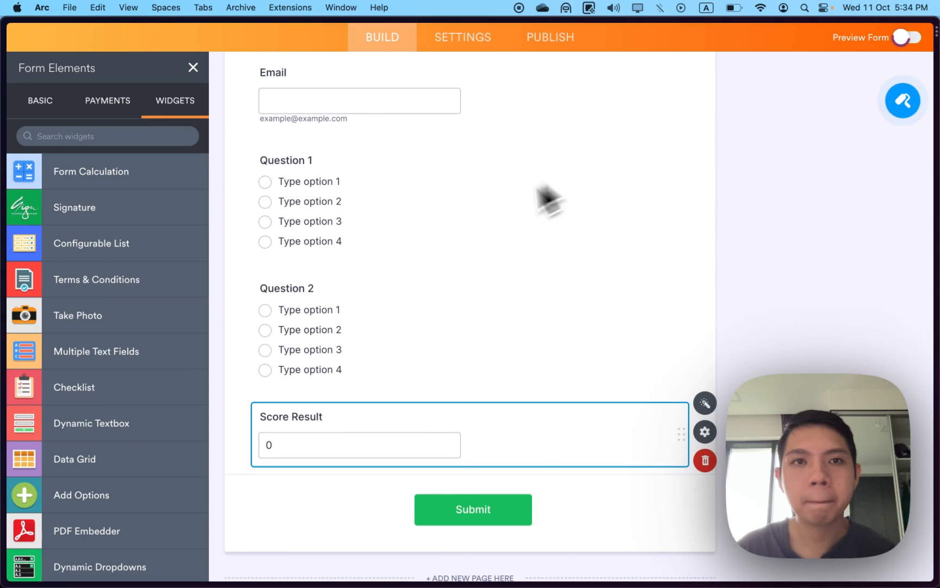
{"action": "left_click", "coordinate": [912, 37]}
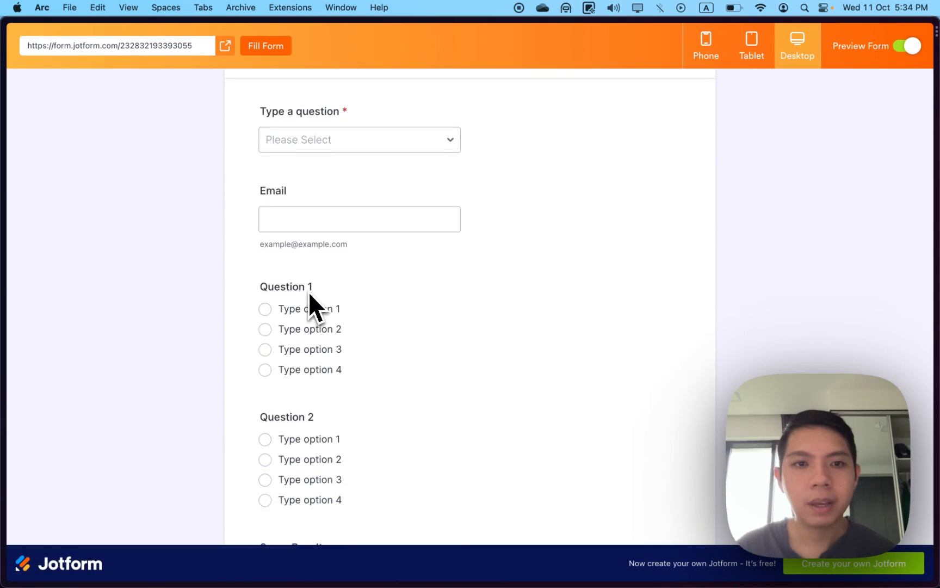
{"action": "left_click", "coordinate": [264, 214]}
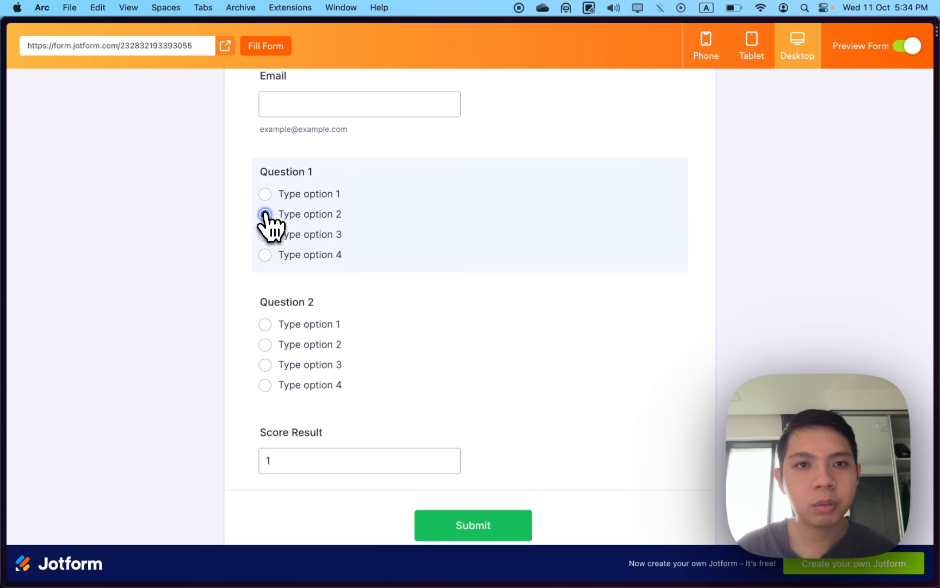
{"action": "left_click", "coordinate": [264, 344]}
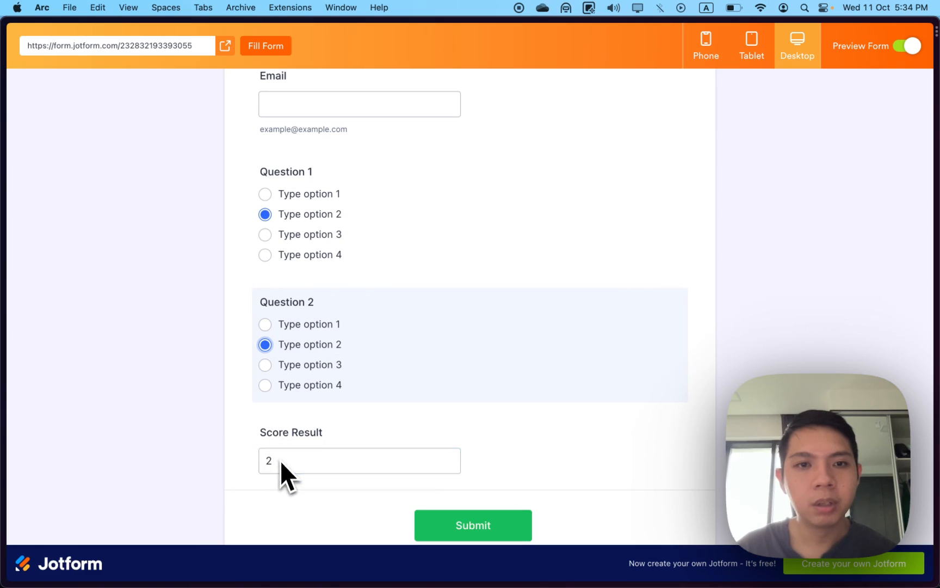
{"action": "left_click", "coordinate": [264, 384]}
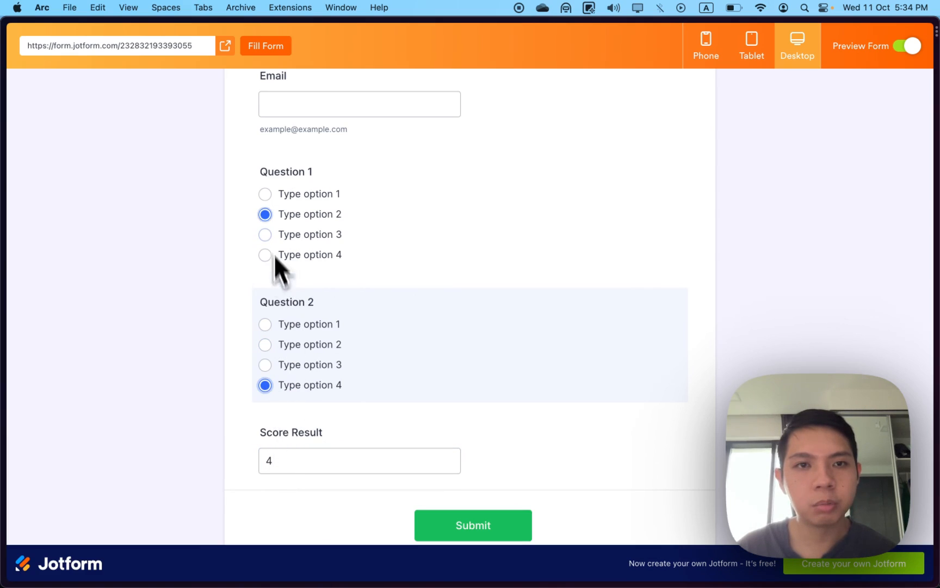
{"action": "left_click", "coordinate": [359, 460]}
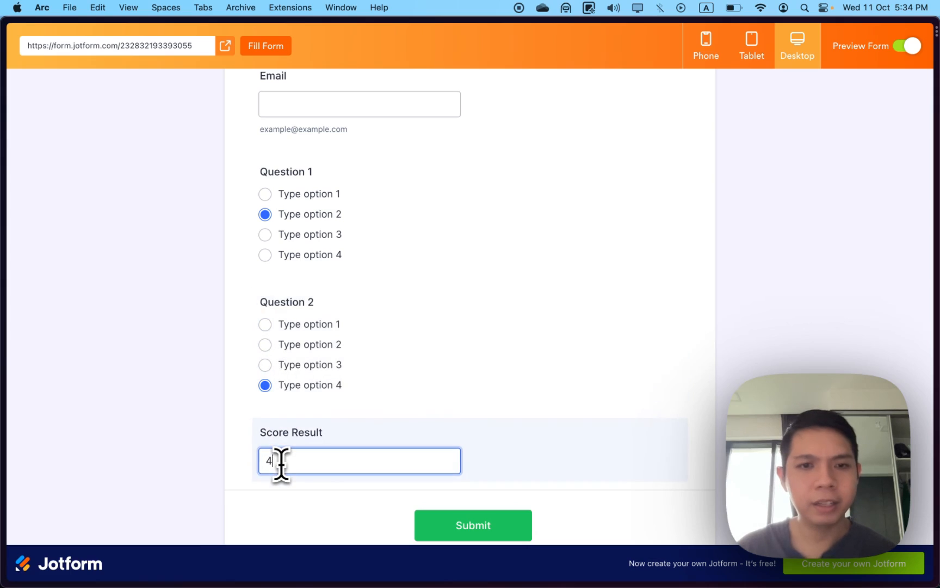
{"action": "left_click", "coordinate": [472, 525]}
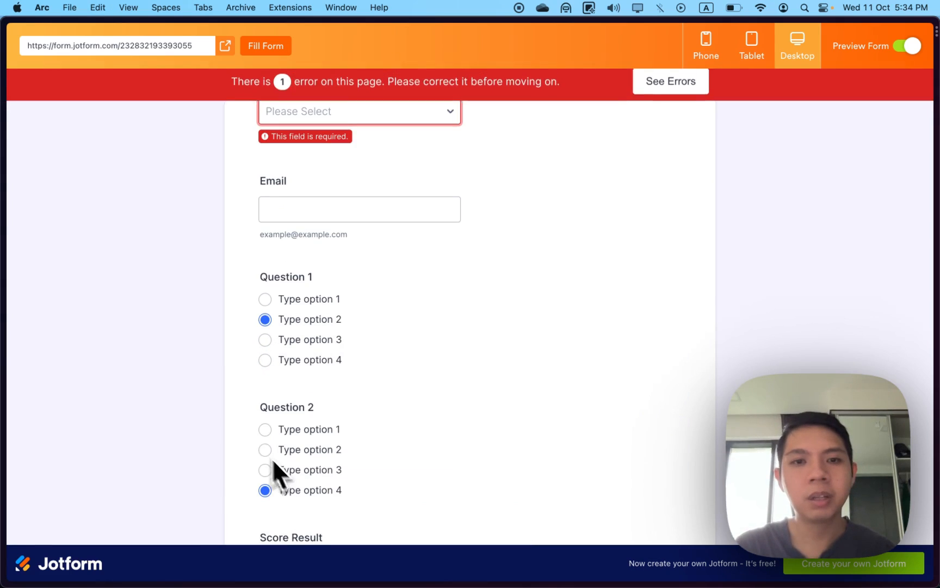
{"action": "scroll", "scroll_direction": "down", "scroll_amount": 3}
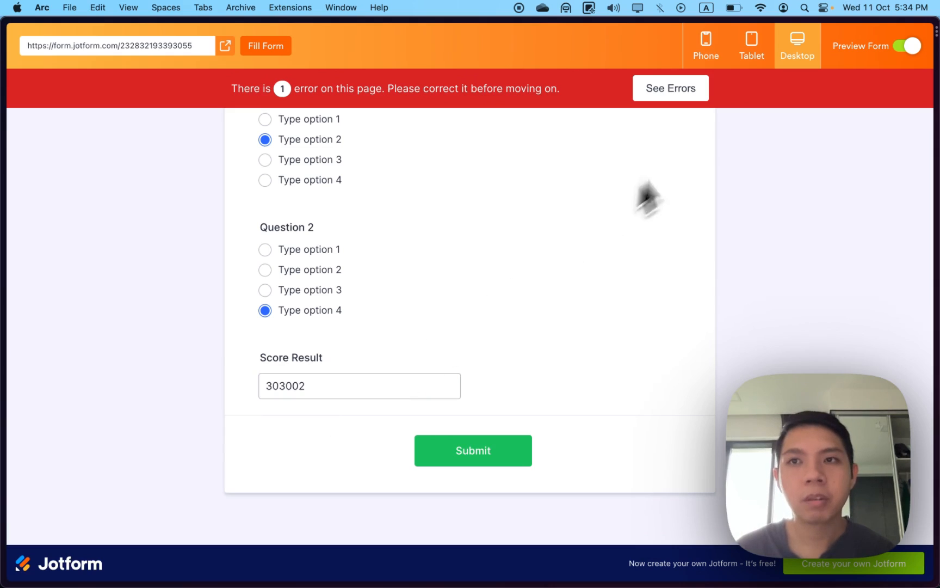
{"action": "left_click", "coordinate": [912, 46]}
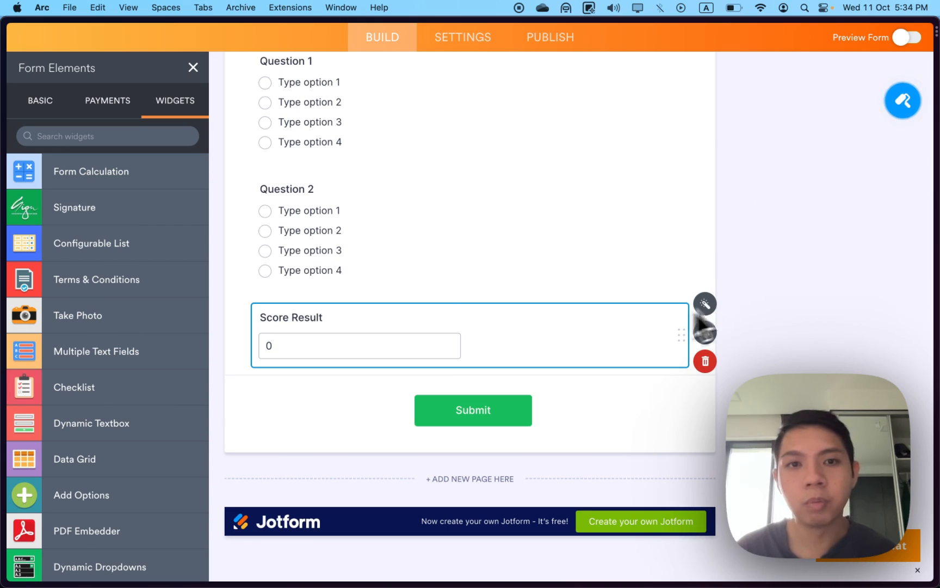
Tick 'Result field is read only' in Score Result's calculation options and save
{"action": "left_click", "coordinate": [704, 303]}
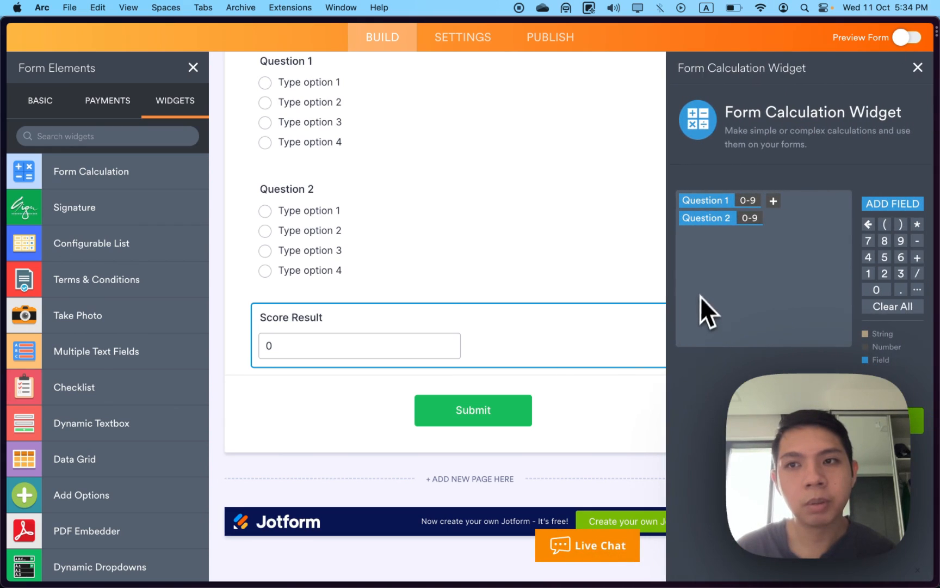
{"action": "mouse_move", "coordinate": [833, 111]}
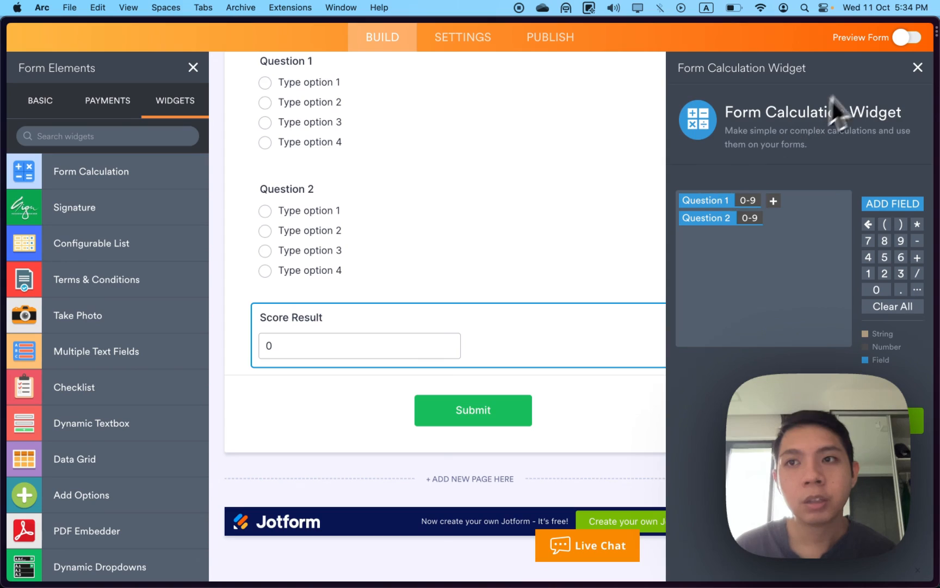
{"action": "left_click", "coordinate": [917, 67]}
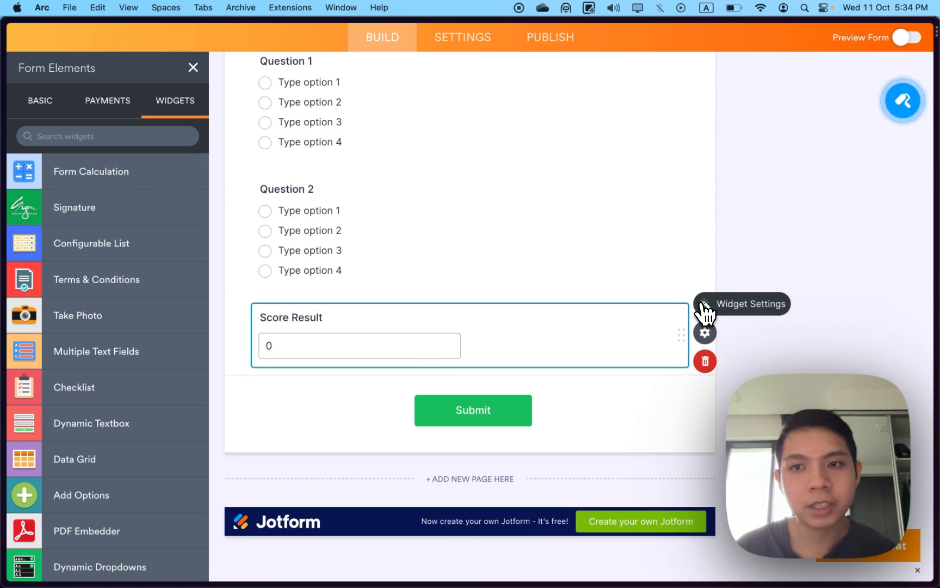
{"action": "left_click", "coordinate": [704, 332]}
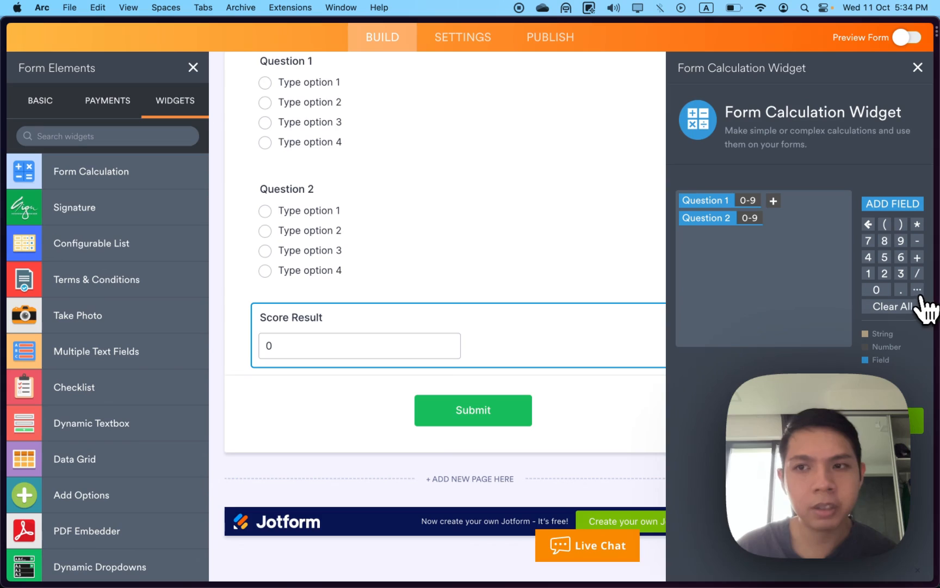
{"action": "left_click", "coordinate": [917, 290]}
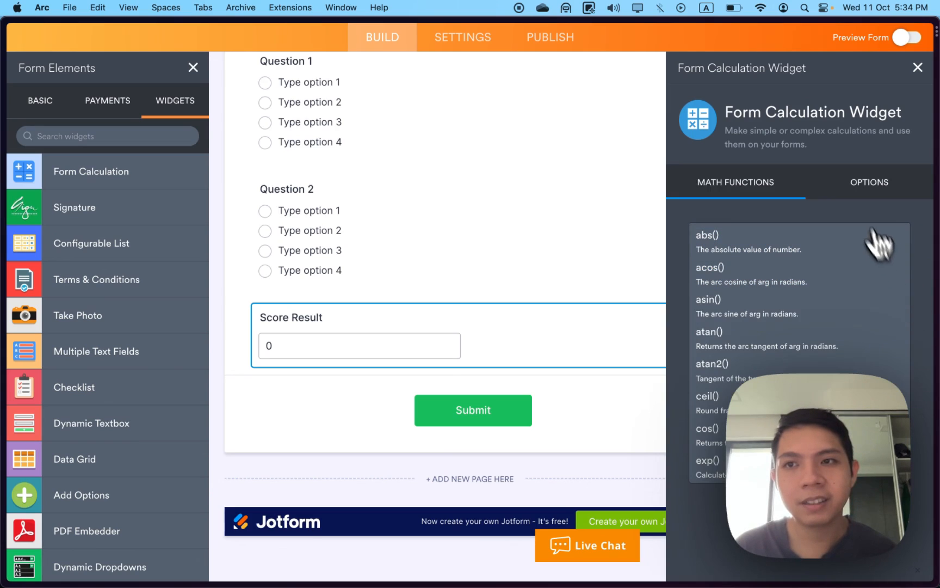
{"action": "left_click", "coordinate": [868, 183]}
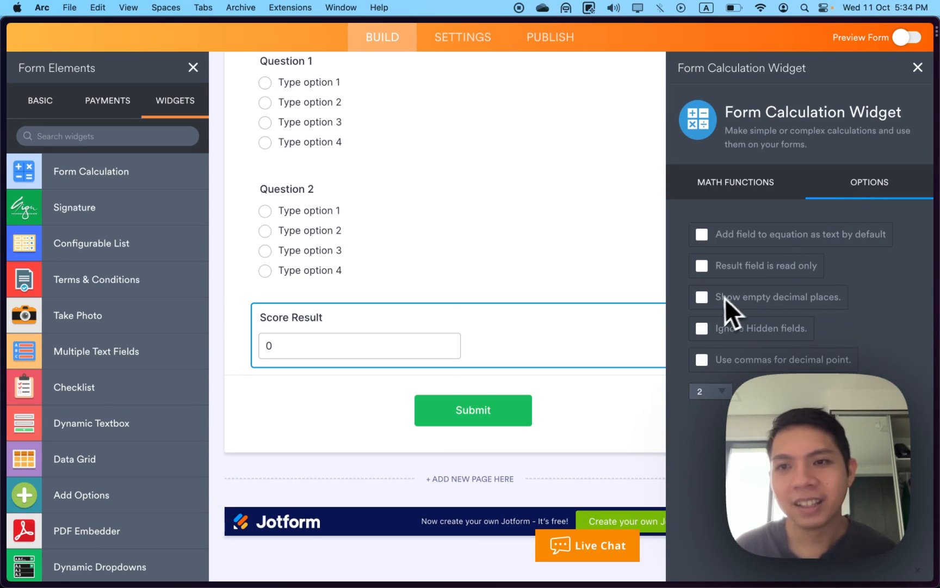
{"action": "mouse_move", "coordinate": [734, 282]}
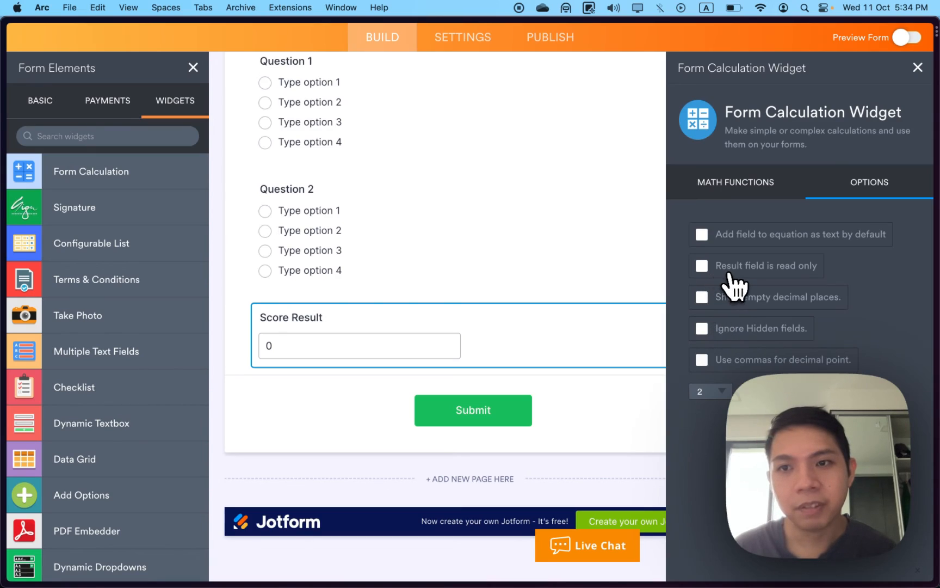
{"action": "left_click", "coordinate": [702, 266]}
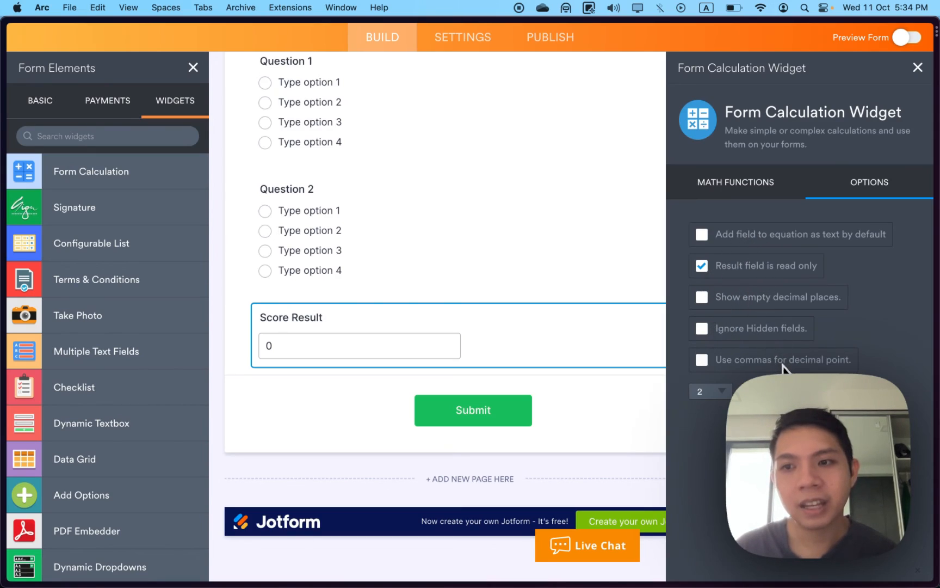
{"action": "left_click", "coordinate": [735, 182]}
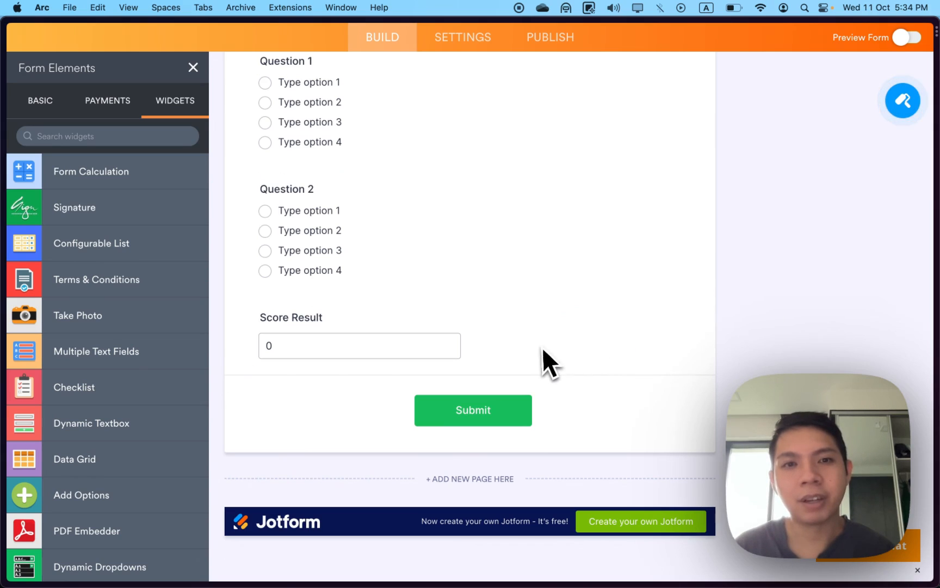
{"action": "mouse_move", "coordinate": [675, 337]}
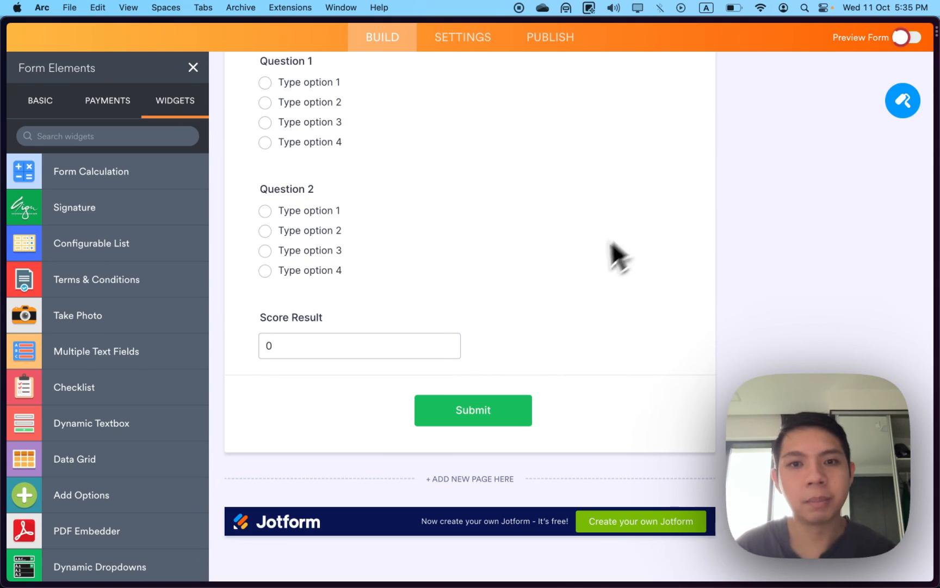
Preview the form with option 3 on both questions, see Score Result total 4, and exit preview
{"action": "left_click", "coordinate": [912, 37]}
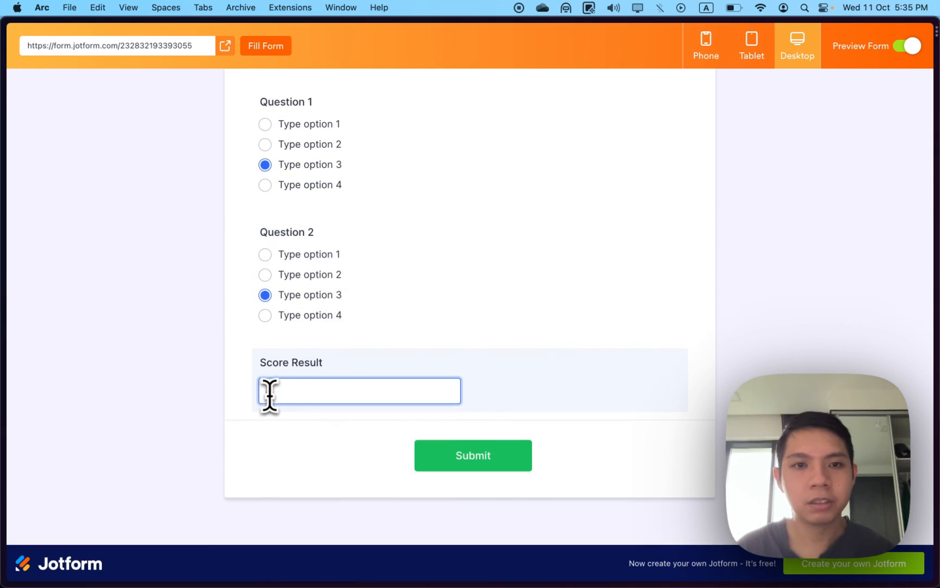
{"action": "type", "text": "4"}
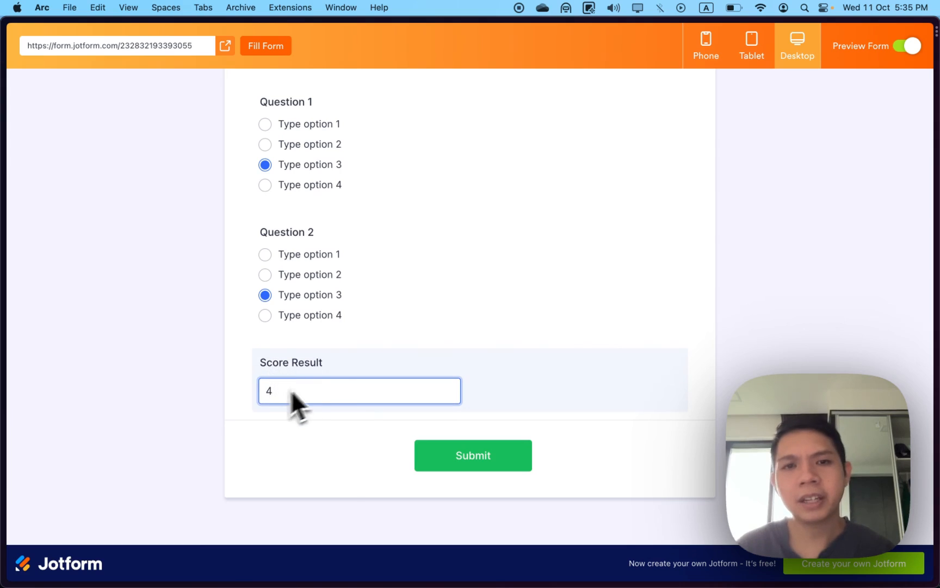
{"action": "left_click", "coordinate": [912, 46]}
{"action": "type", "text": "Depression Score"}
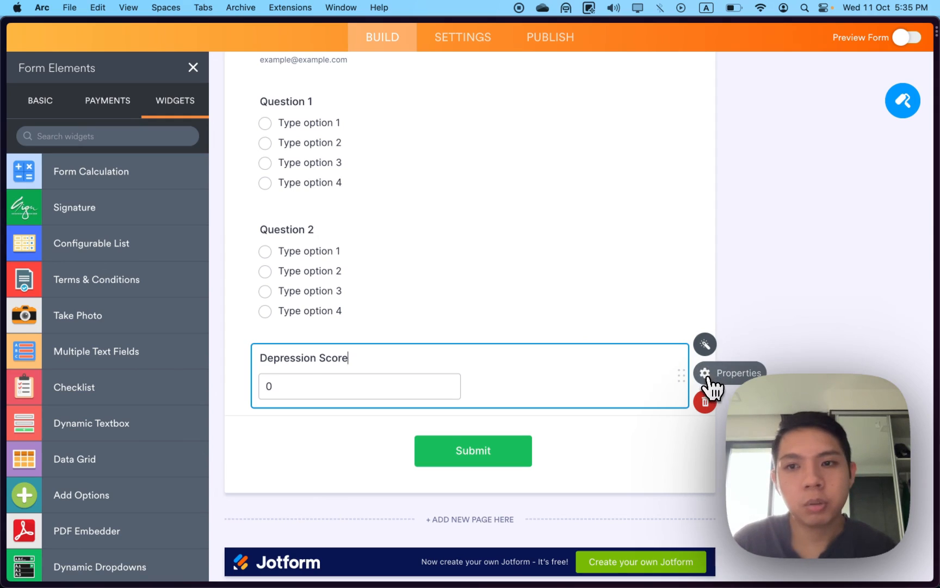
Duplicate Depression Score and rename the copy Anxiety Score
{"action": "left_click", "coordinate": [729, 373]}
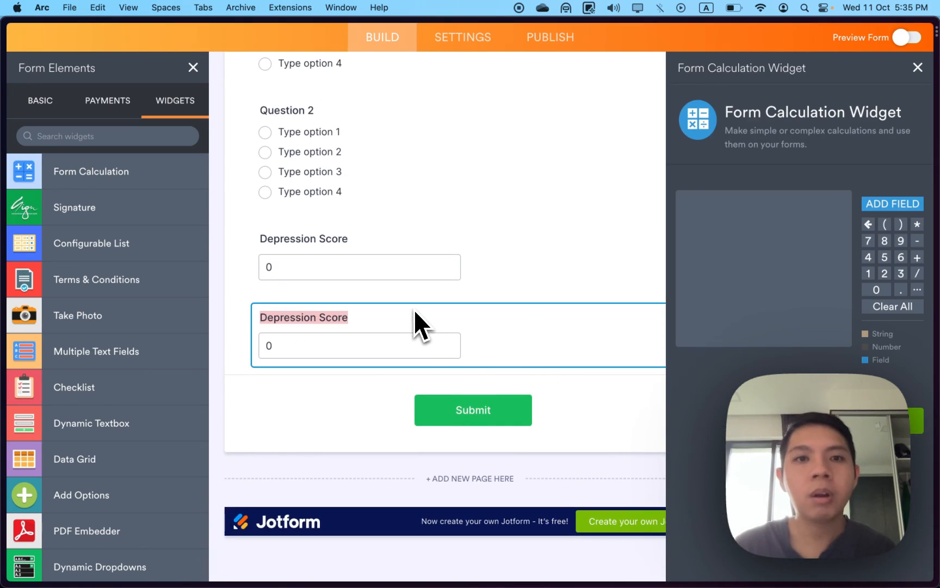
{"action": "type", "text": "Anxiety SCore"}
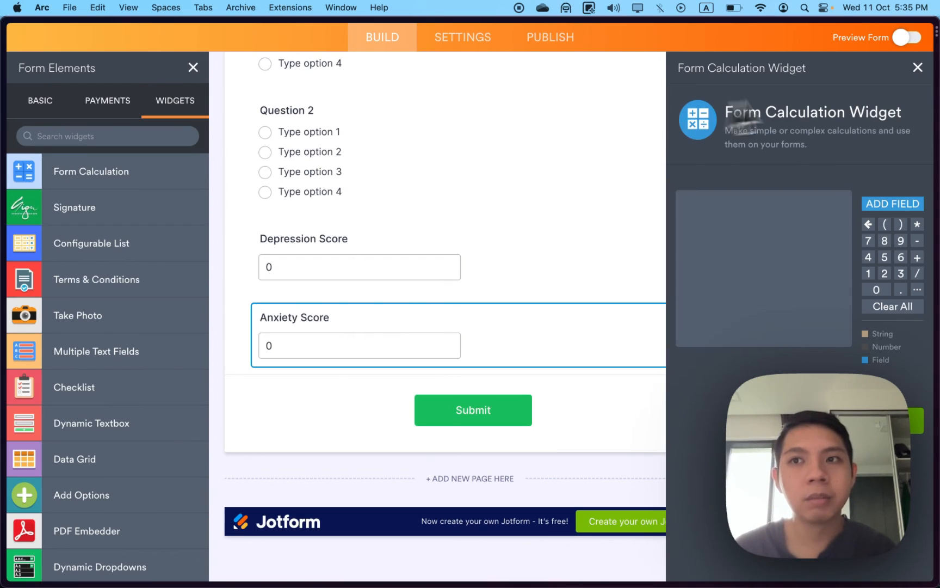
{"action": "left_click", "coordinate": [918, 67]}
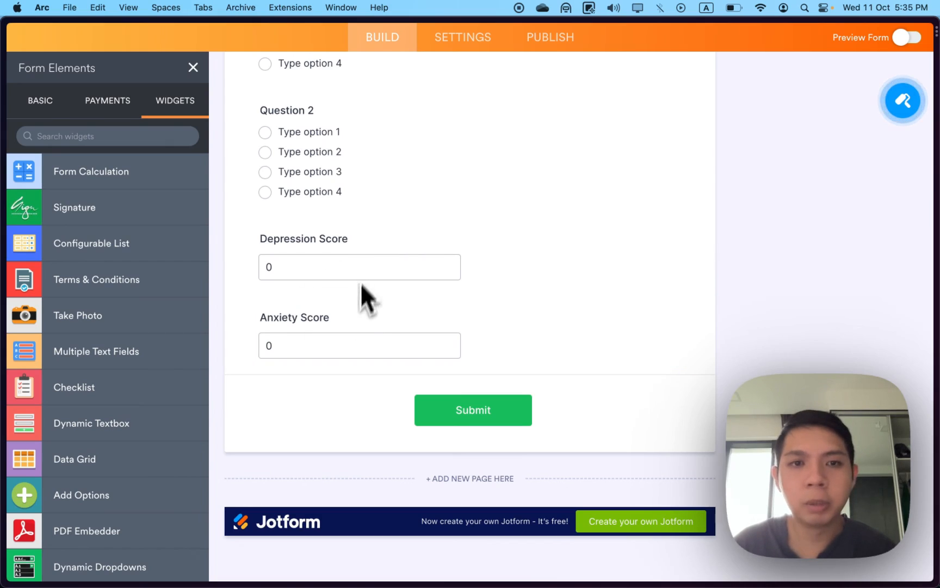
{"action": "mouse_move", "coordinate": [343, 324]}
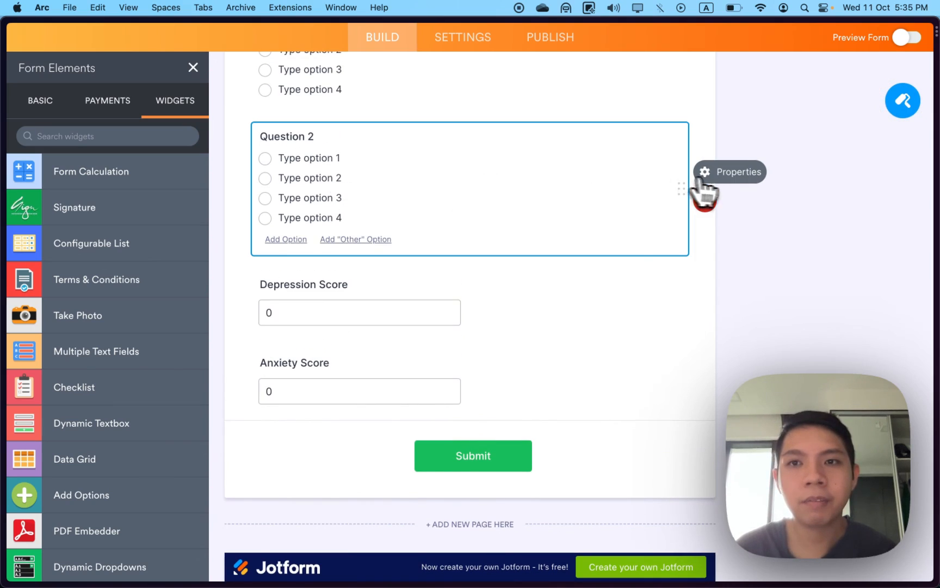
Duplicate Question 2 as Question 3 and set Anxiety Score's formula to Question 3
{"action": "left_click", "coordinate": [729, 172]}
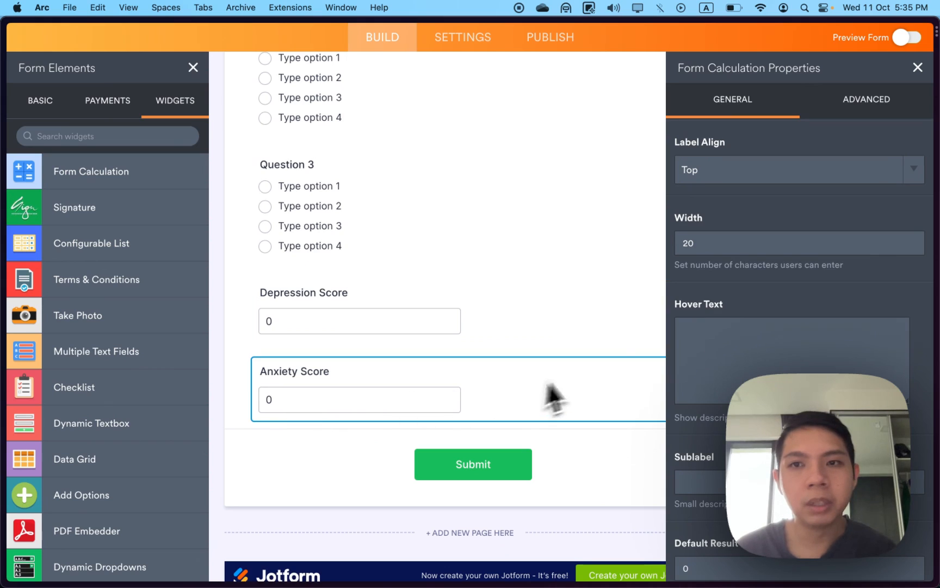
{"action": "mouse_move", "coordinate": [474, 336]}
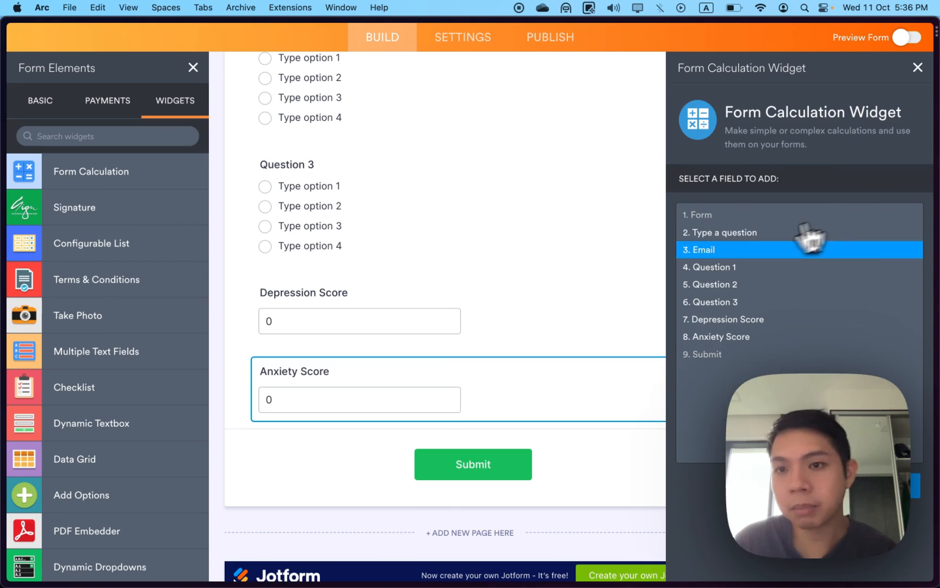
{"action": "left_click", "coordinate": [712, 301]}
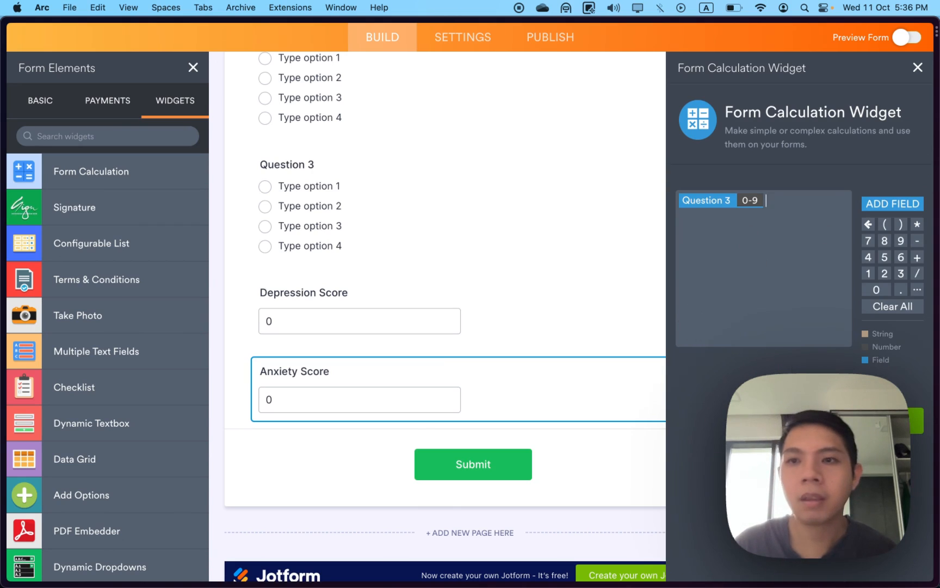
{"action": "left_click", "coordinate": [917, 67]}
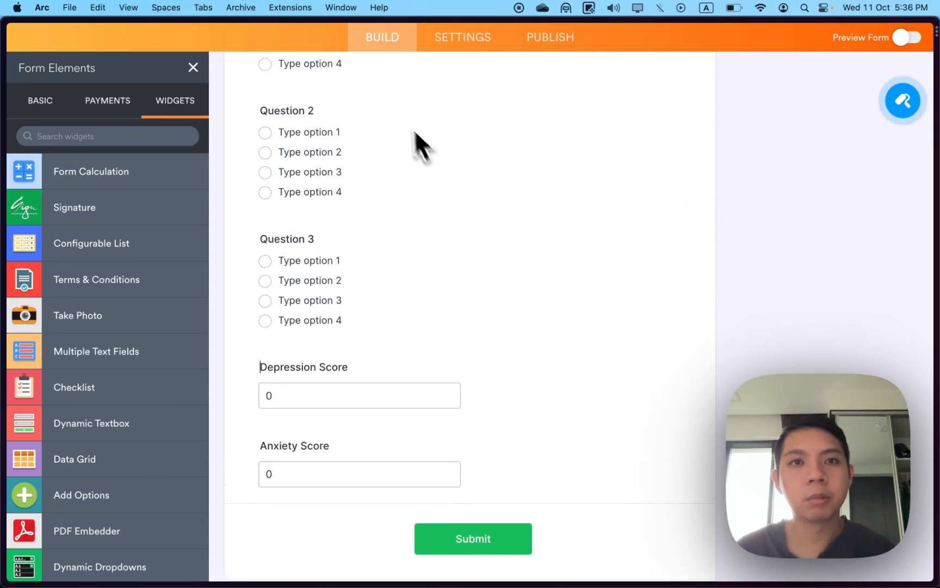
{"action": "scroll", "scroll_direction": "down", "scroll_amount": 3}
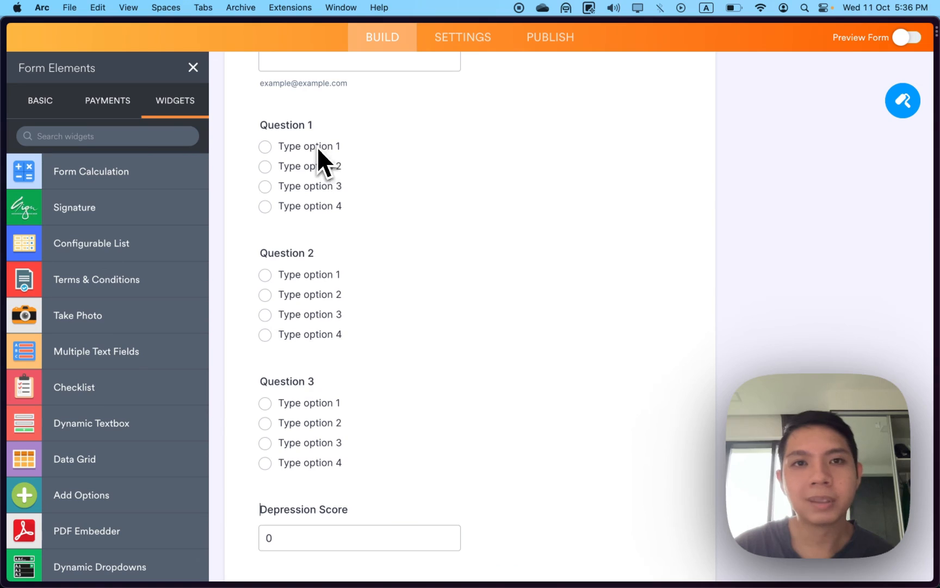
{"action": "mouse_move", "coordinate": [333, 368]}
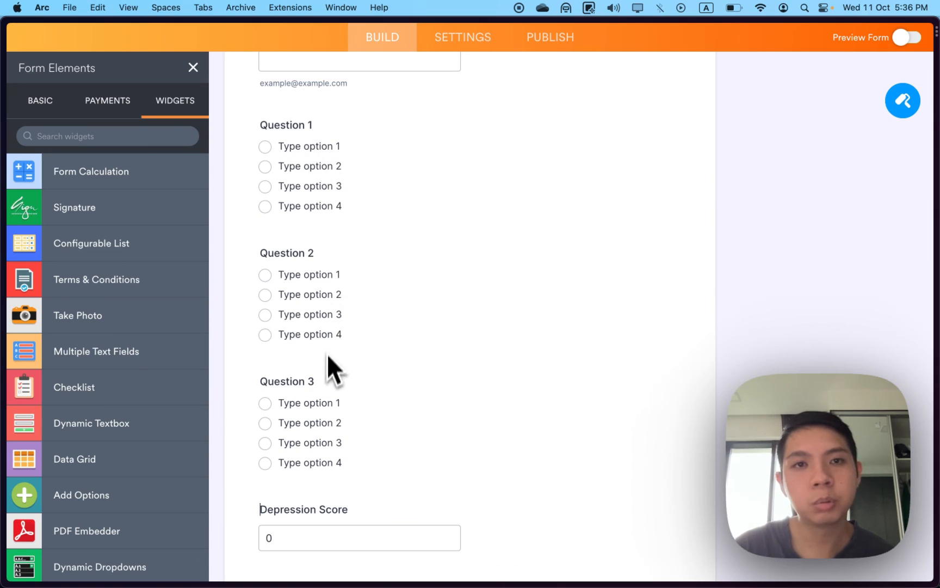
{"action": "scroll", "scroll_direction": "down", "scroll_amount": 3}
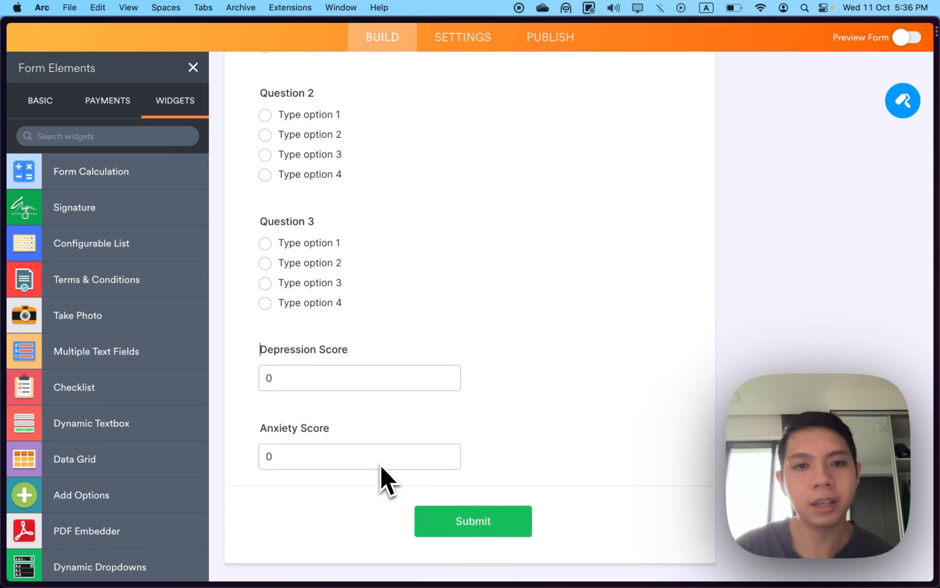
{"action": "scroll", "scroll_direction": "down", "scroll_amount": 3}
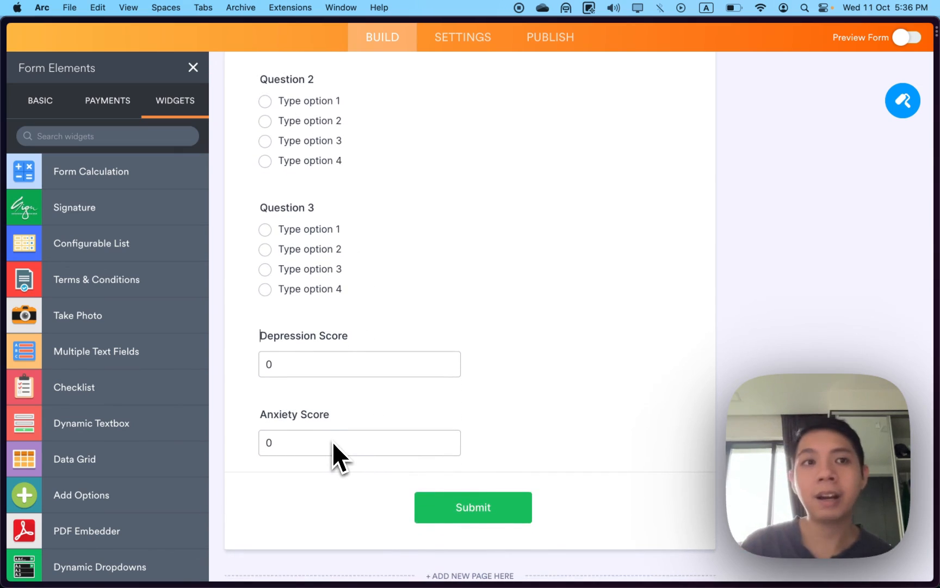
{"action": "mouse_move", "coordinate": [404, 372]}
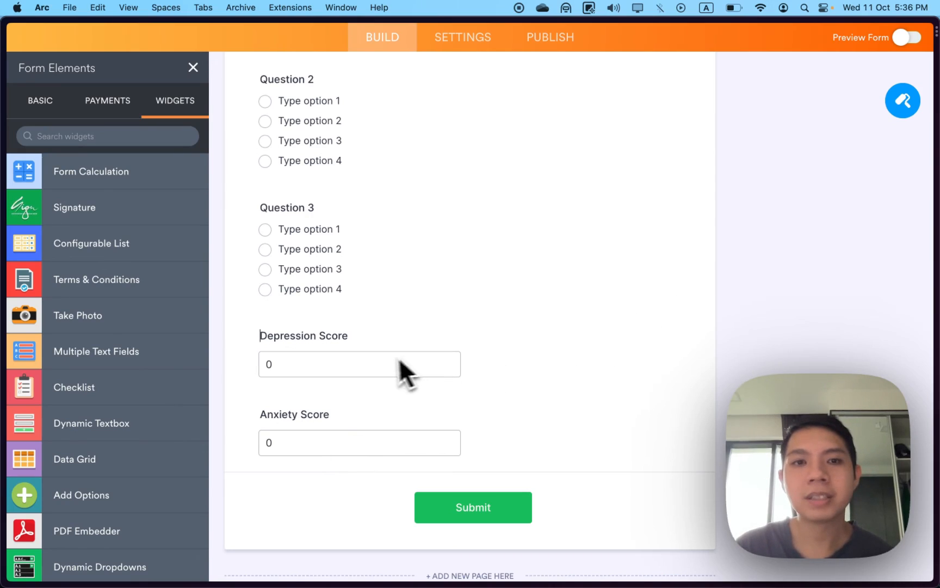
{"action": "scroll", "scroll_direction": "down", "scroll_amount": 3}
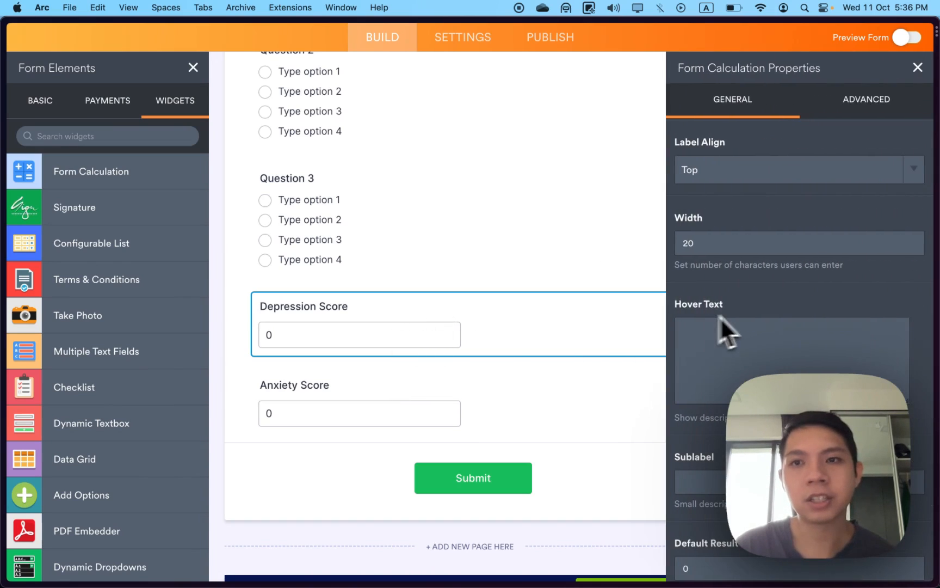
Turn on Hide field for Anxiety Score in its Advanced properties, matching Depression Score
{"action": "left_click", "coordinate": [866, 99]}
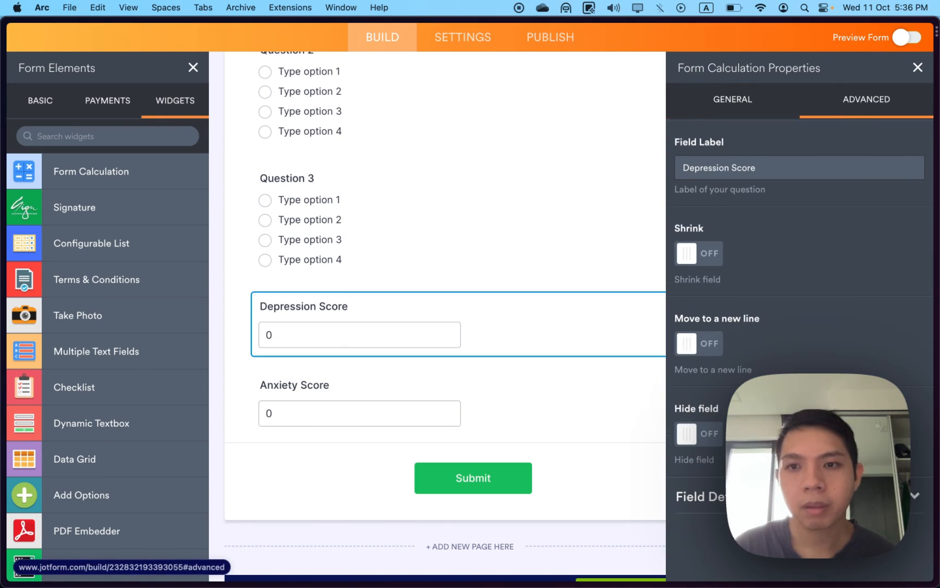
{"action": "left_click", "coordinate": [697, 433]}
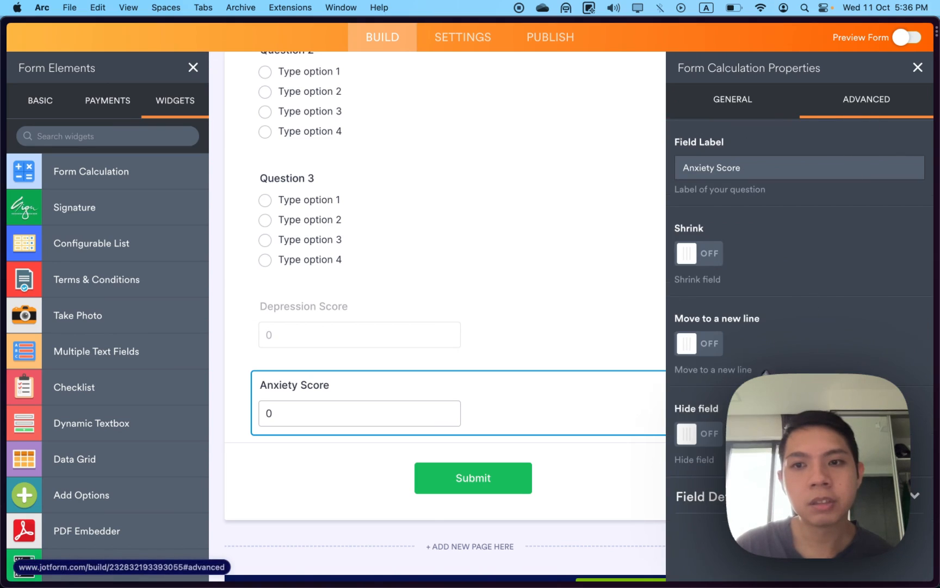
{"action": "left_click", "coordinate": [703, 433]}
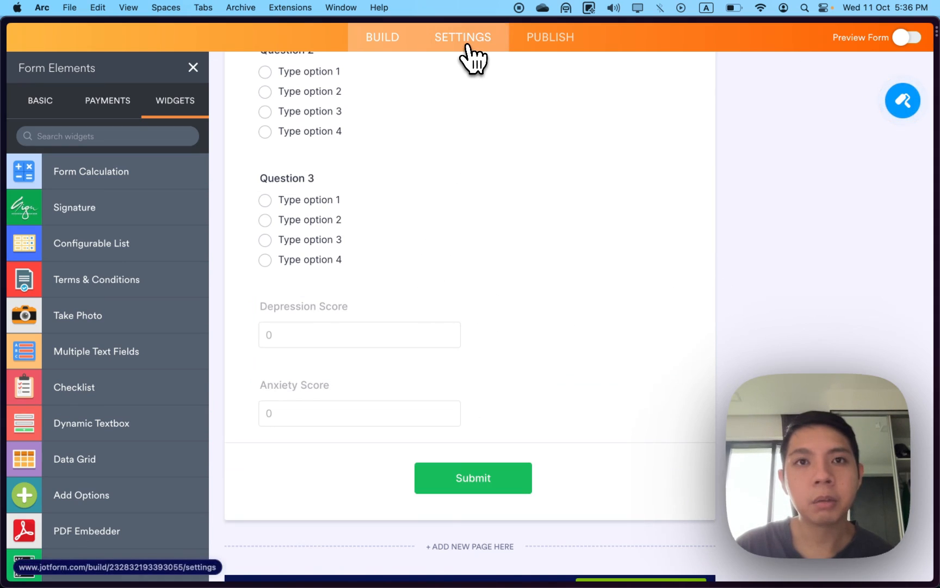
Add 'Depression Score:' and 'Anxiety Score:' lines to the Thank You page message in Settings
{"action": "left_click", "coordinate": [462, 37]}
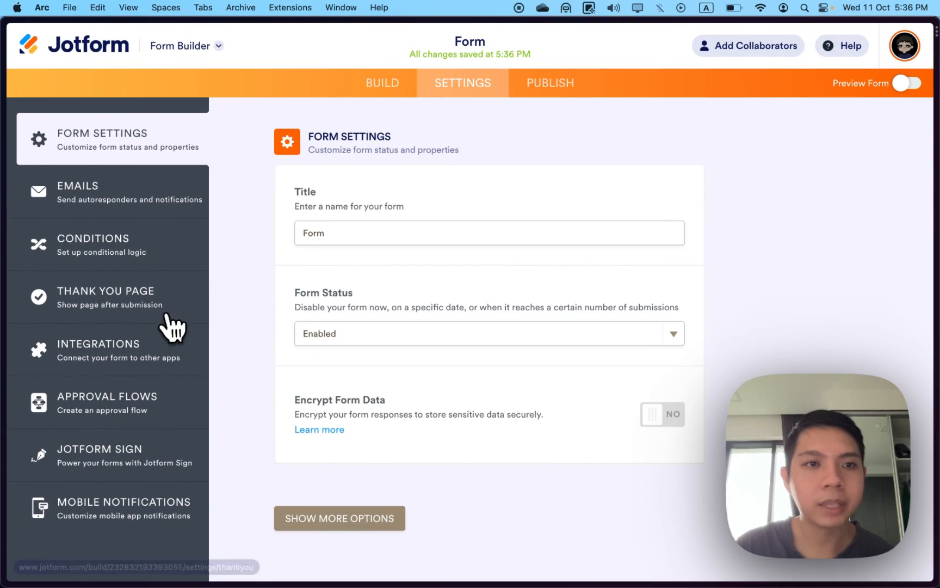
{"action": "left_click", "coordinate": [110, 297]}
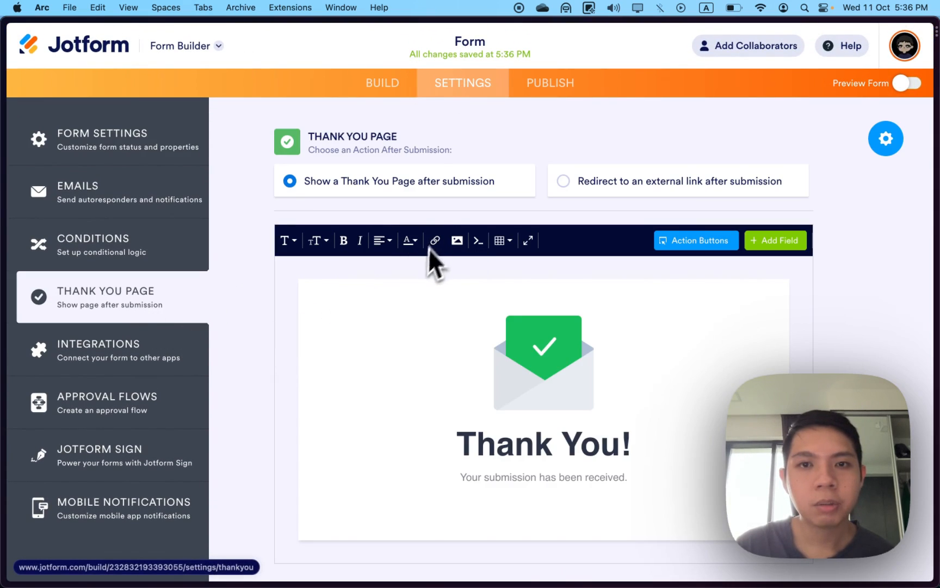
{"action": "scroll", "scroll_direction": "down", "scroll_amount": 3}
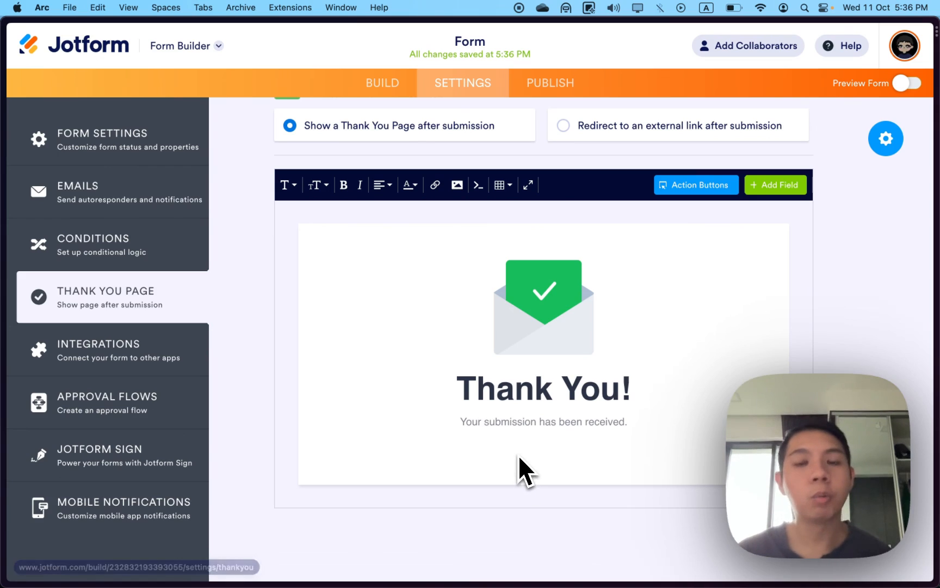
{"action": "left_click", "coordinate": [543, 405]}
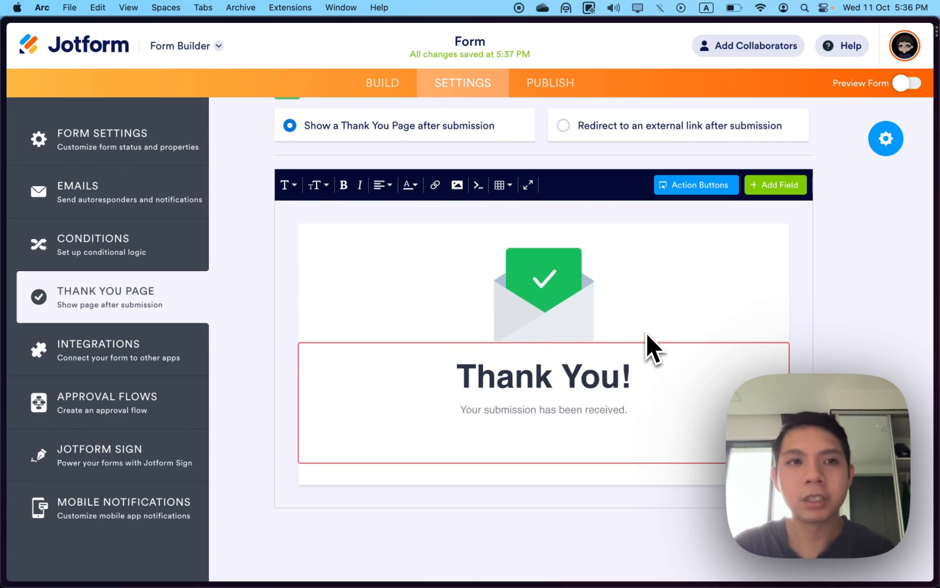
{"action": "type", "text": "Depression Score:"}
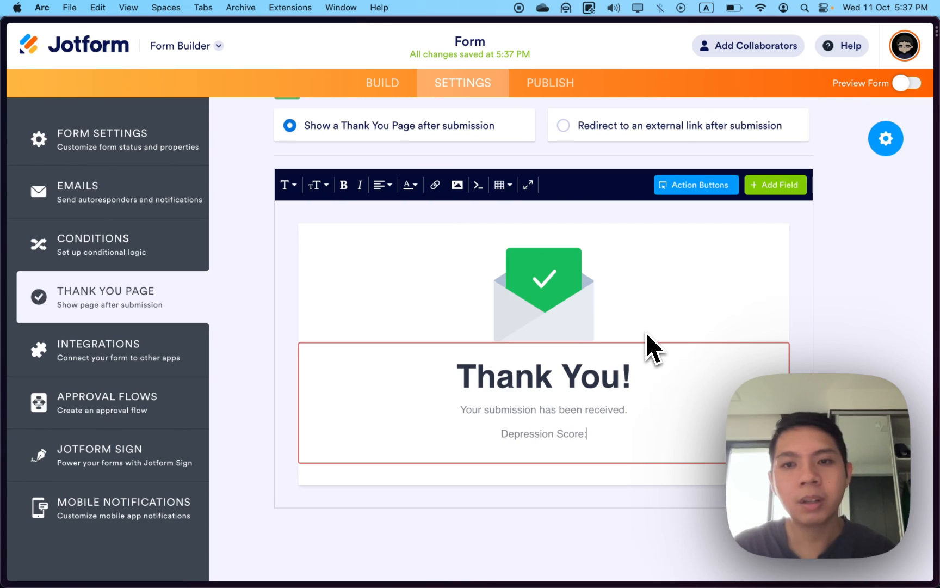
{"action": "type", "text": "Anxiety"}
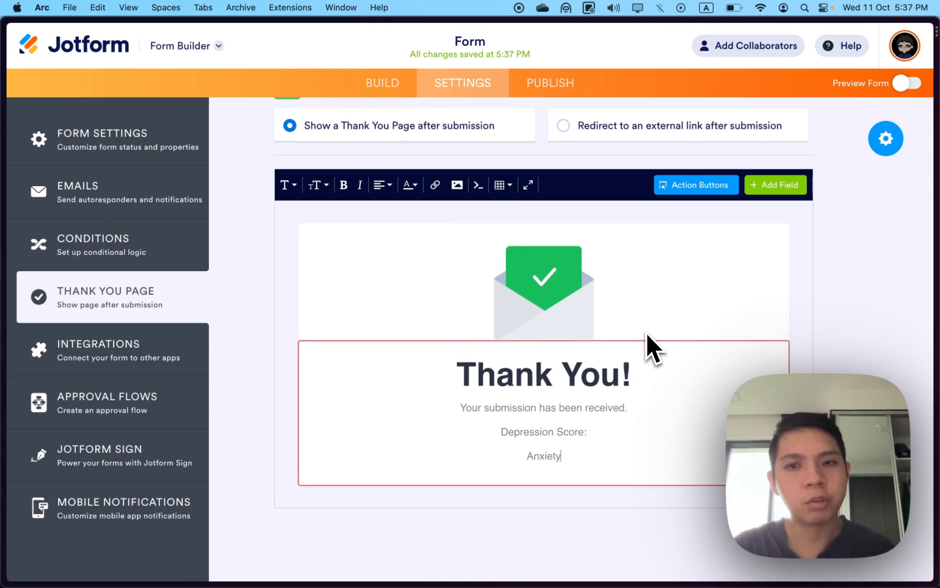
{"action": "type", "text": "Score:"}
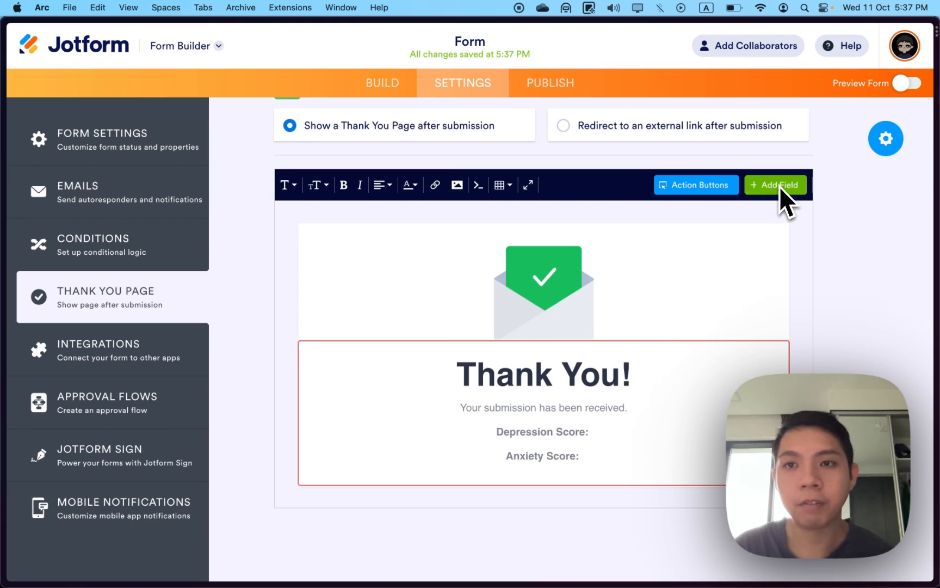
Insert the depressionScore and anxietyScore field values after their labels via Add Field
{"action": "left_click", "coordinate": [774, 184]}
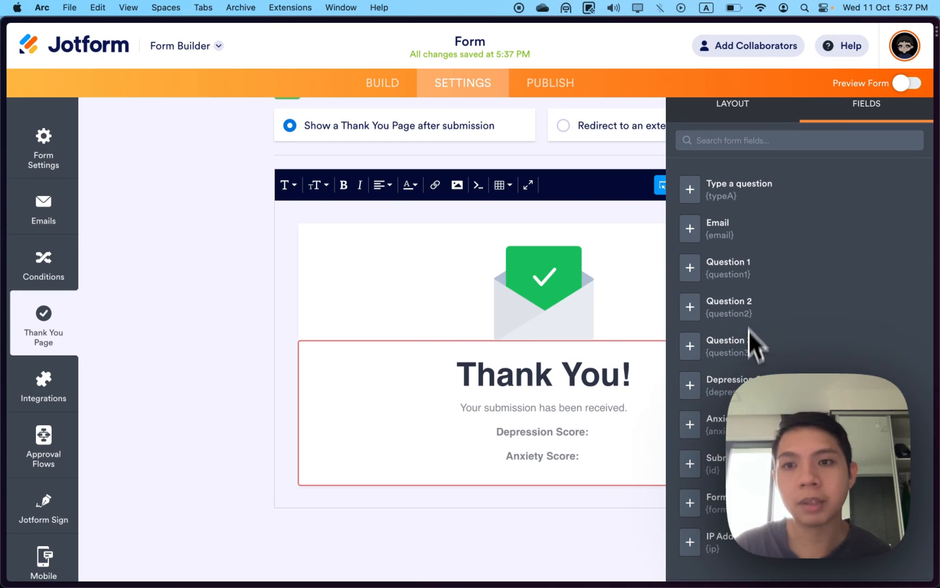
{"action": "mouse_move", "coordinate": [708, 425]}
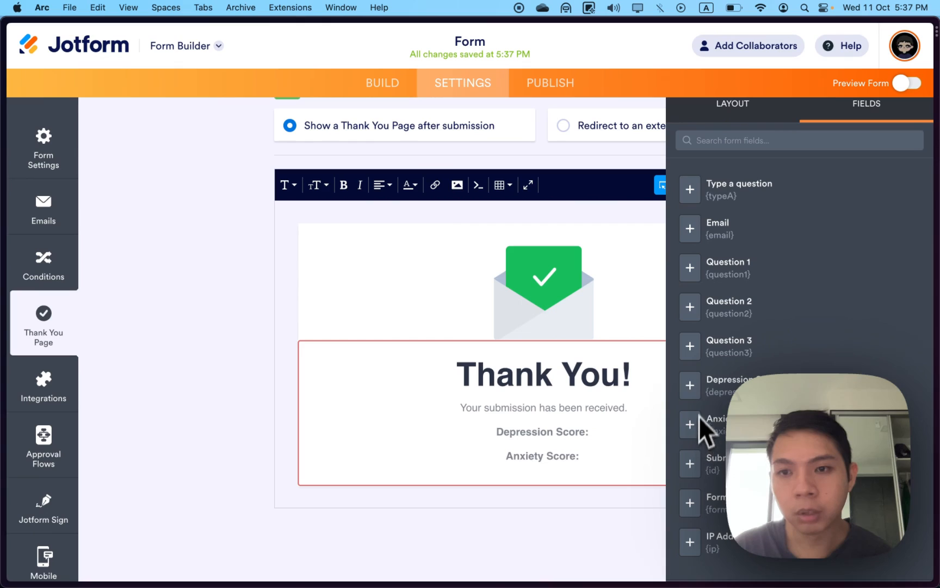
{"action": "left_click", "coordinate": [689, 384]}
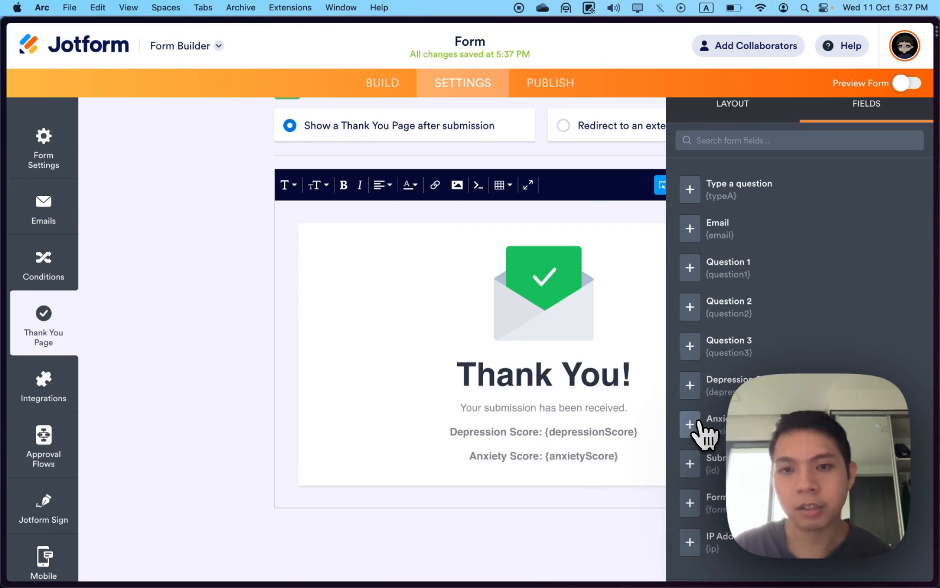
{"action": "mouse_move", "coordinate": [660, 167]}
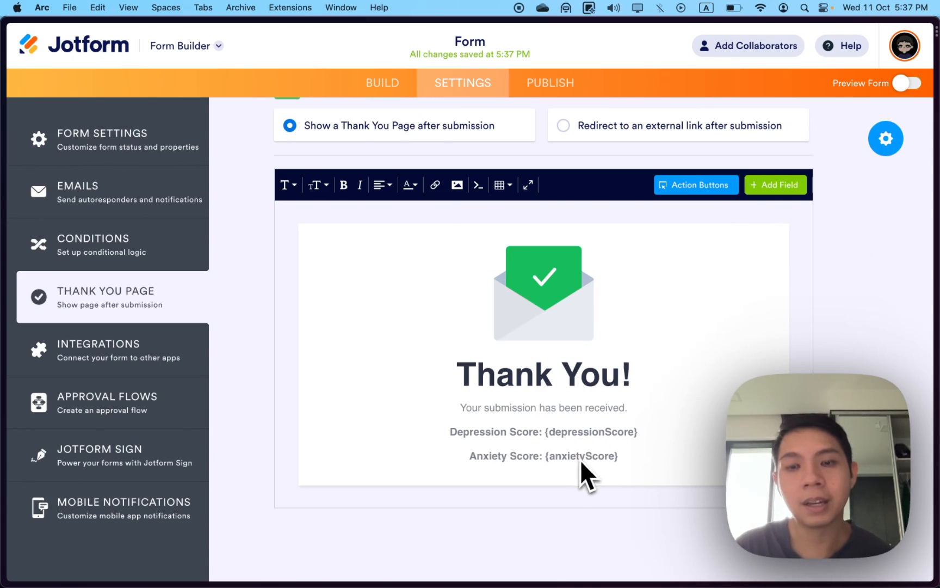
{"action": "mouse_move", "coordinate": [912, 99]}
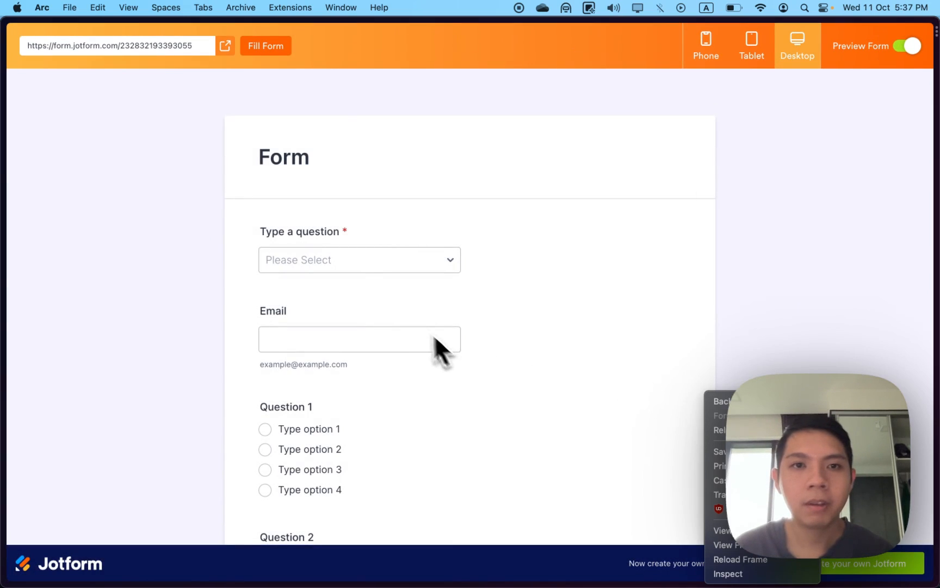
Submit a preview response showing Depression Score 2 and Anxiety Score 2, then leave preview
{"action": "left_click", "coordinate": [359, 259]}
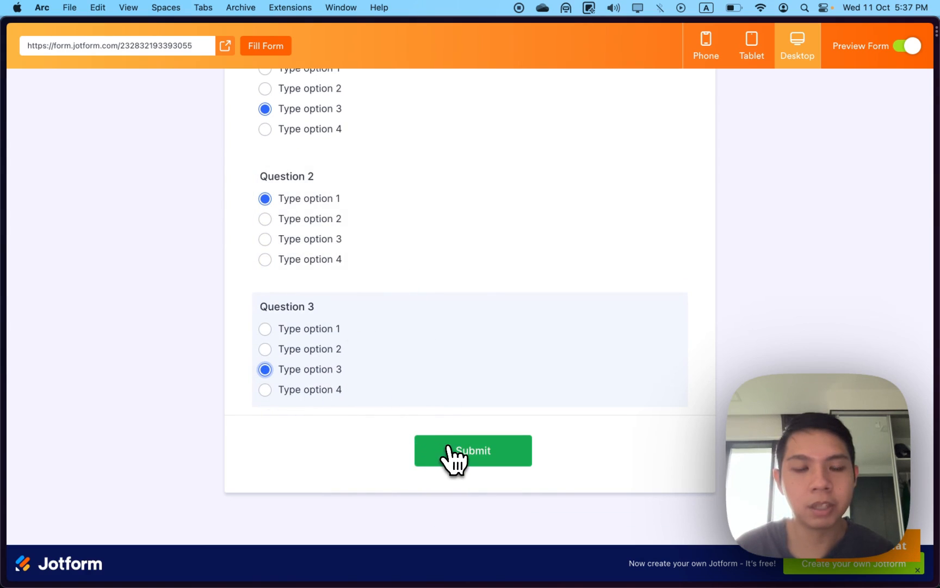
{"action": "left_click", "coordinate": [472, 451]}
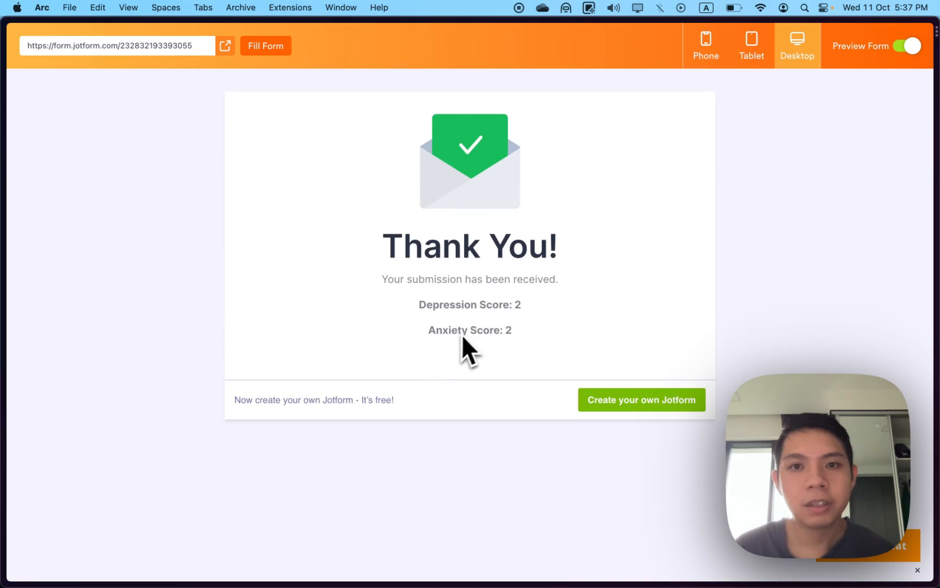
{"action": "mouse_move", "coordinate": [491, 346]}
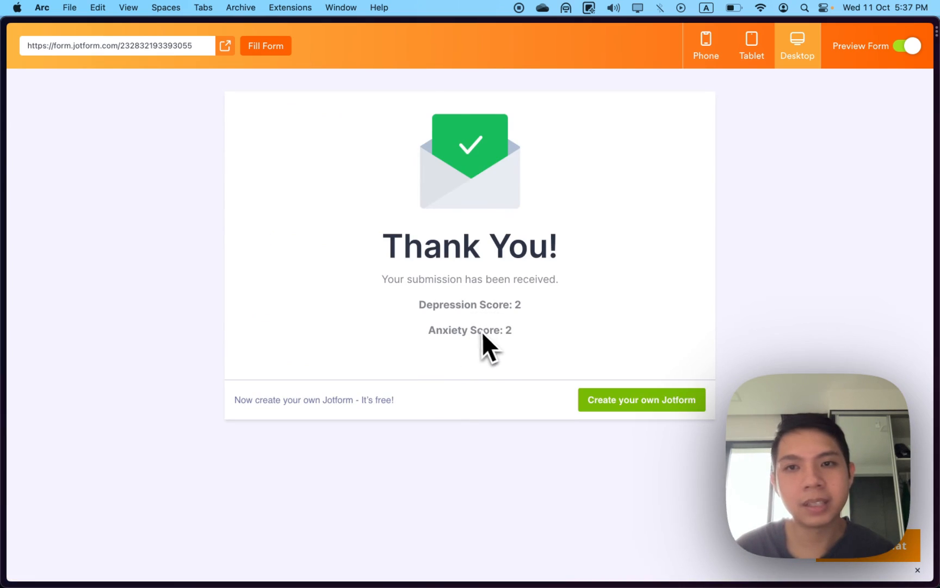
{"action": "mouse_move", "coordinate": [869, 57]}
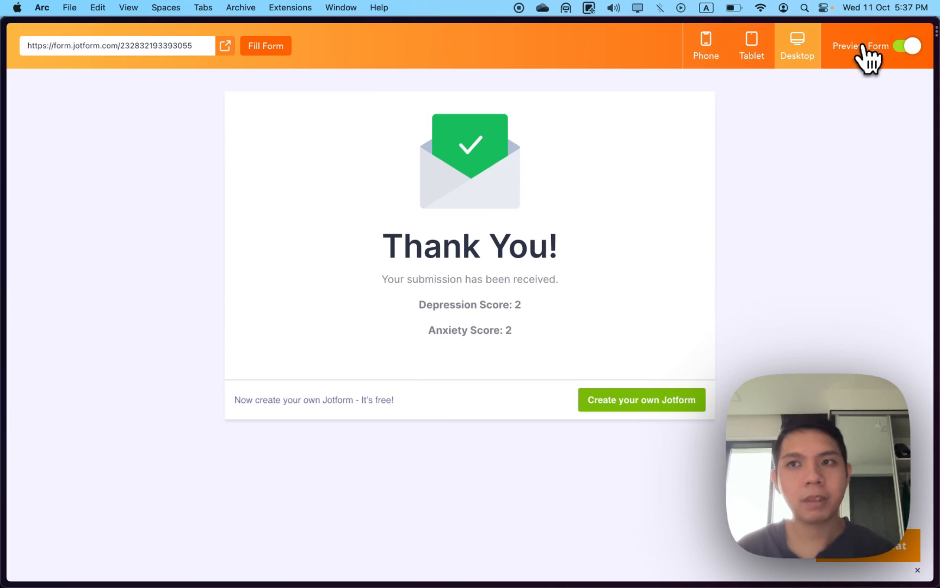
{"action": "mouse_move", "coordinate": [912, 71]}
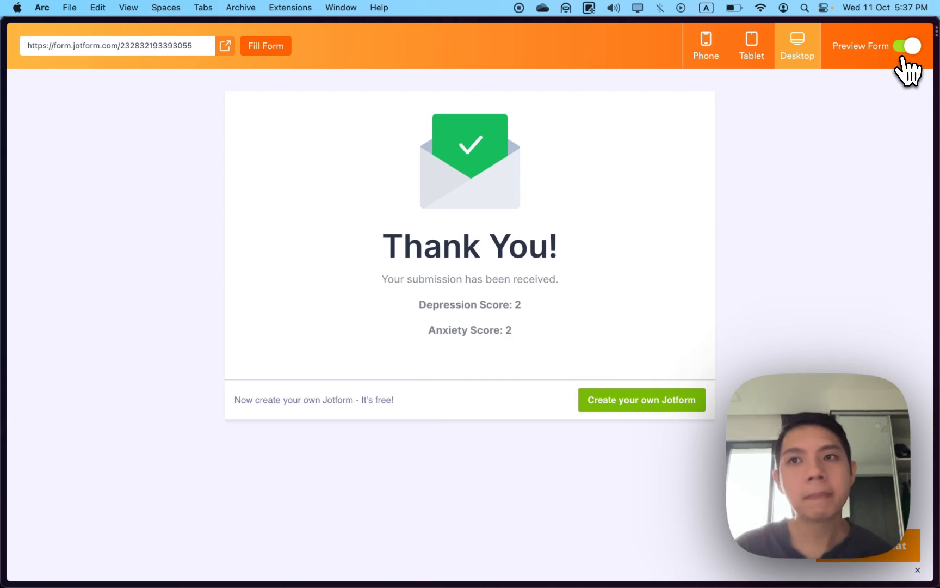
{"action": "left_click", "coordinate": [910, 46]}
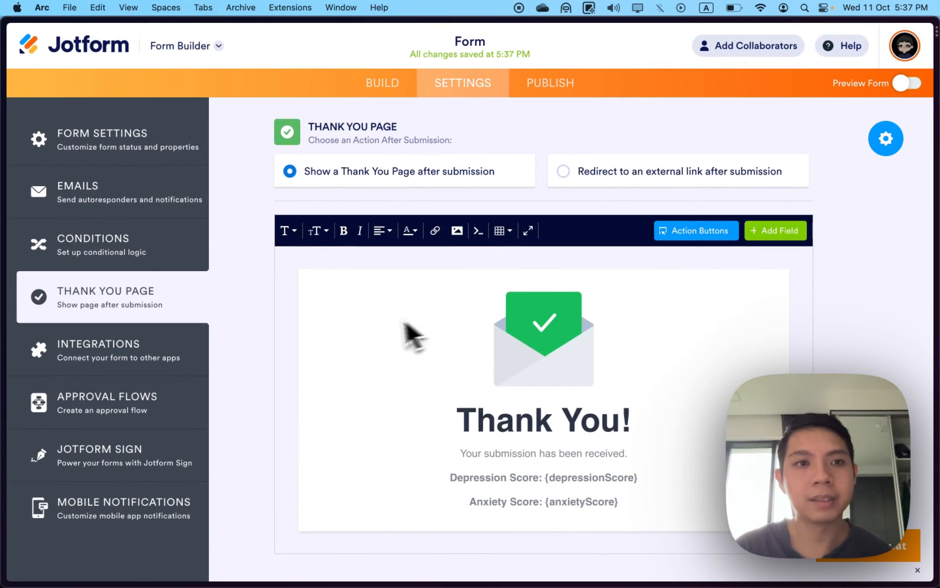
Drag a Form Calculation widget below Anxiety Score and add a Short Text field from Basic elements
{"action": "scroll", "scroll_direction": "down", "scroll_amount": 3}
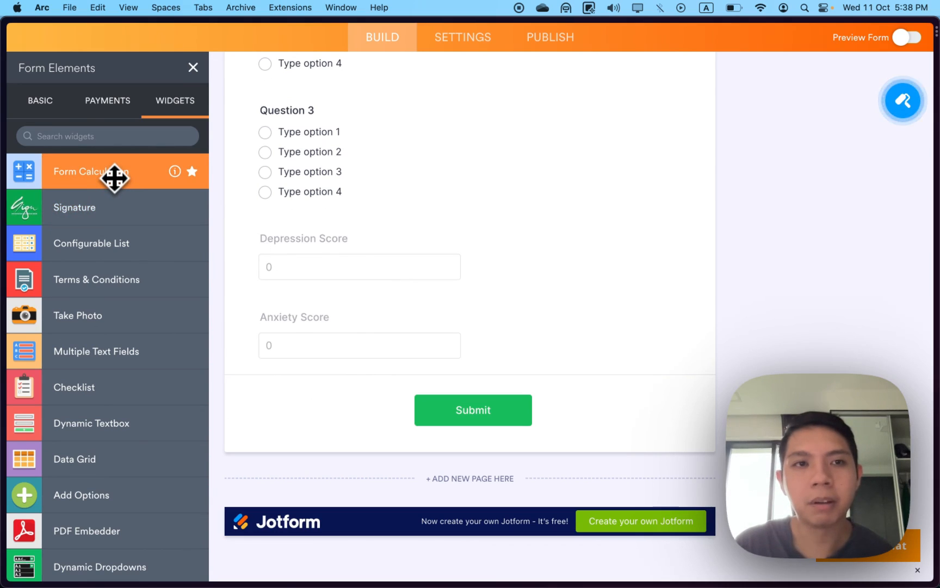
{"action": "left_click_drag", "start_coordinate": [115, 171], "coordinate": [372, 453]}
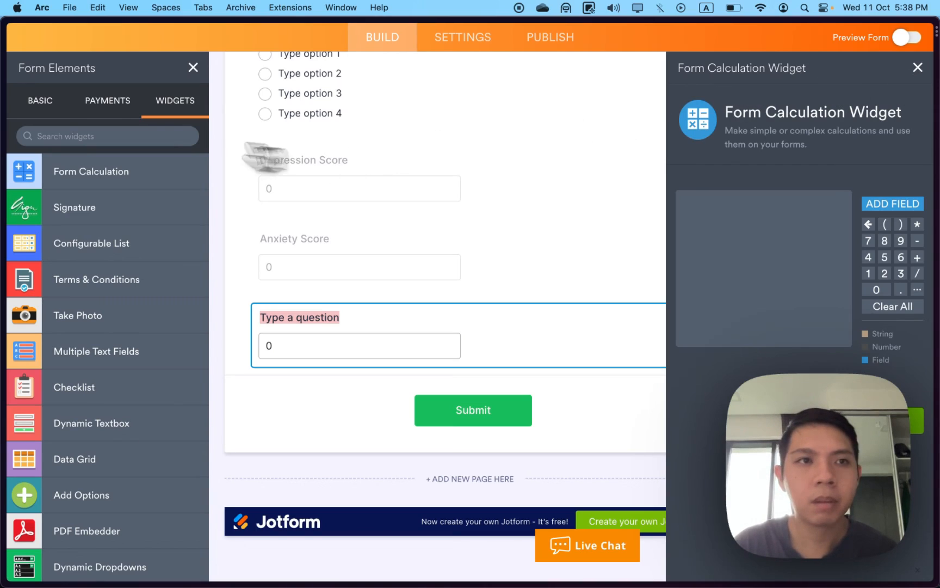
{"action": "left_click", "coordinate": [40, 100]}
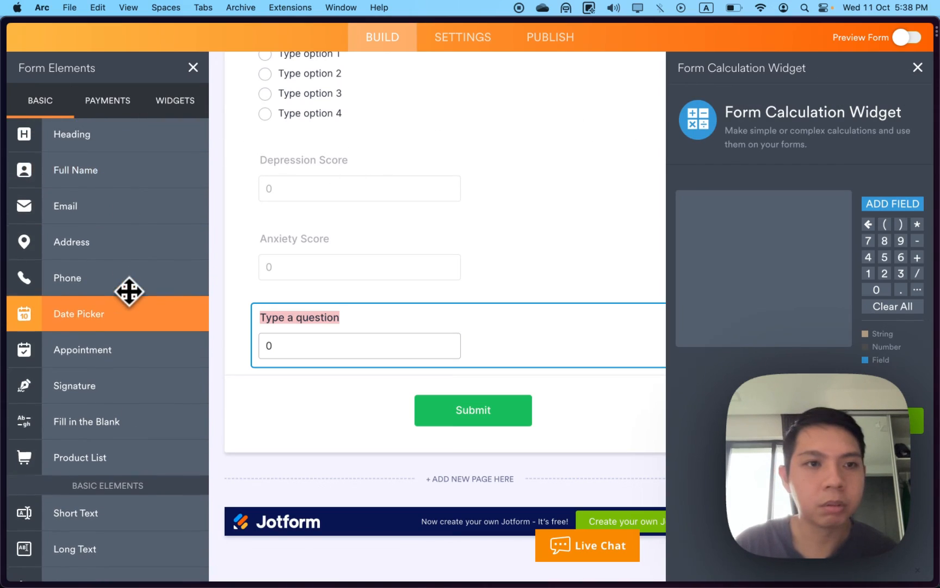
{"action": "scroll", "scroll_direction": "down", "scroll_amount": 3}
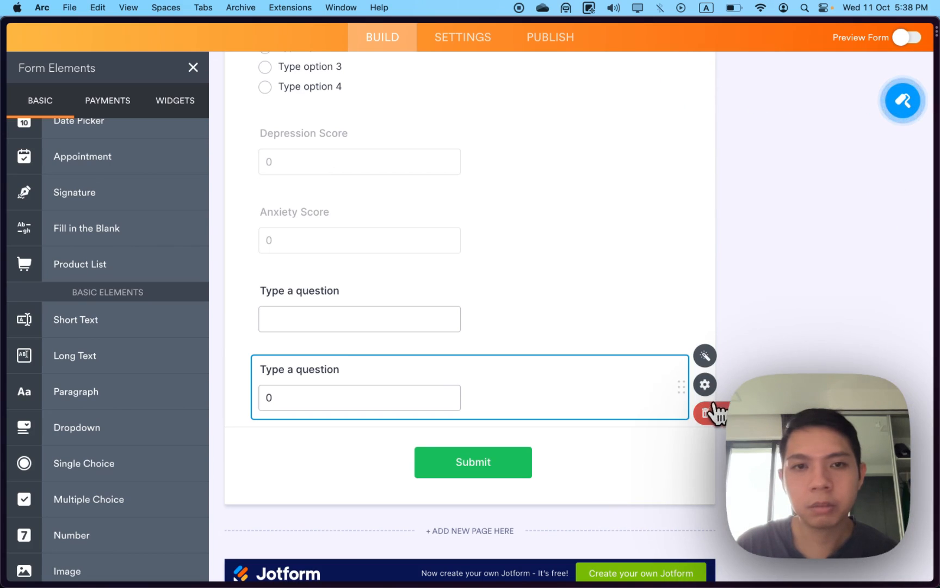
Remove the extra calculation field and add a short text field named 'Depression Result'
{"action": "left_click", "coordinate": [713, 412]}
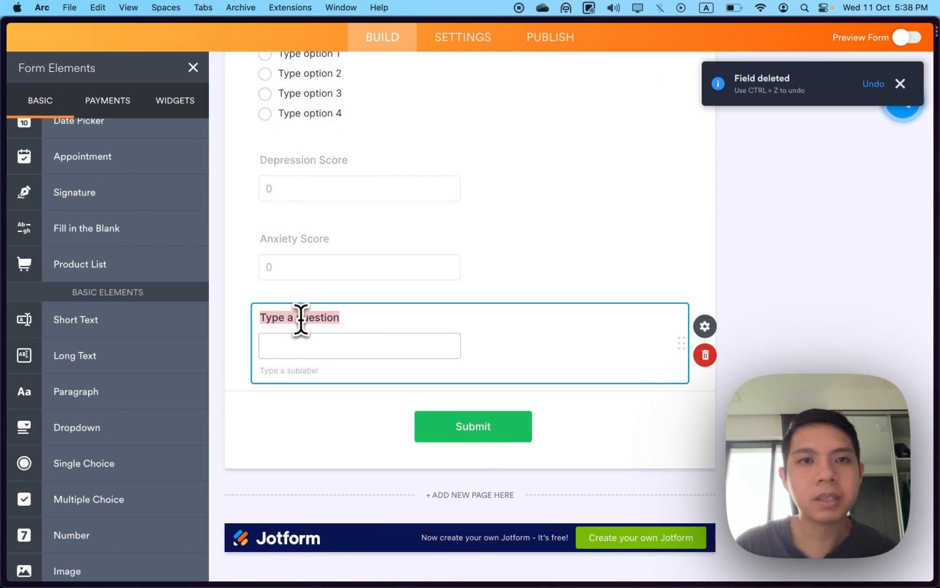
{"action": "type", "text": "Depression Result"}
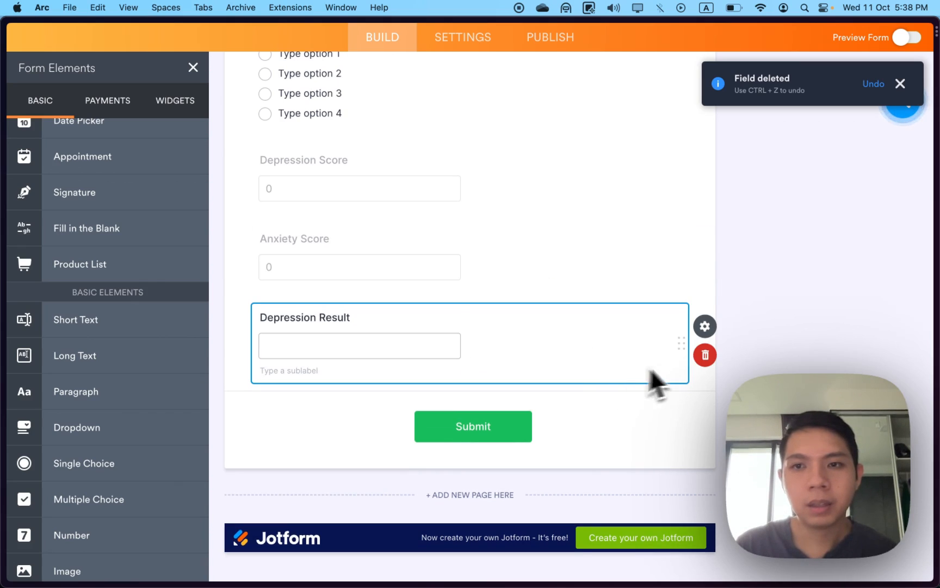
{"action": "left_click", "coordinate": [705, 325]}
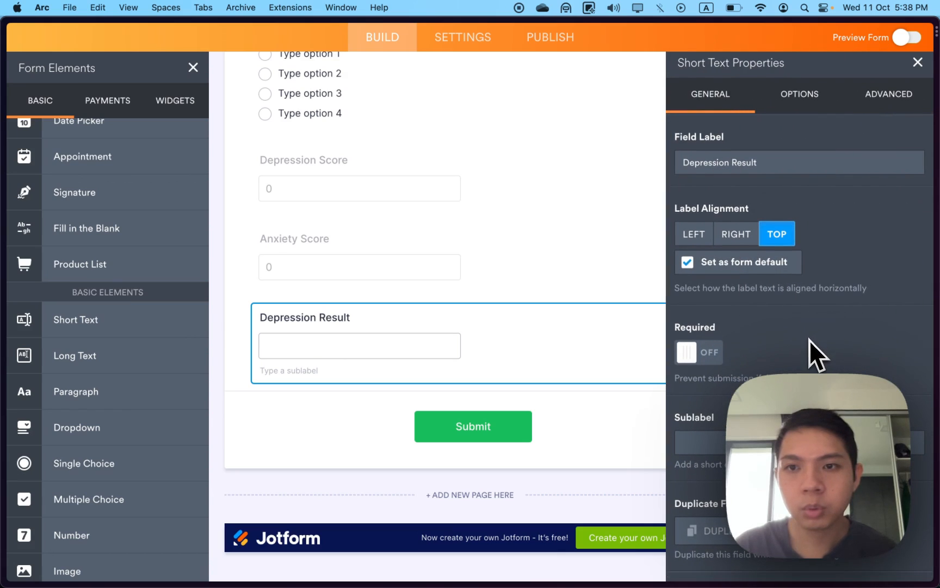
{"action": "left_click", "coordinate": [888, 93]}
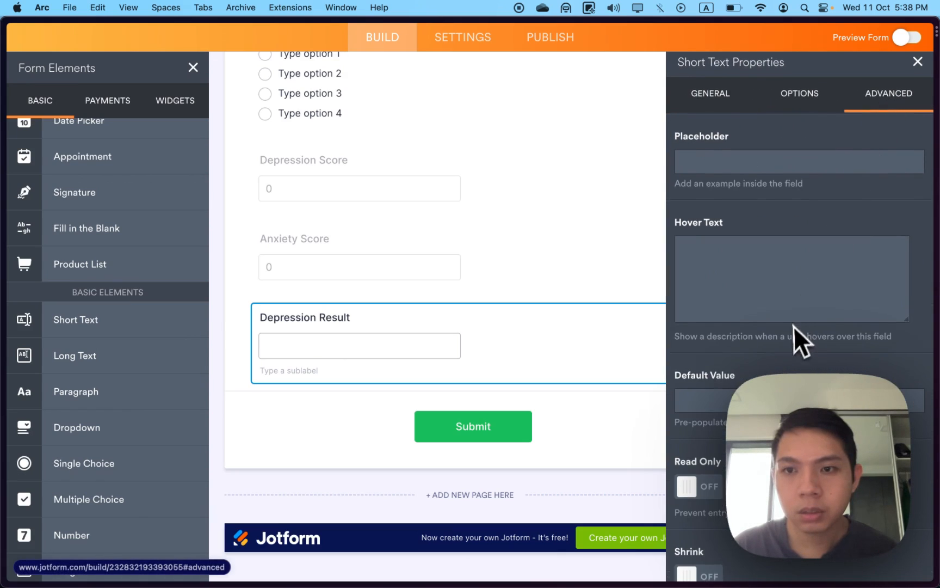
Give Depression Result the default value 'Normal' and hide it from respondents
{"action": "type", "text": "S"}
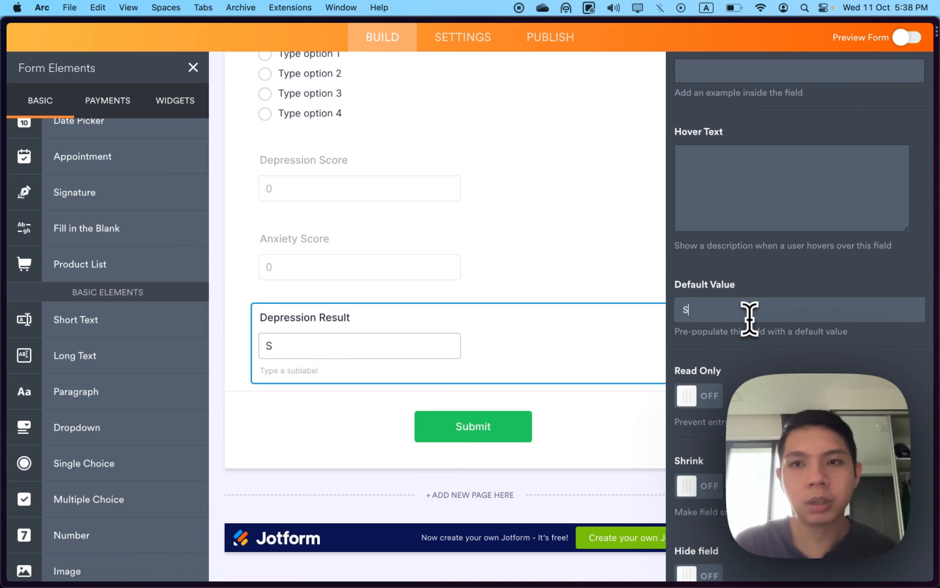
{"action": "type", "text": "No"}
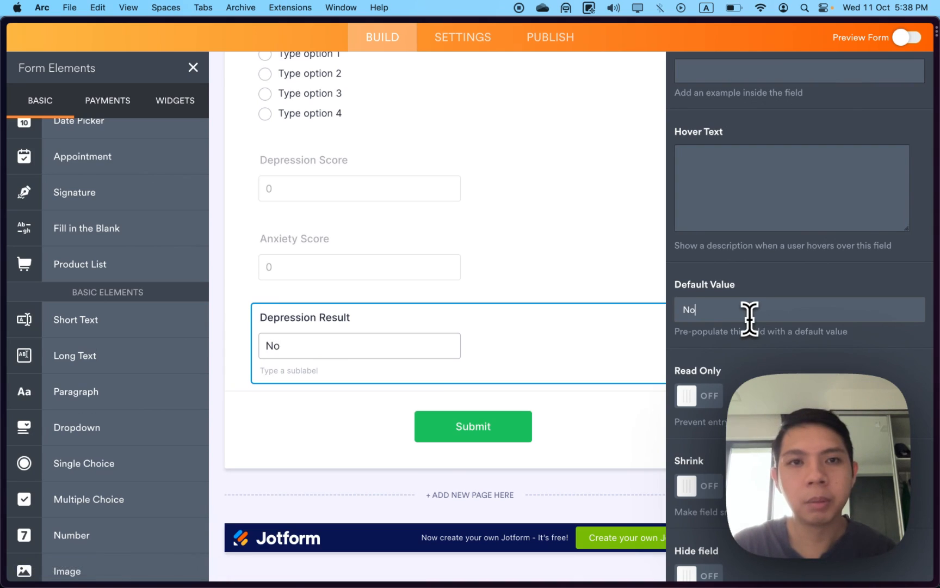
{"action": "type", "text": "Normal"}
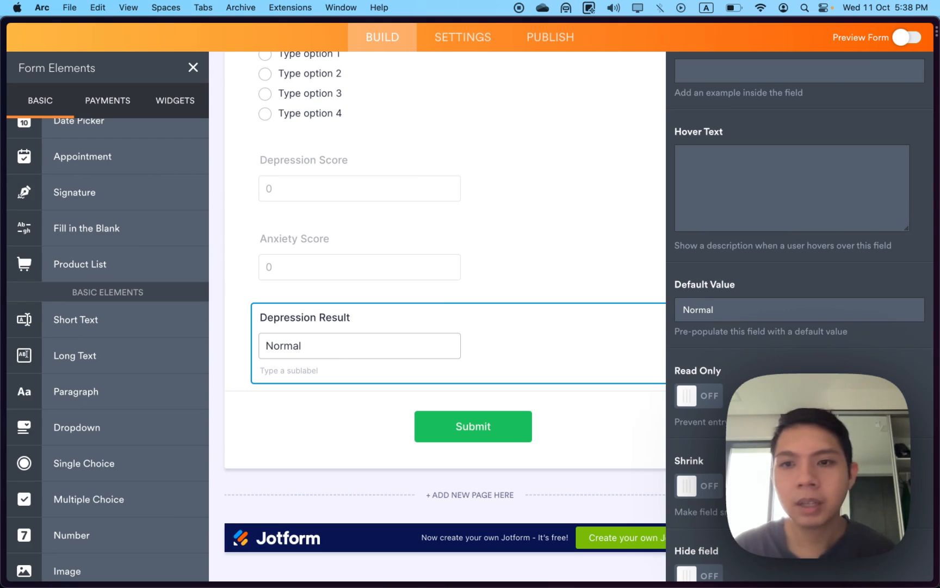
{"action": "left_click", "coordinate": [698, 501]}
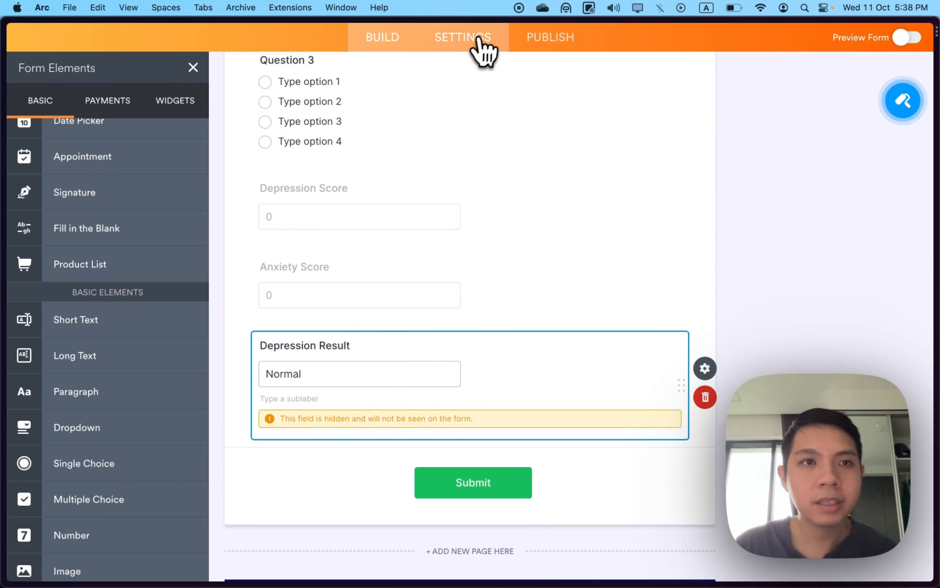
Start a new Update/Calculate Field condition based on Depression Score
{"action": "left_click", "coordinate": [461, 37]}
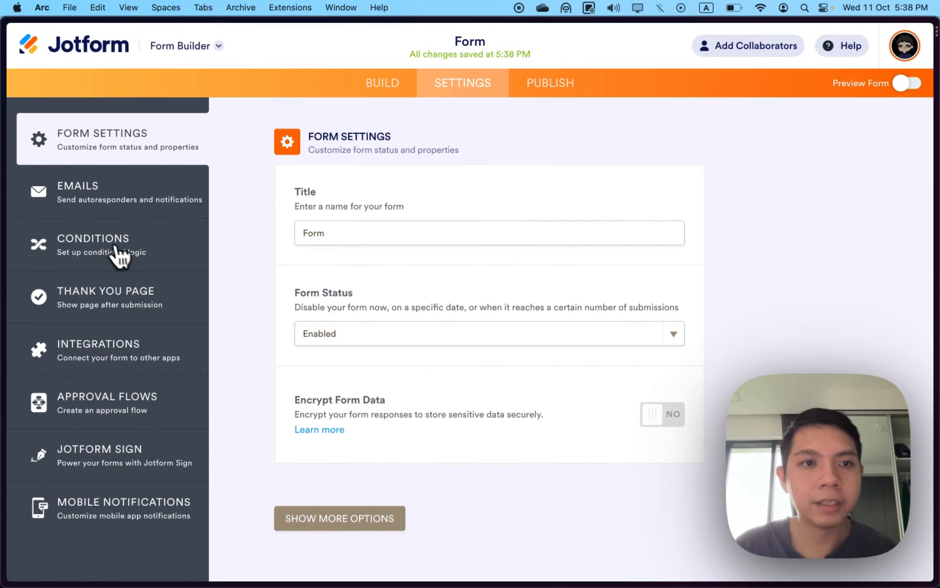
{"action": "left_click", "coordinate": [93, 243]}
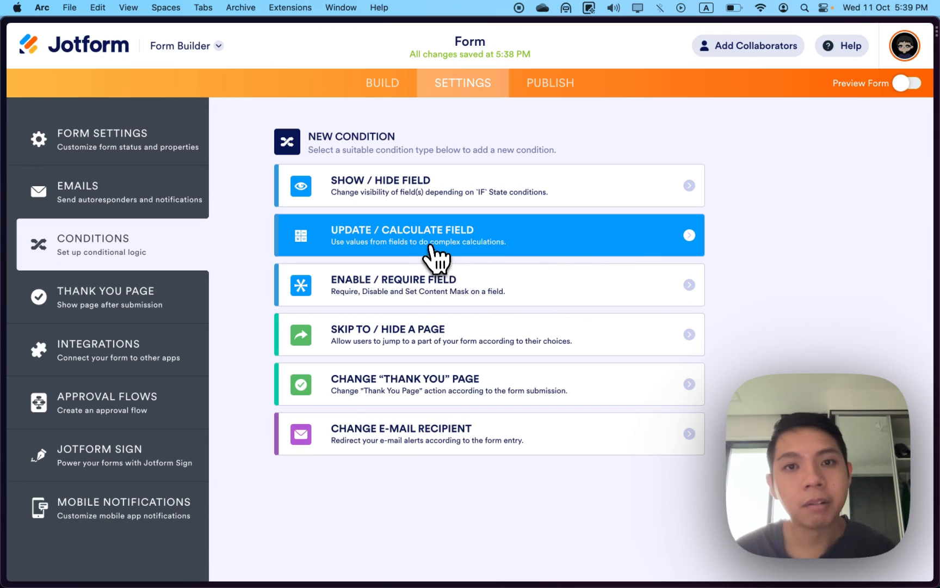
{"action": "mouse_move", "coordinate": [448, 250]}
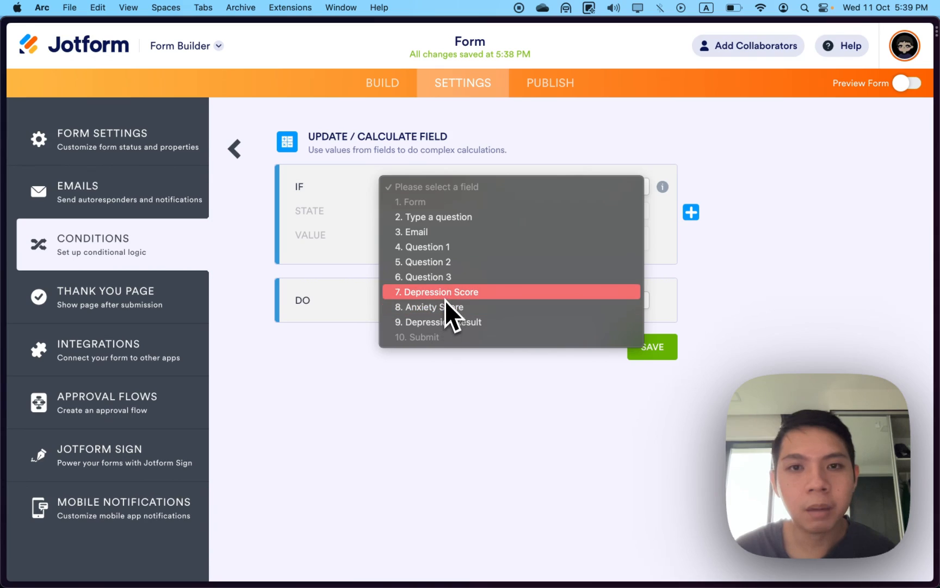
{"action": "left_click", "coordinate": [438, 292]}
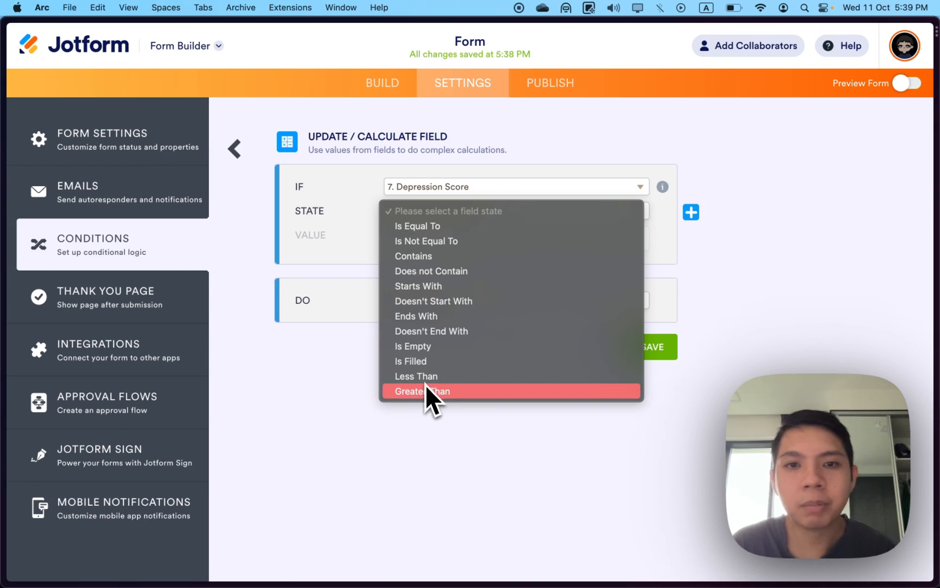
Make the condition apply when Depression Score is greater than 3
{"action": "left_click", "coordinate": [422, 391]}
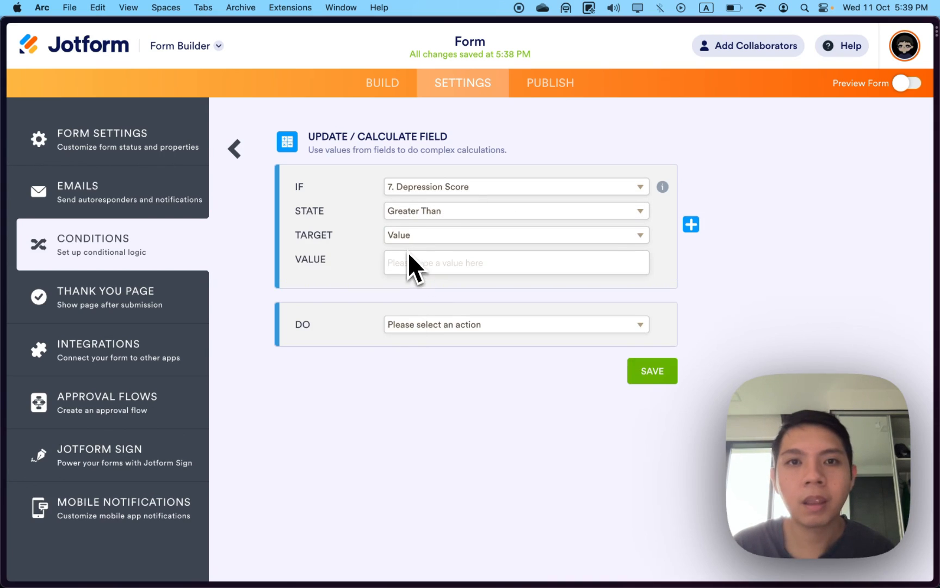
{"action": "type", "text": "3"}
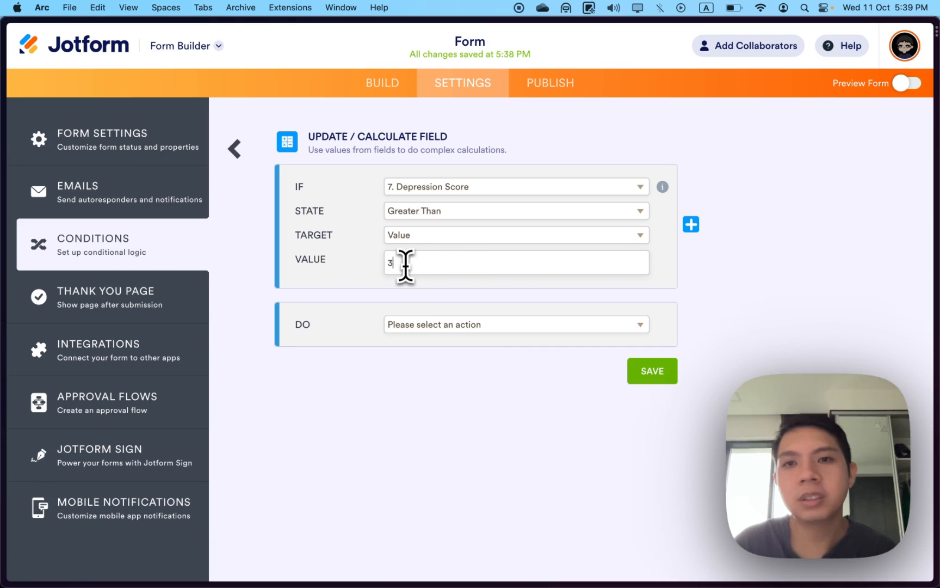
{"action": "left_click", "coordinate": [514, 324]}
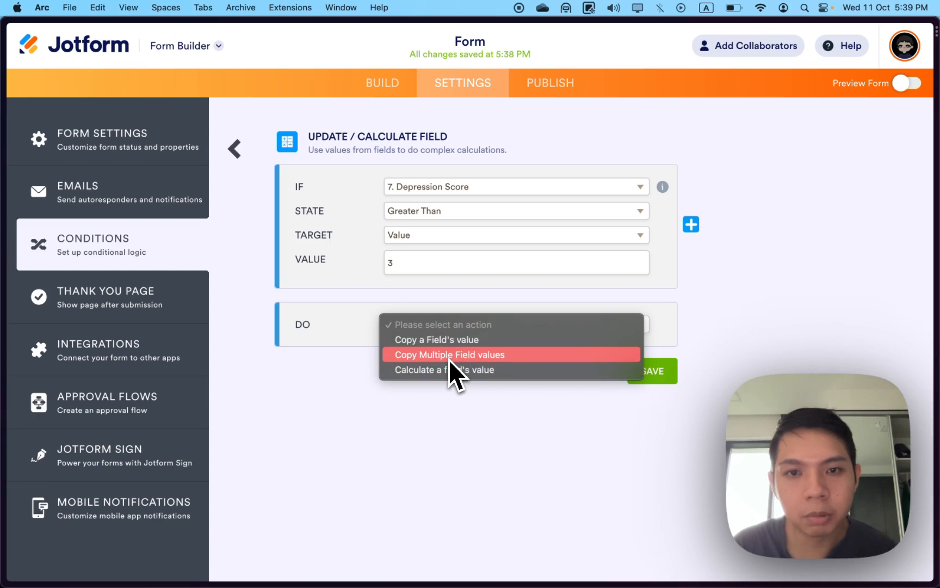
Have the condition calculate a value into the Depression Result field
{"action": "left_click", "coordinate": [444, 369]}
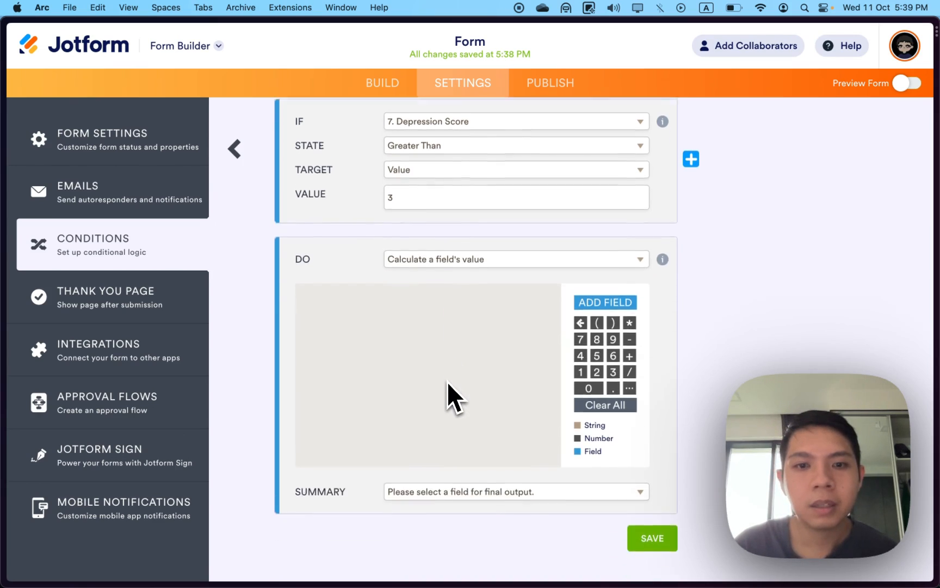
{"action": "left_click", "coordinate": [515, 490]}
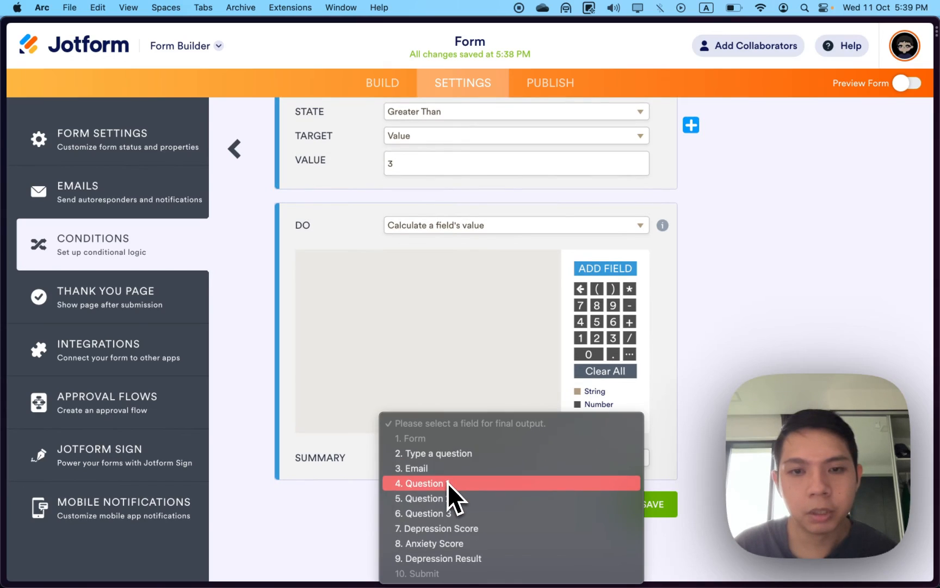
{"action": "left_click", "coordinate": [442, 558]}
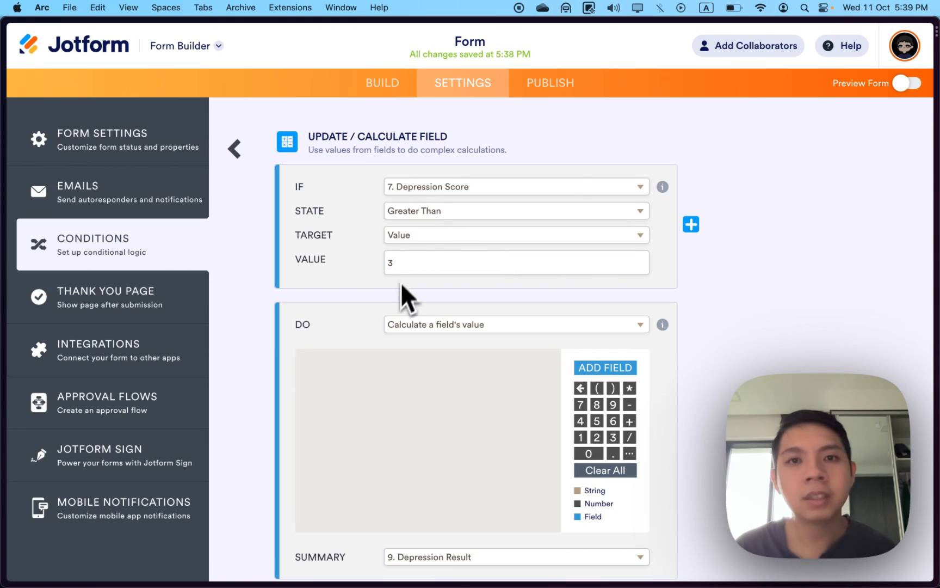
Set the calculated value to 'Severely Depressed' and save the condition
{"action": "type", "text": "Severely Depressed"}
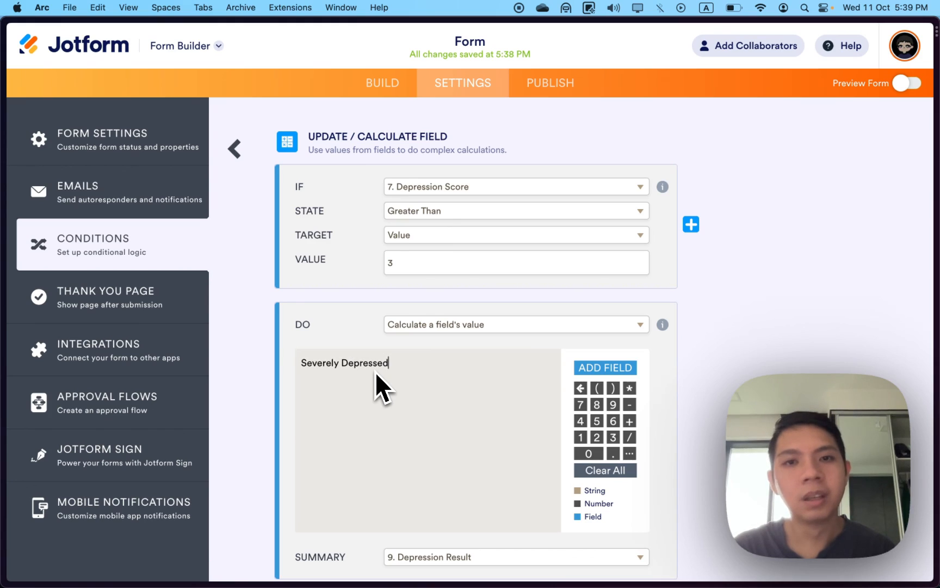
{"action": "scroll", "scroll_direction": "down", "scroll_amount": 3}
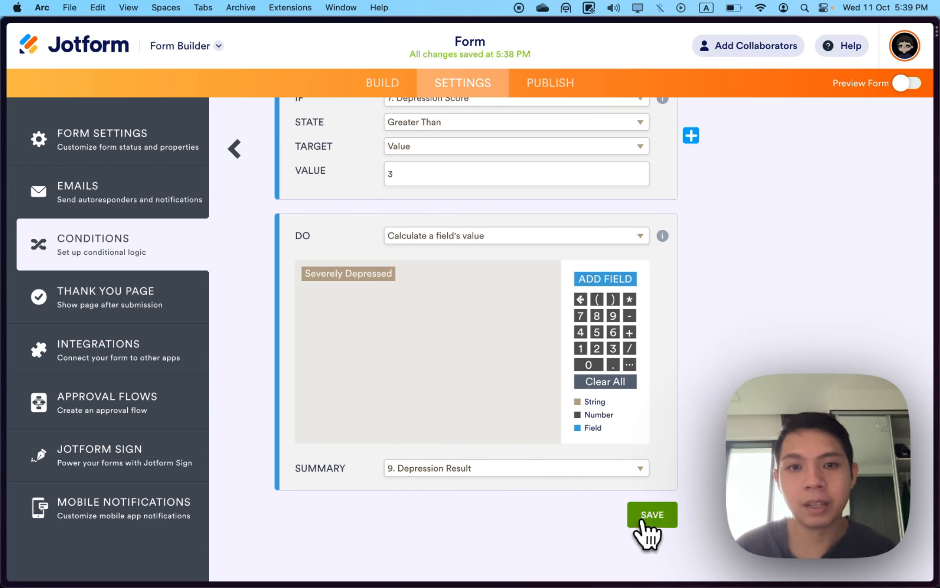
{"action": "left_click", "coordinate": [652, 514]}
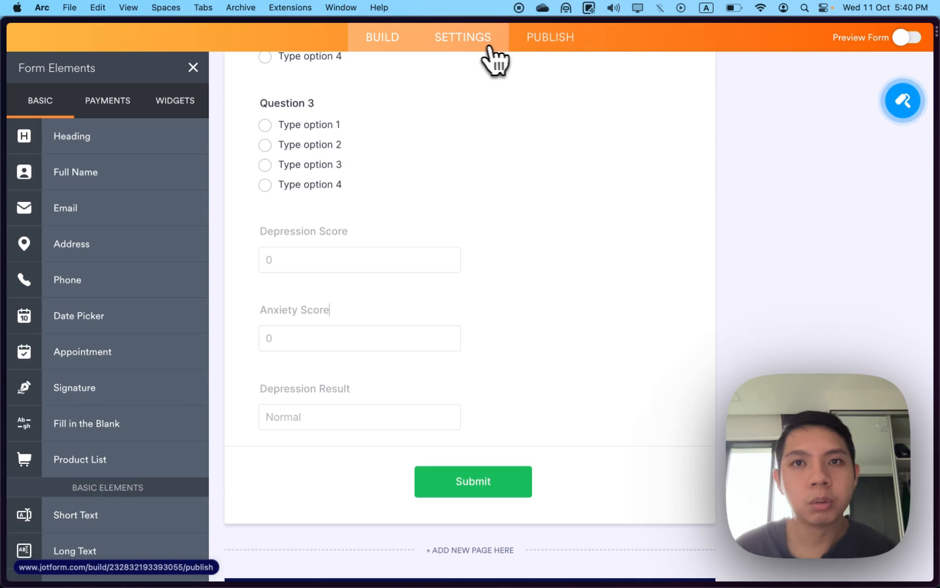
Insert {depressionResult} before ({depressionScore}) on the Thank You page and preview the form
{"action": "left_click", "coordinate": [462, 37]}
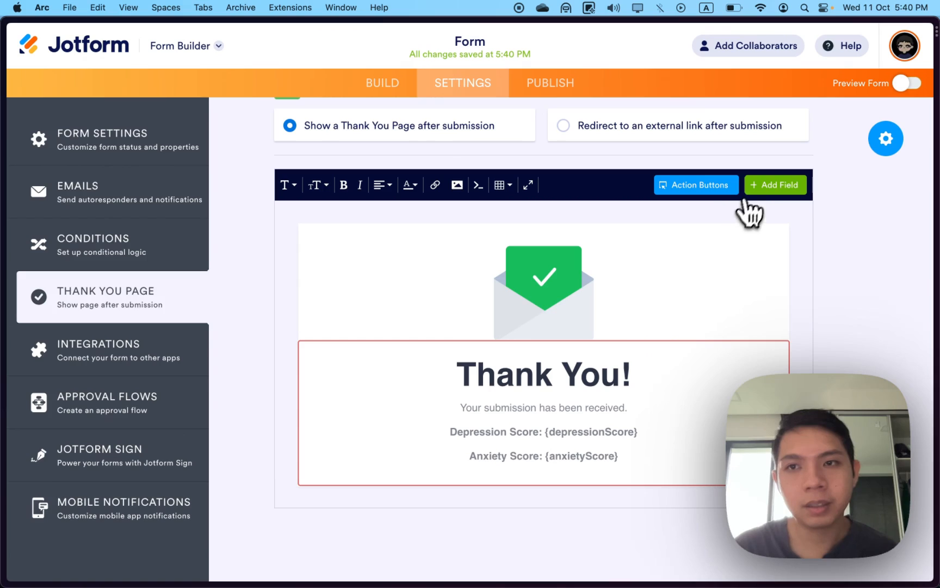
{"action": "left_click", "coordinate": [775, 184]}
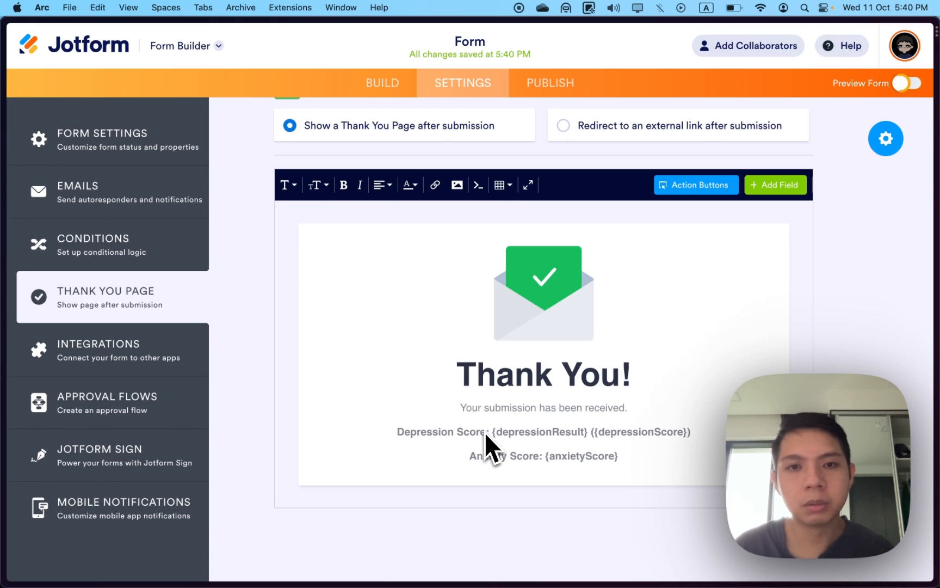
{"action": "left_click", "coordinate": [922, 83]}
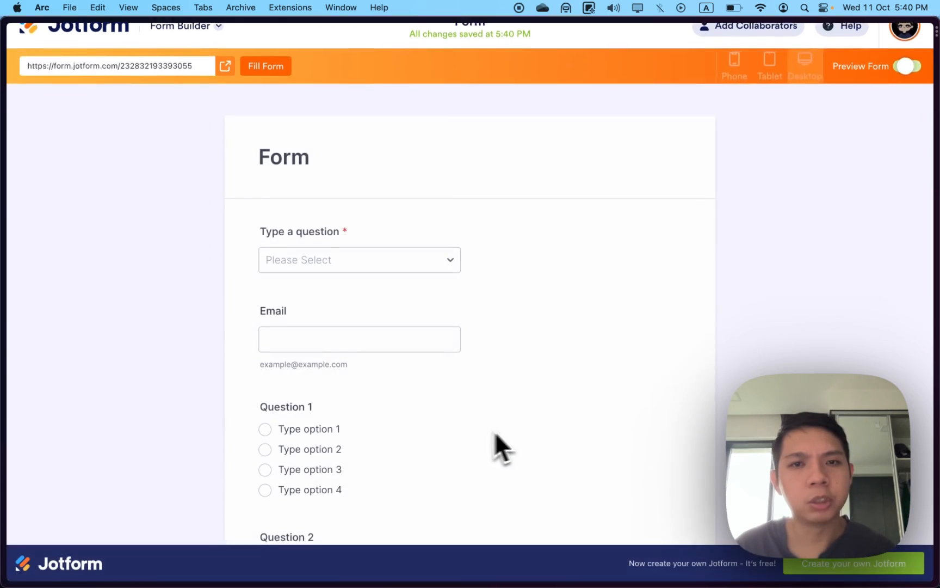
Answer the preview quiz and submit to see 'Severely Depressed (6)' and Anxiety Score 3
{"action": "left_click", "coordinate": [359, 260]}
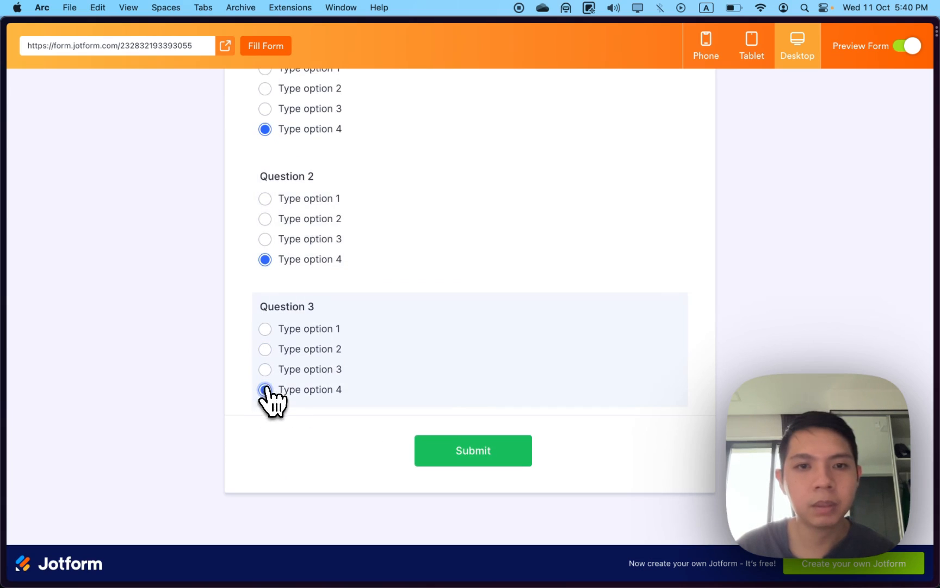
{"action": "left_click", "coordinate": [472, 451]}
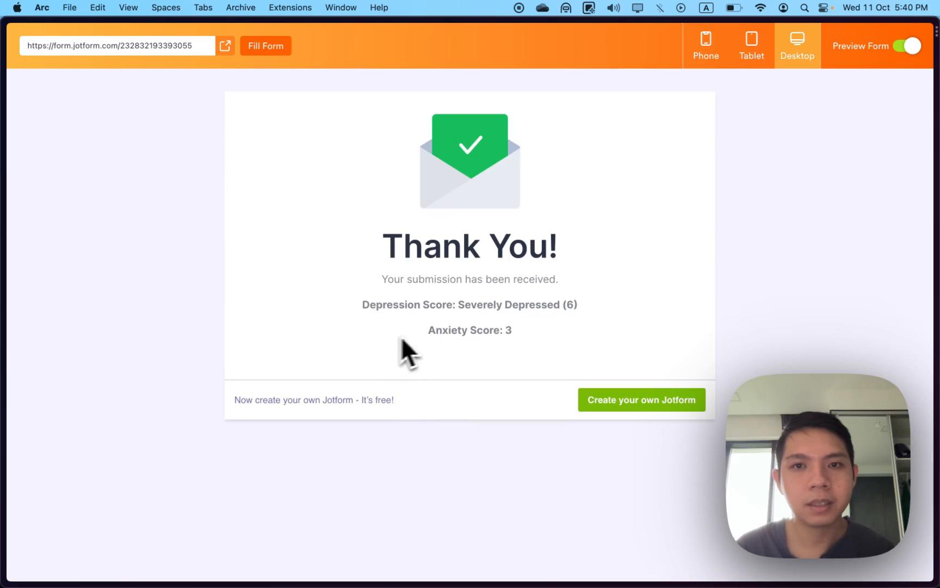
{"action": "mouse_move", "coordinate": [504, 332]}
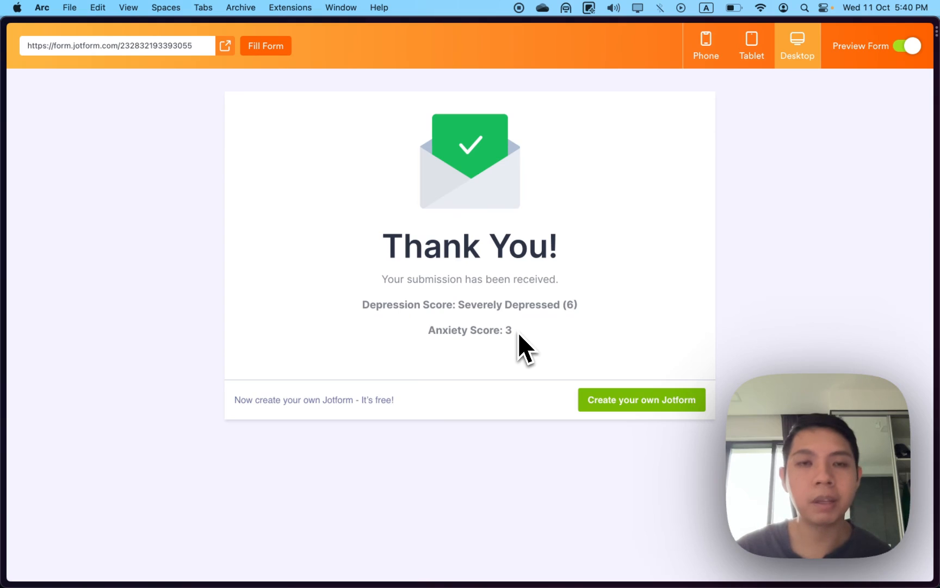
{"action": "mouse_move", "coordinate": [570, 358]}
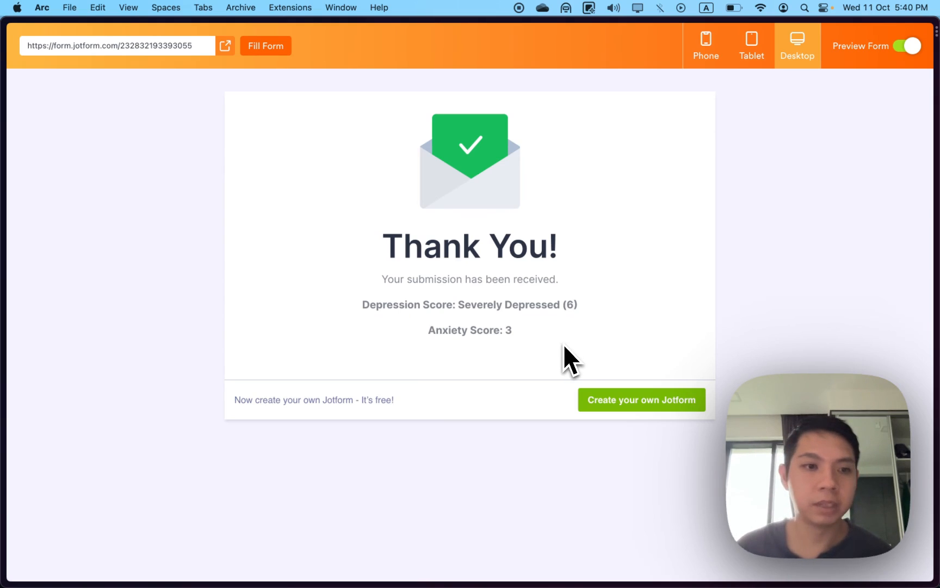